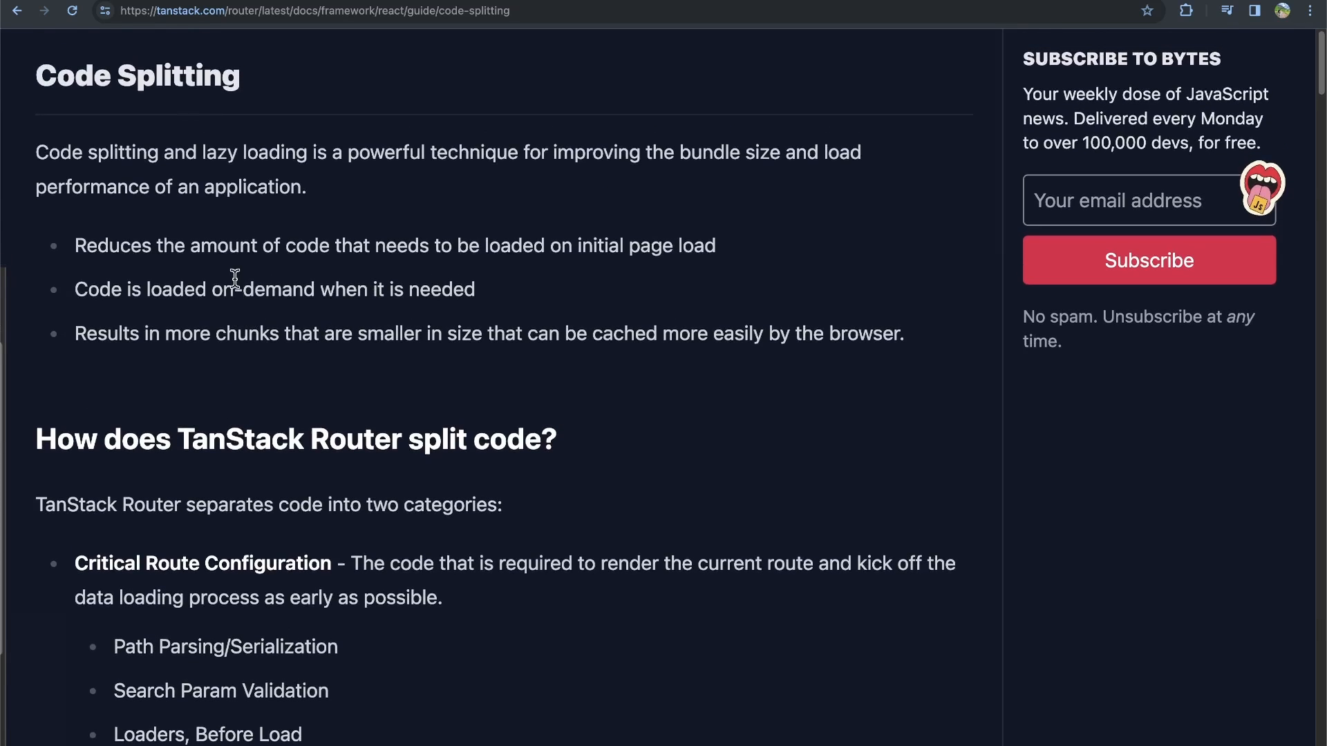
mouse_move(37, 152)
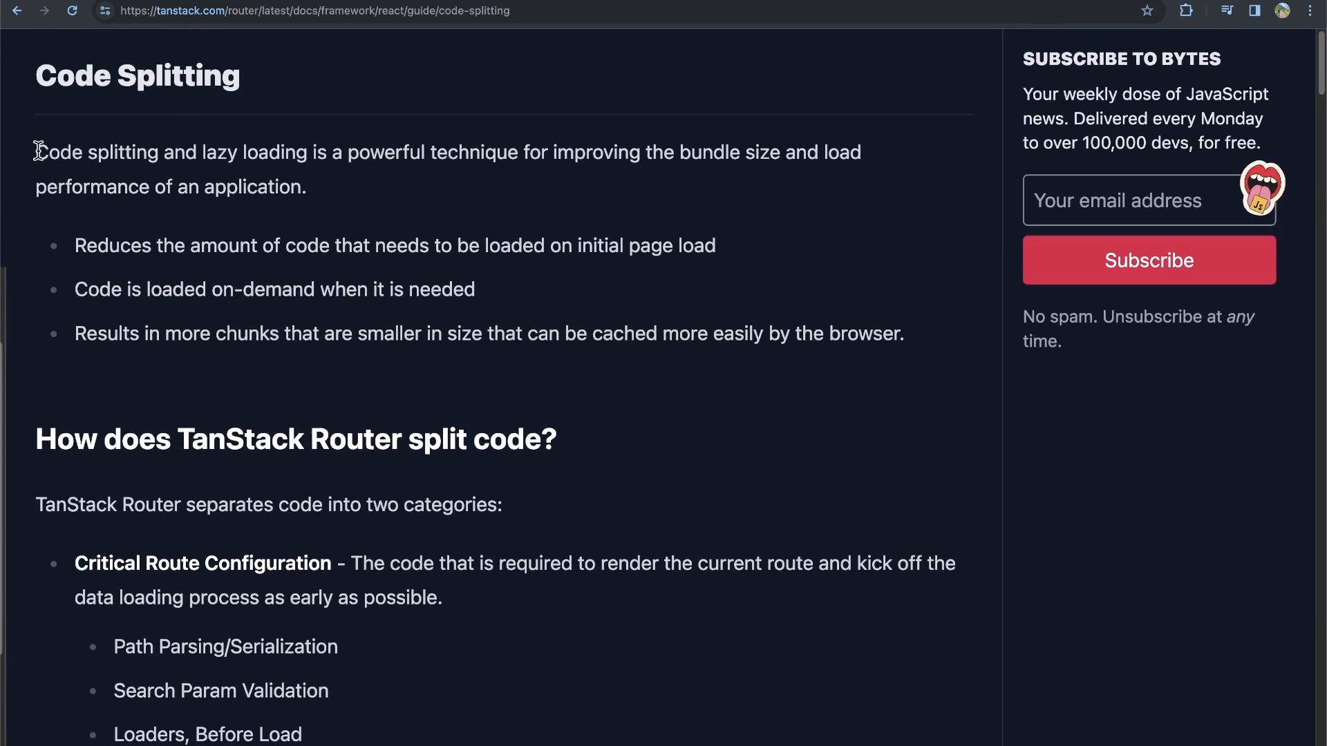
- Read the code-splitting intro, highlighting the bundle size, load performance and initial page load benefits
left_click_drag(36, 152, 307, 187)
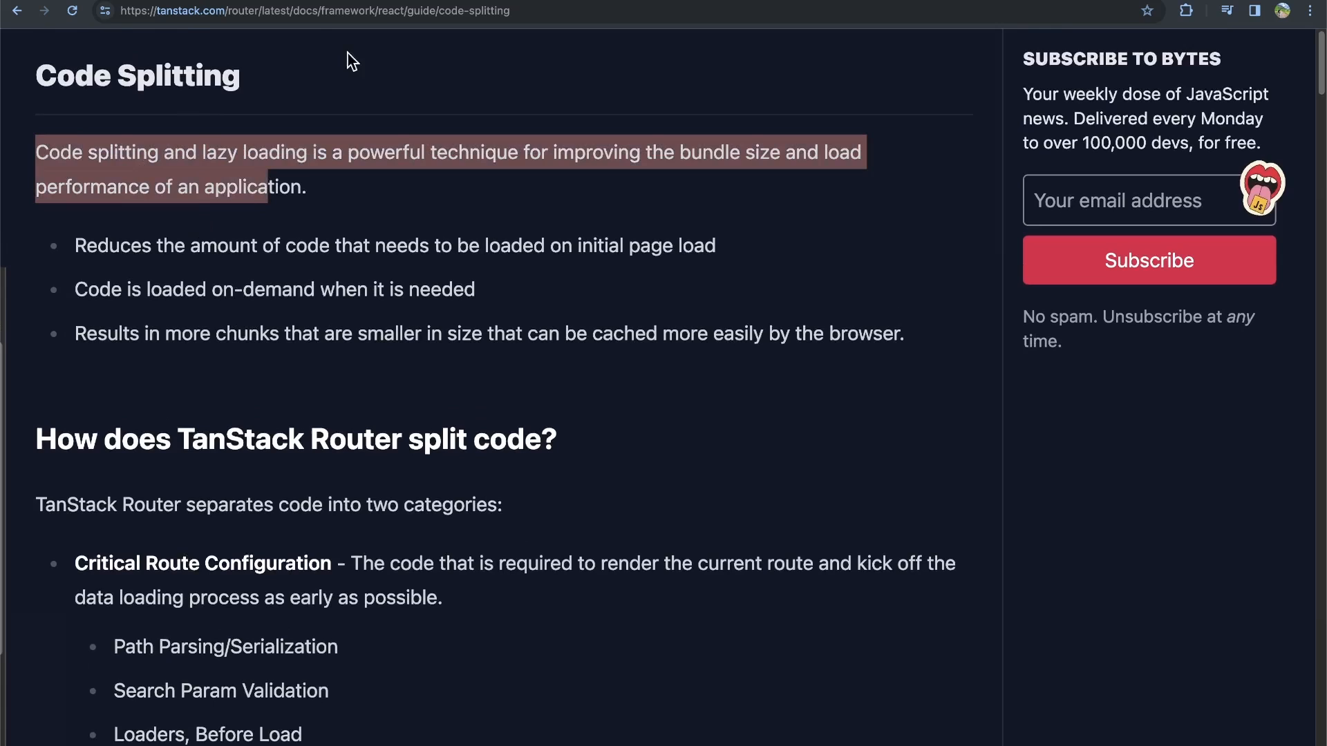
left_click(272, 193)
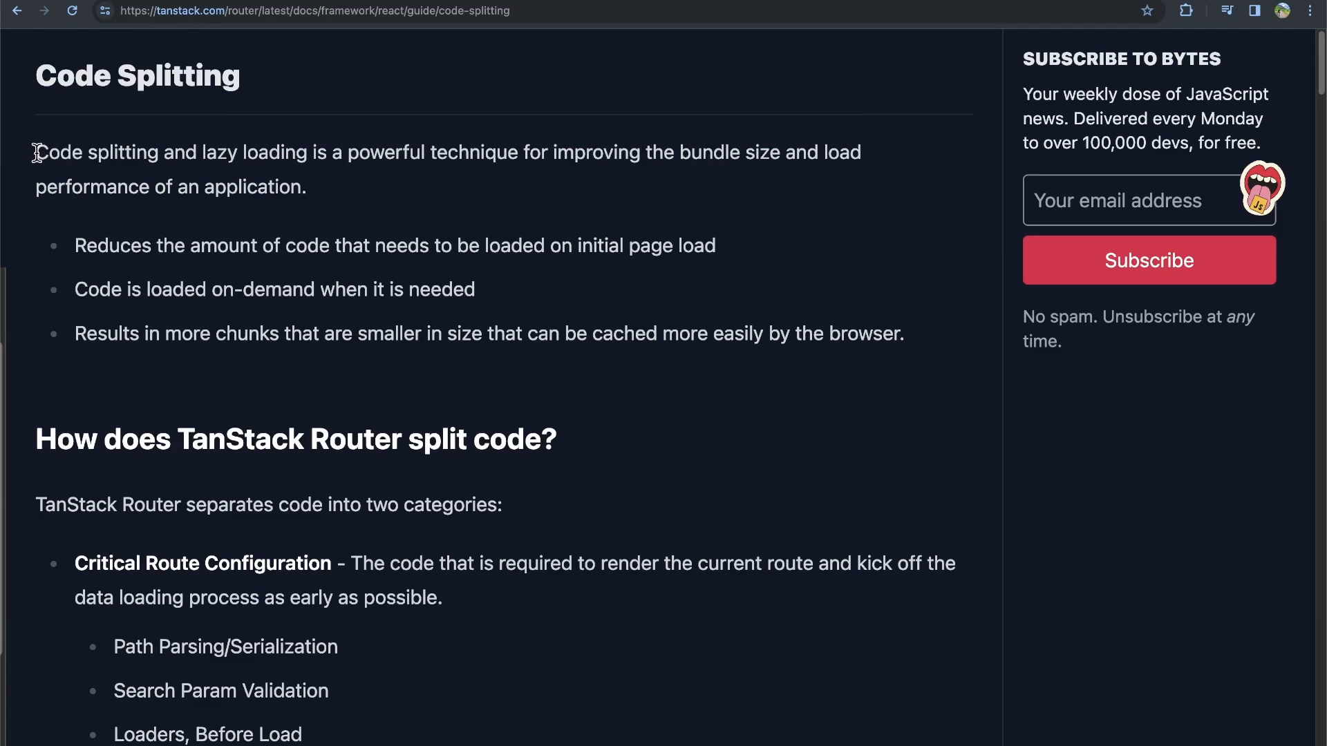
left_click_drag(33, 152, 307, 187)
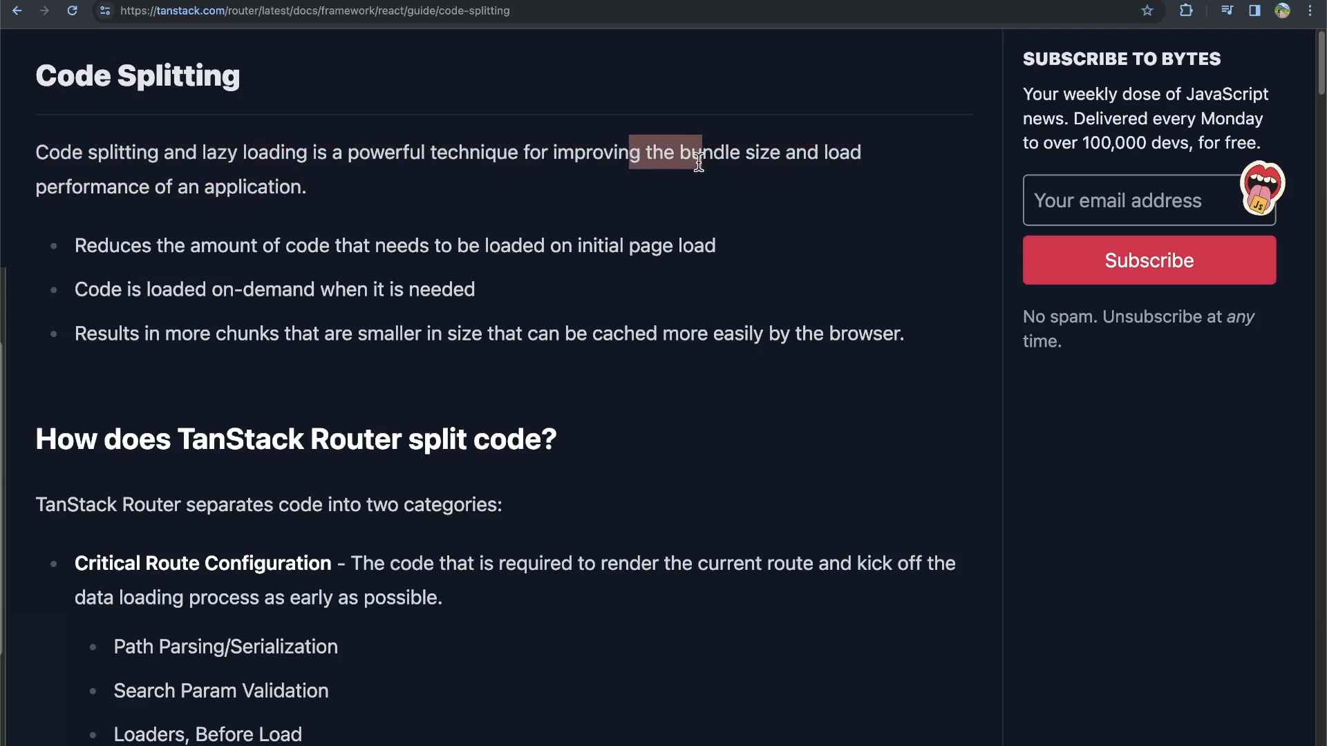
left_click_drag(686, 152, 319, 187)
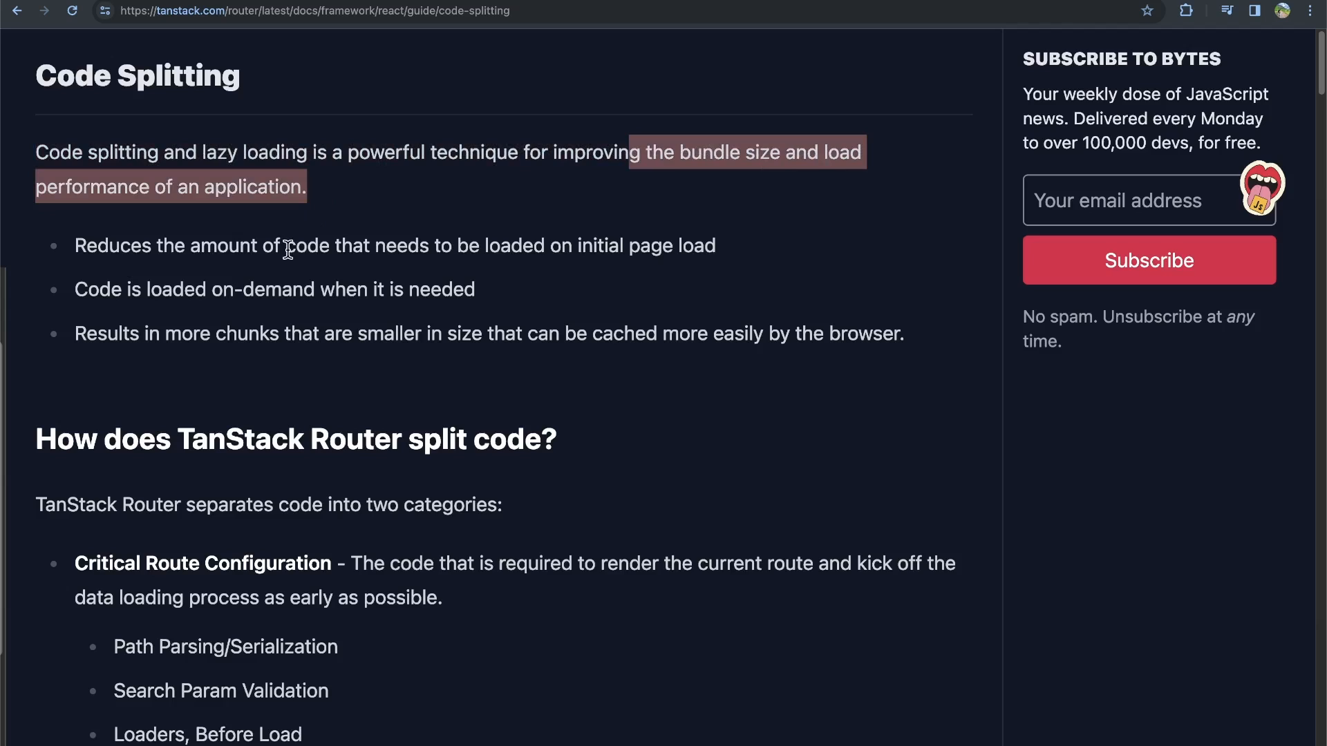
mouse_move(80, 288)
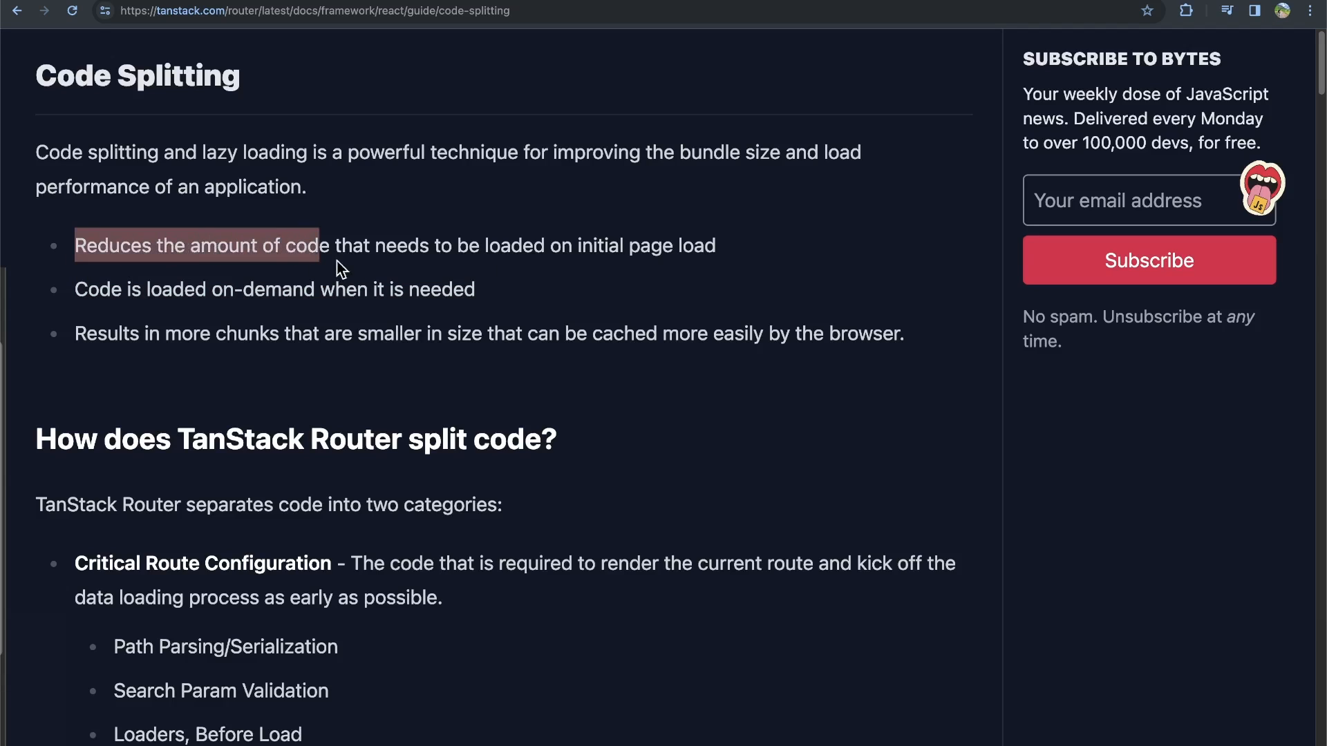
left_click_drag(339, 246, 729, 246)
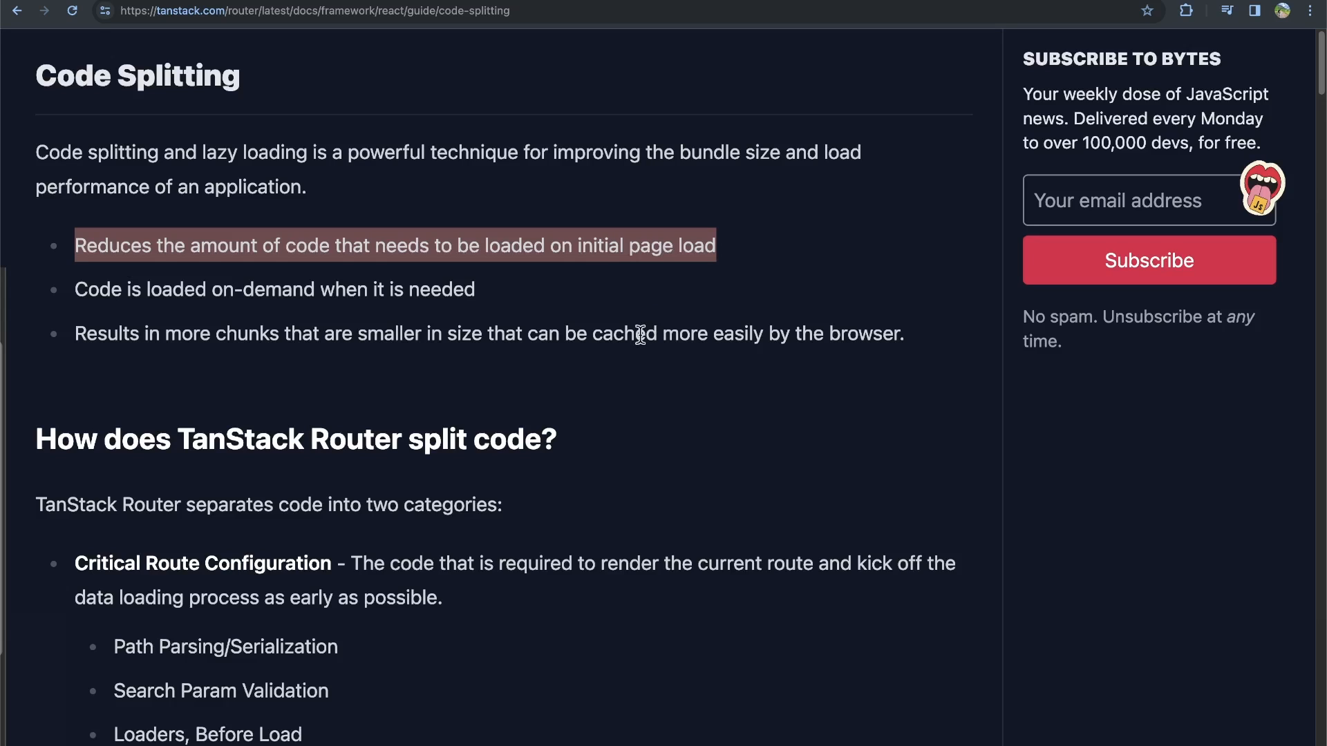
double_click(623, 333)
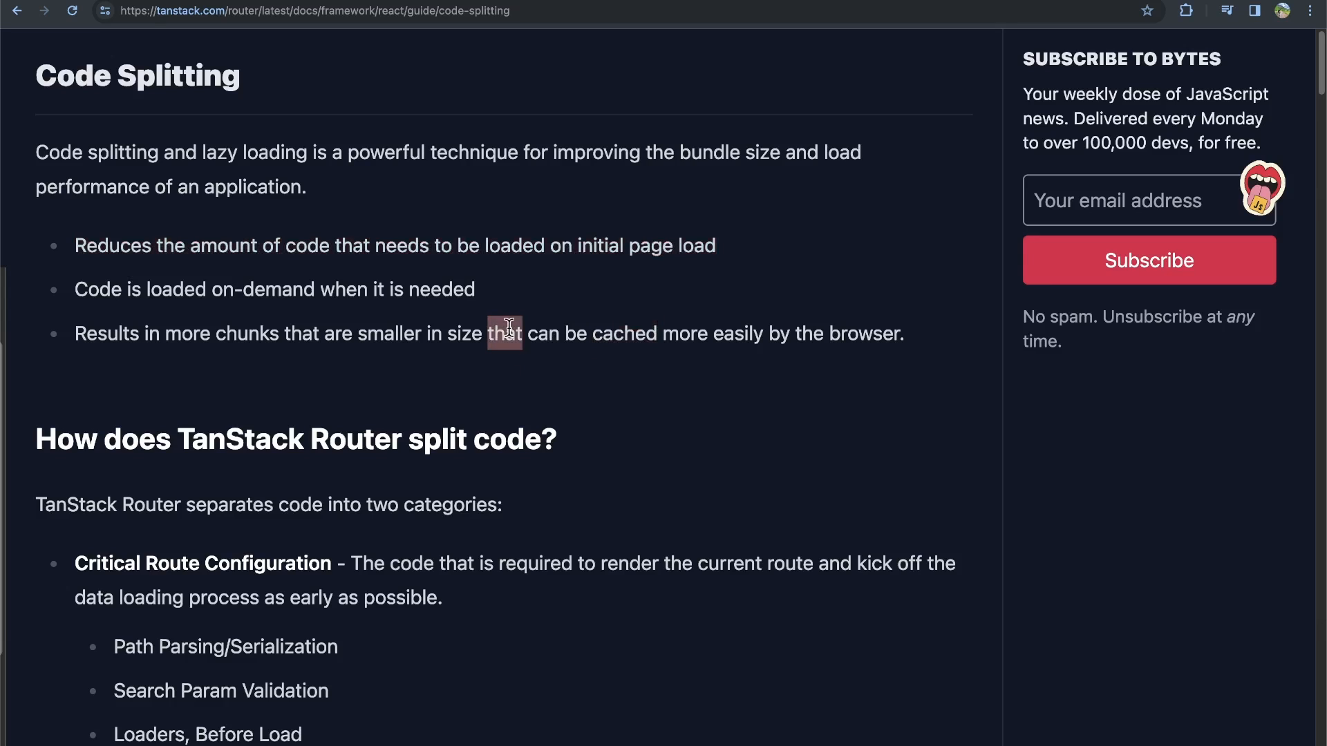
mouse_move(486, 332)
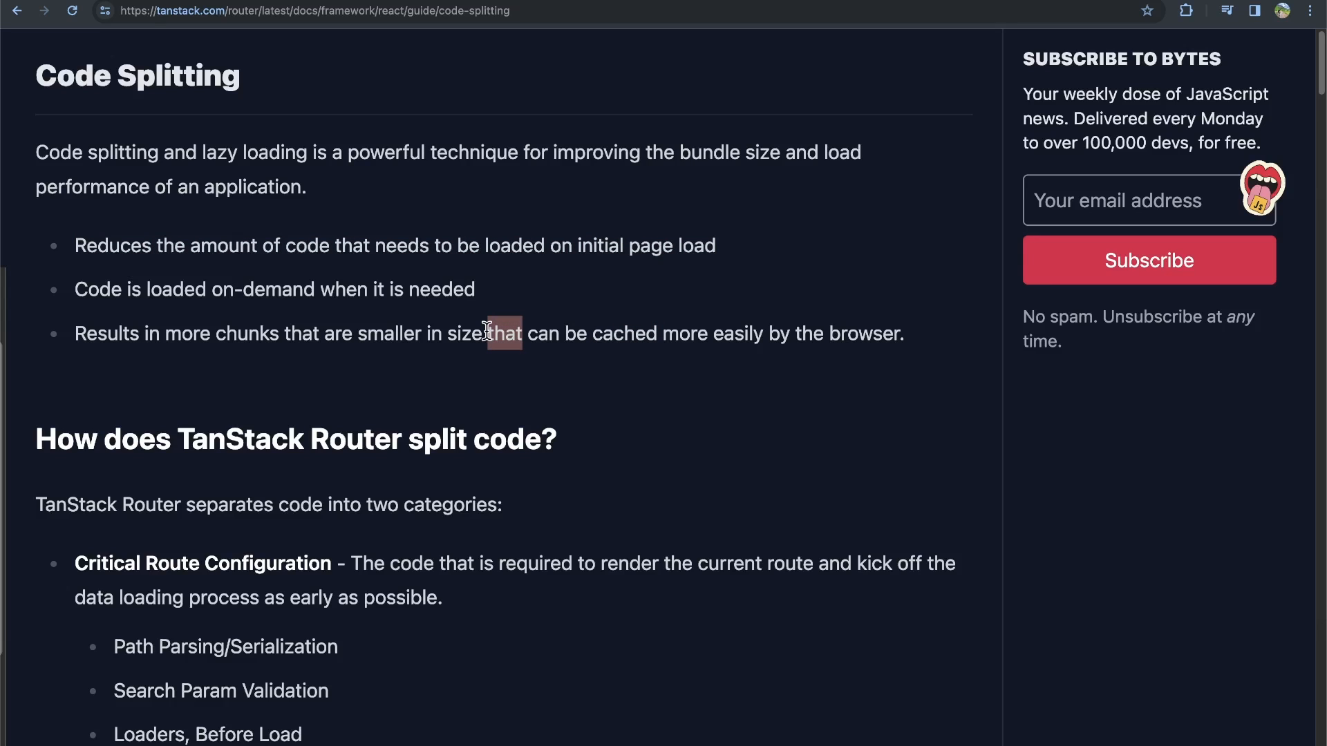
- Read the Critical Route Configuration part, highlighting what critical code is required to render the current route
scroll("down", 3)
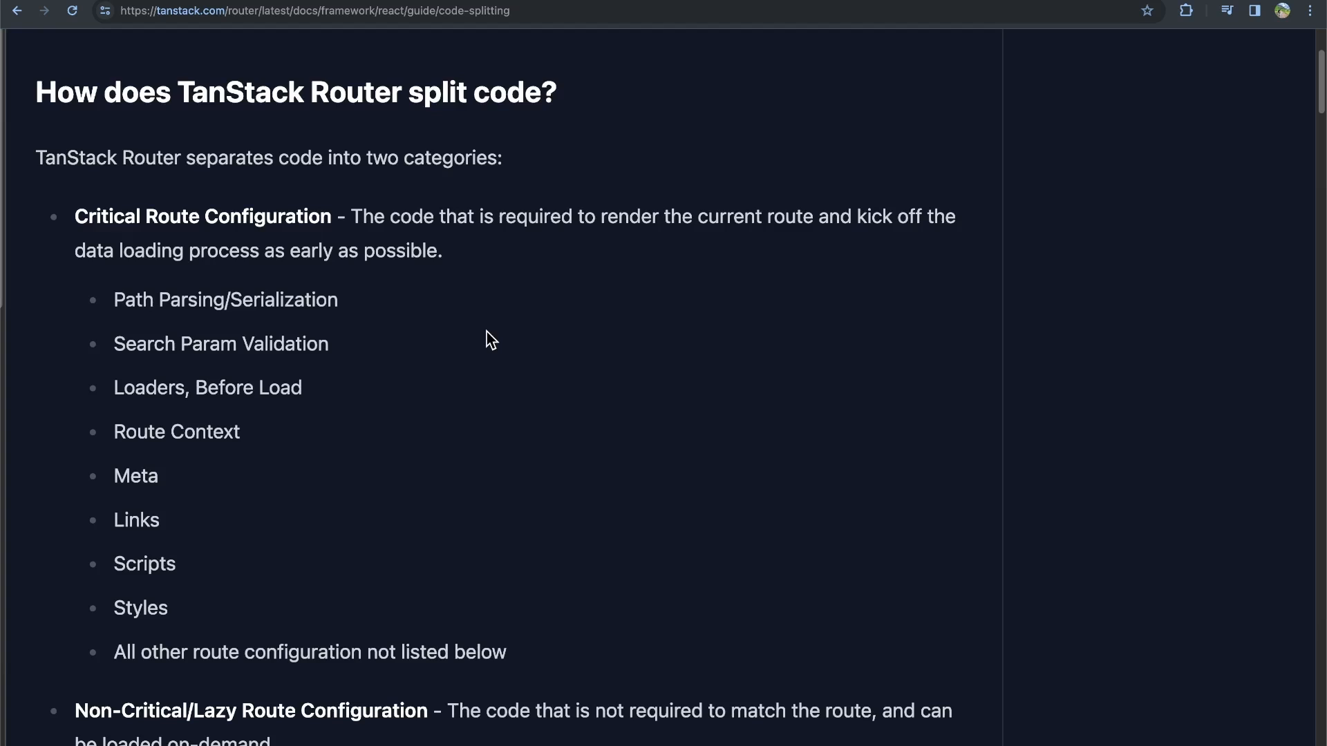
scroll("down", 3)
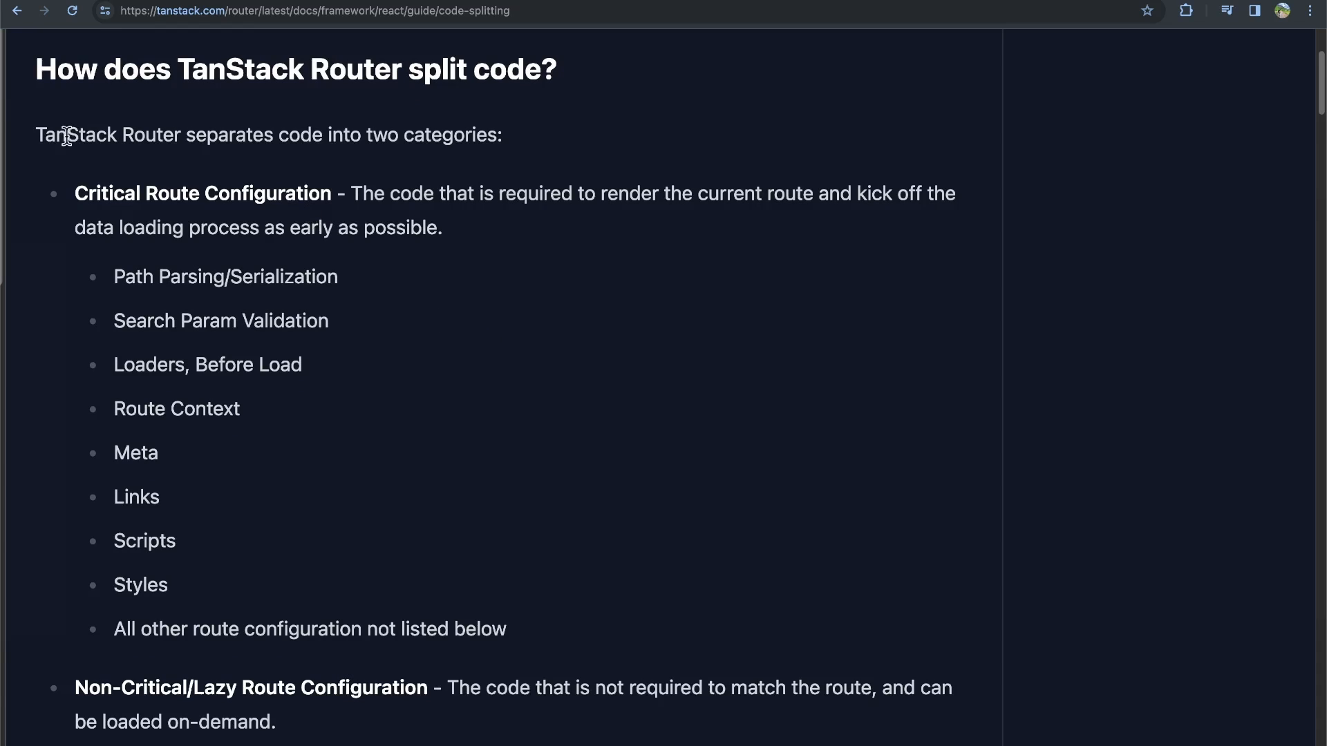
left_click_drag(44, 134, 427, 134)
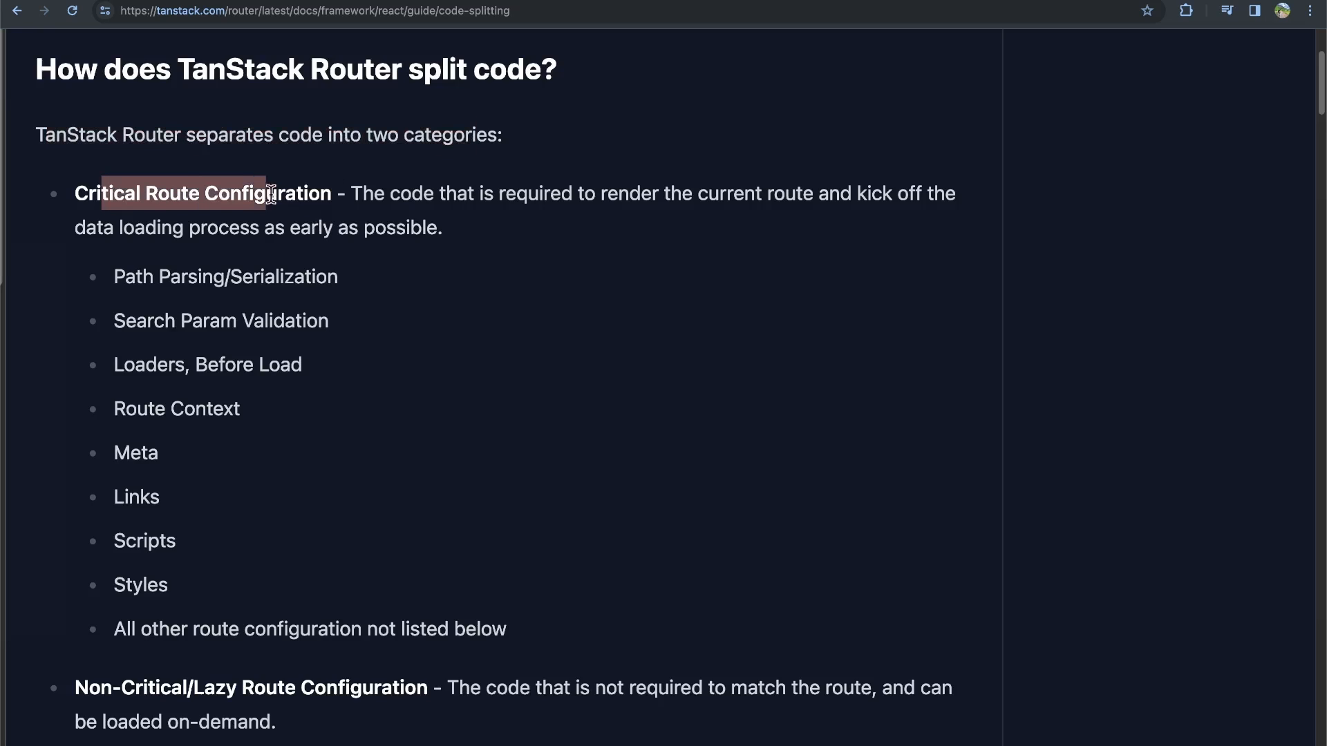
left_click_drag(386, 194, 531, 194)
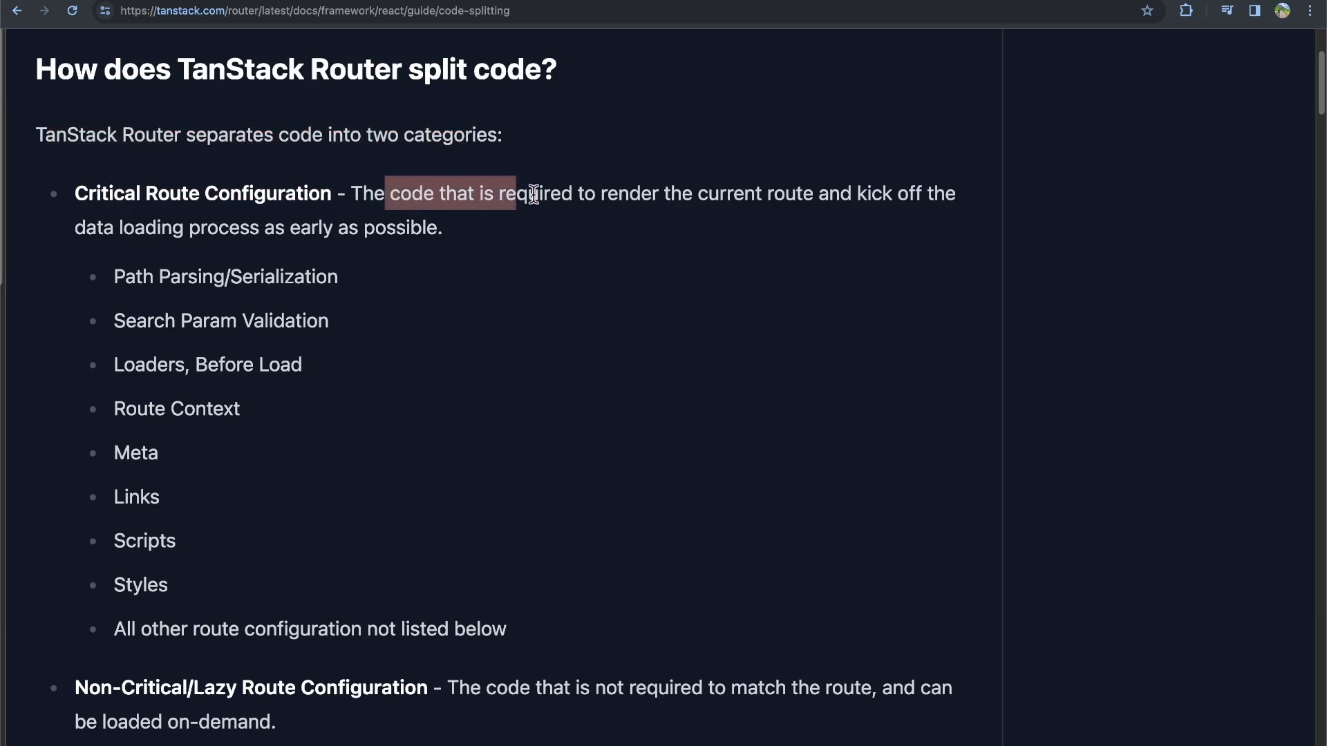
left_click_drag(530, 194, 829, 204)
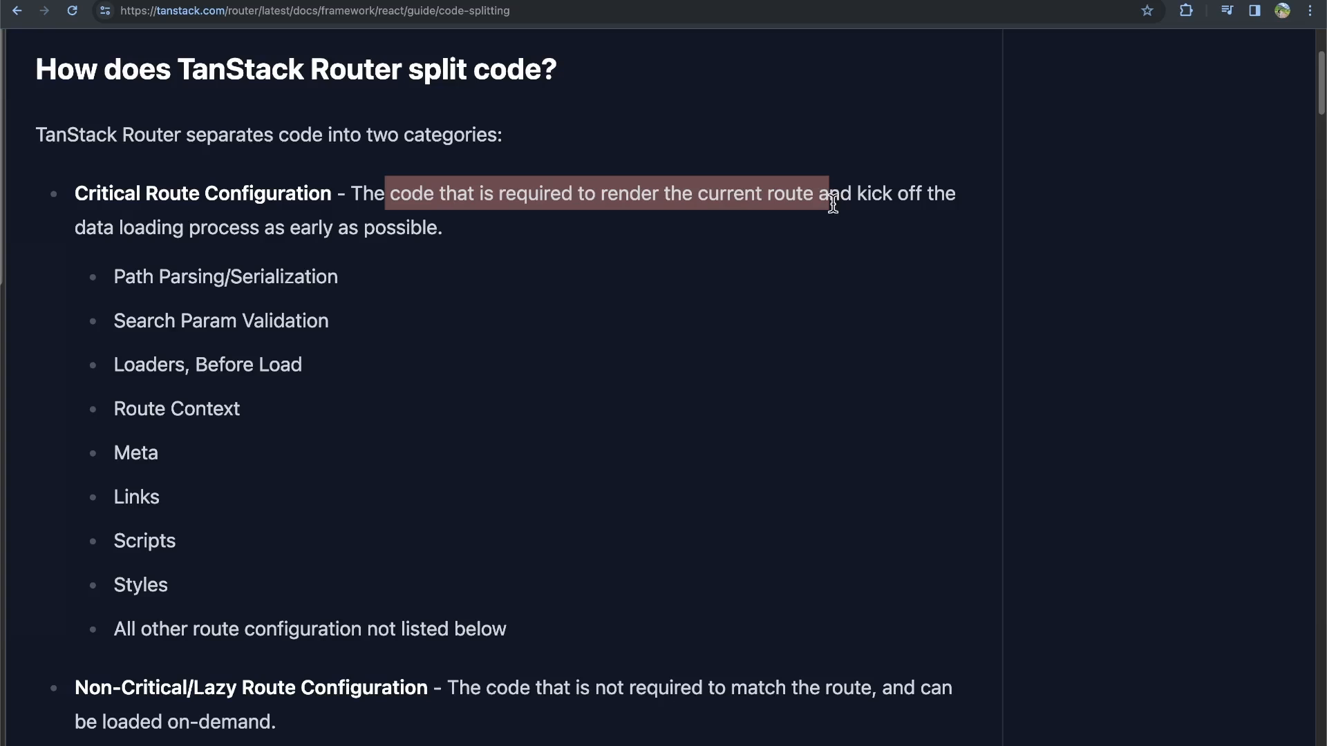
scroll("down", 3)
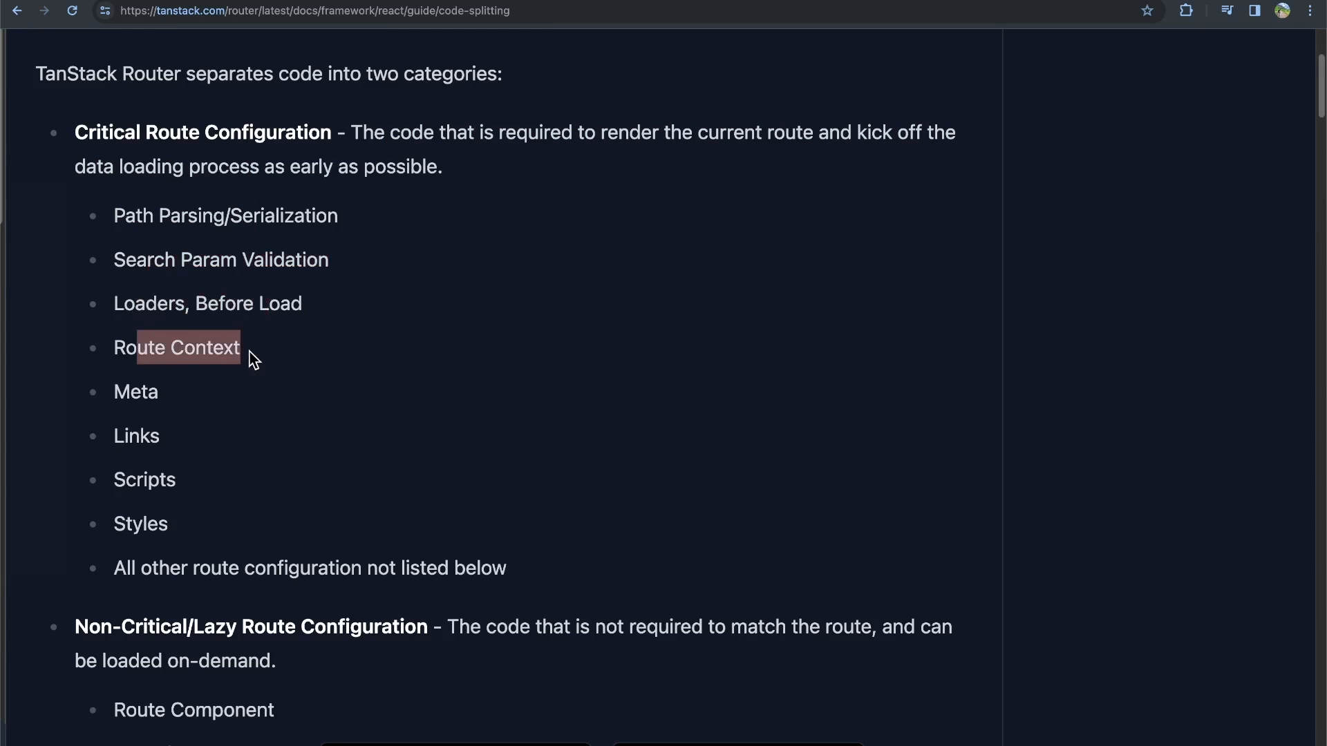
scroll("down", 3)
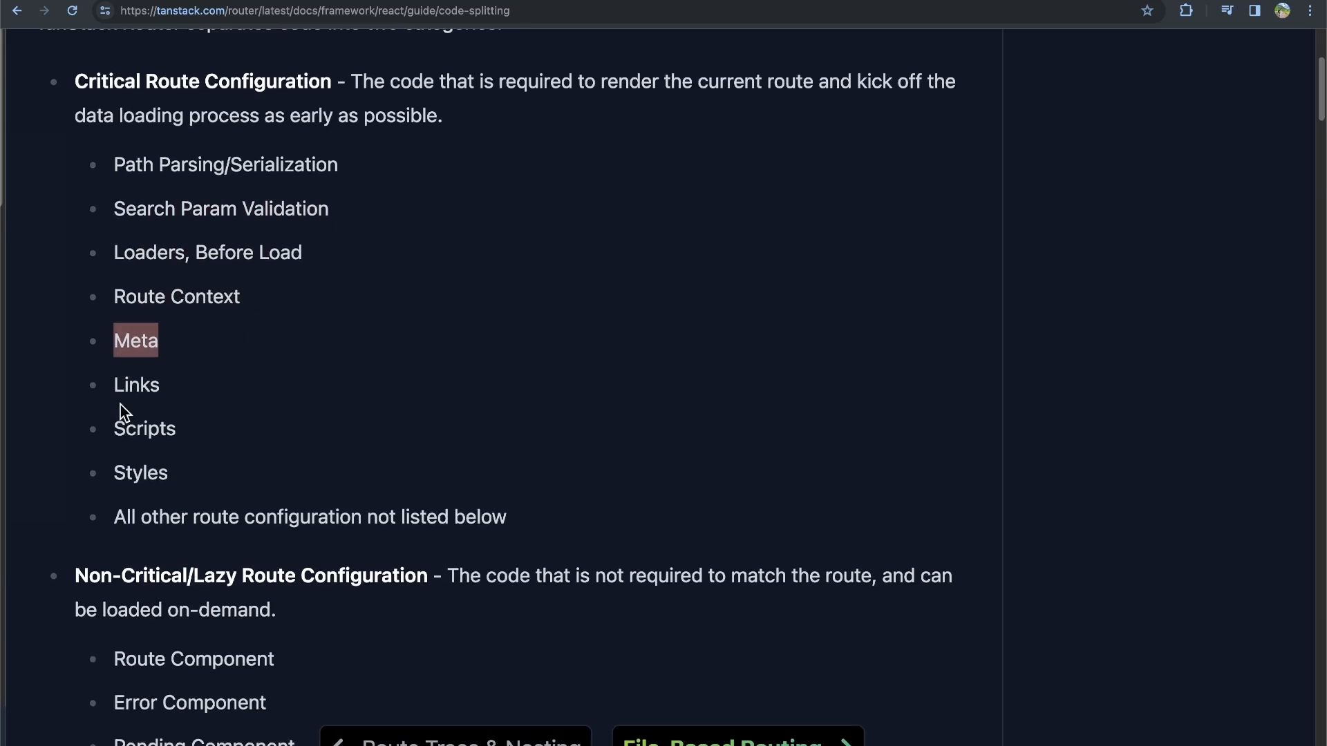
scroll("down", 3)
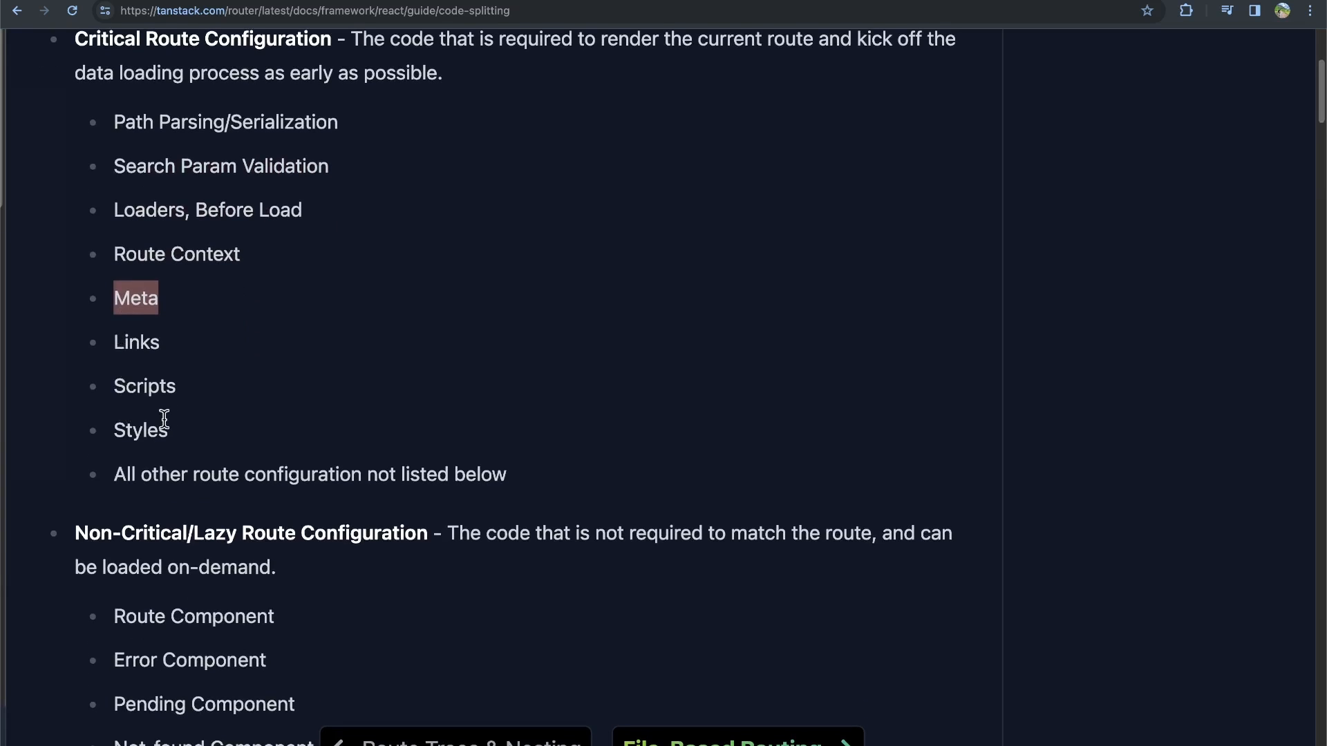
scroll("down", 3)
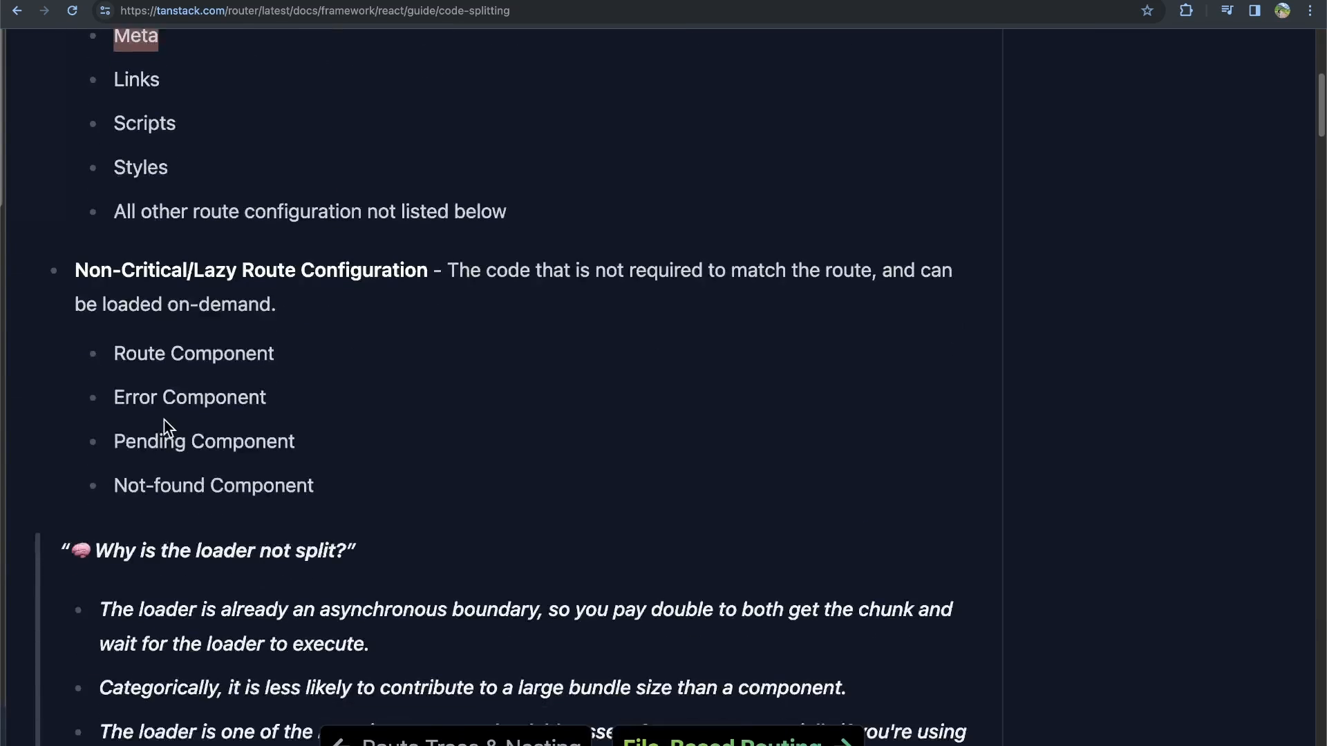
scroll("down", 3)
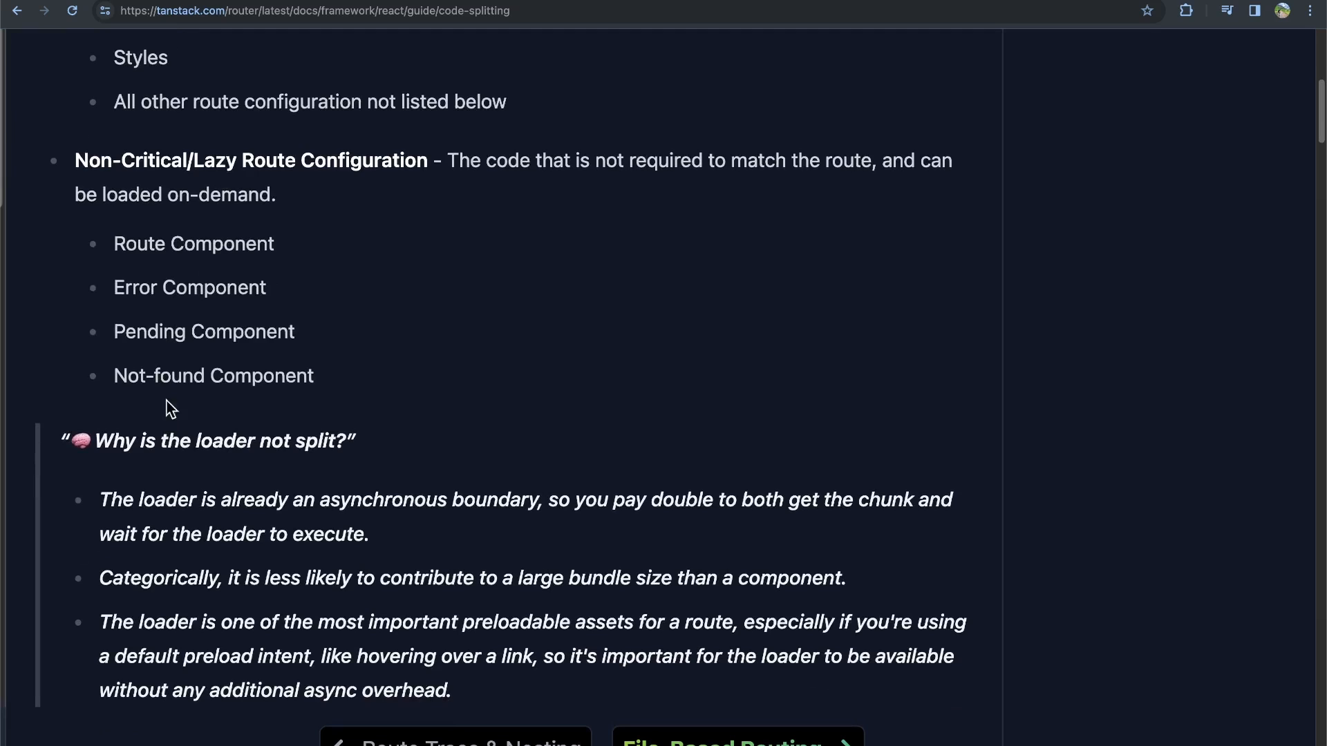
- Highlight the Non-Critical/Lazy Route Configuration description, its on-demand loading and the Not-found Component item
left_click_drag(250, 160, 499, 160)
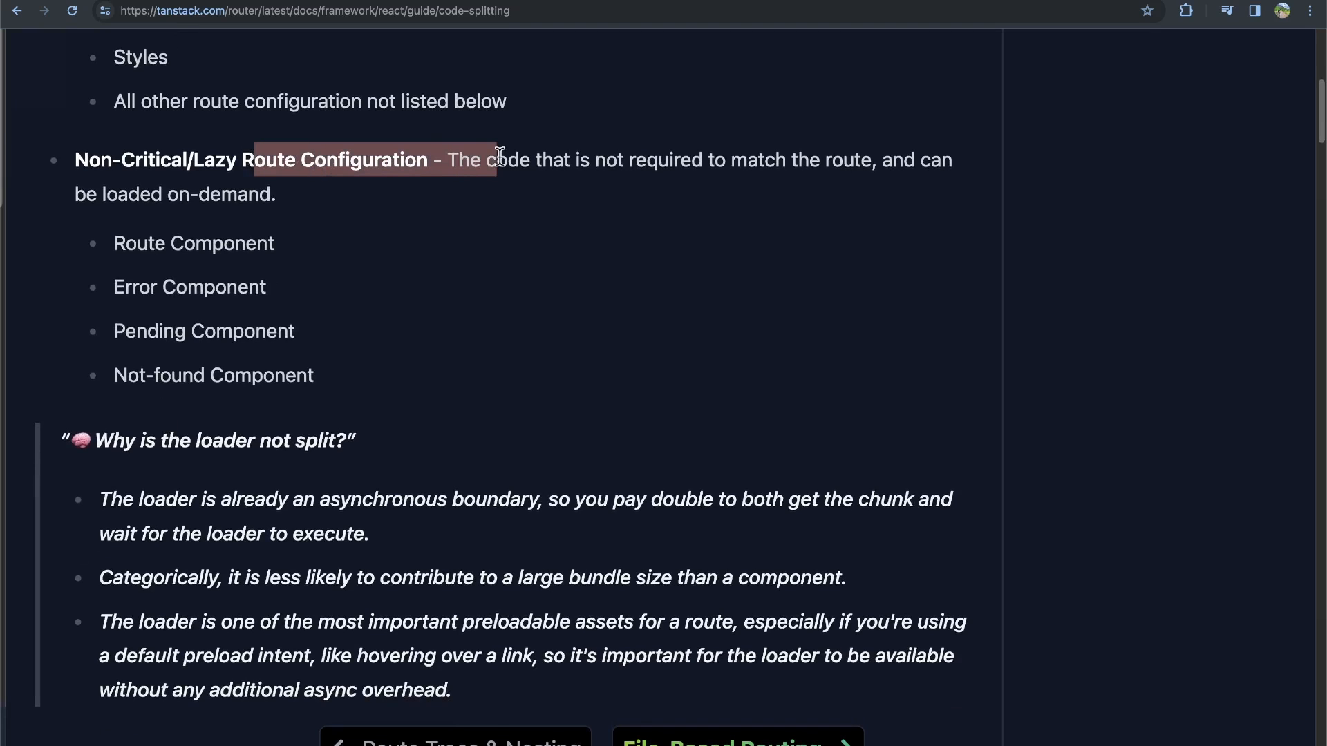
left_click_drag(498, 161, 850, 161)
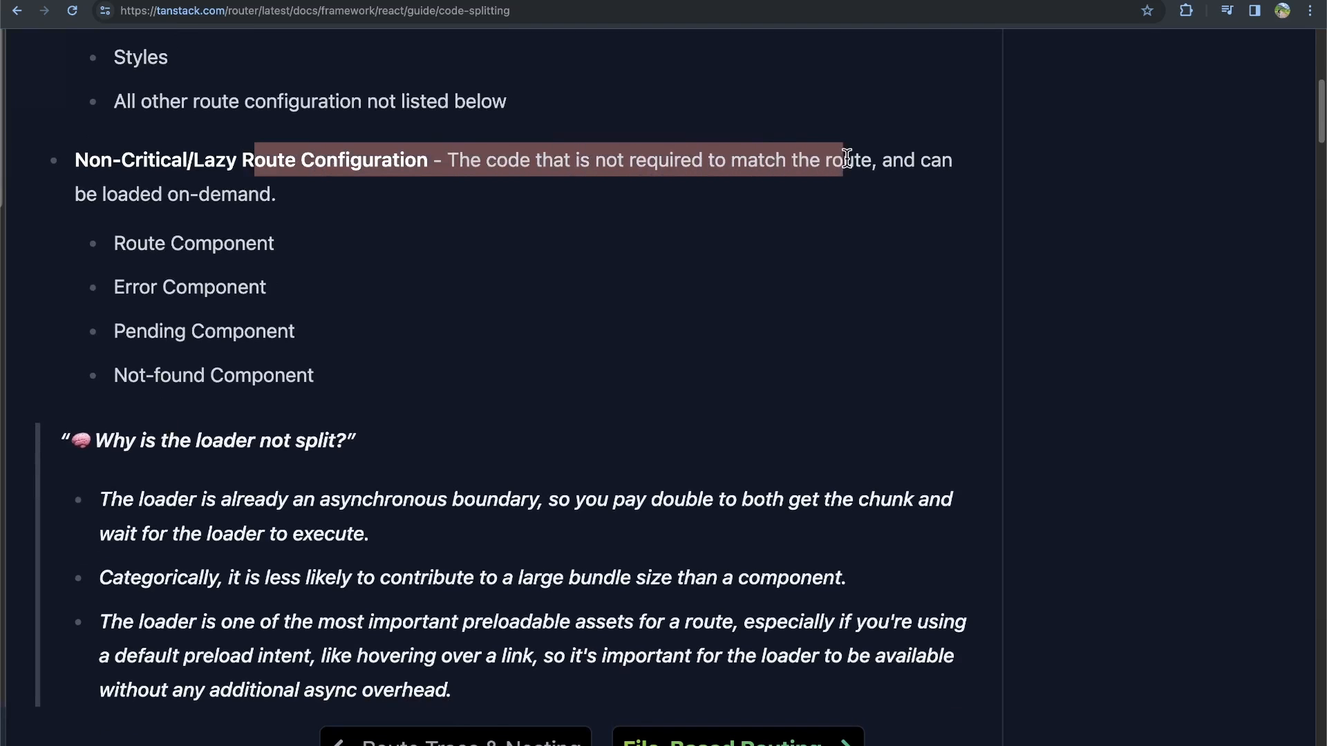
left_click_drag(846, 159, 297, 195)
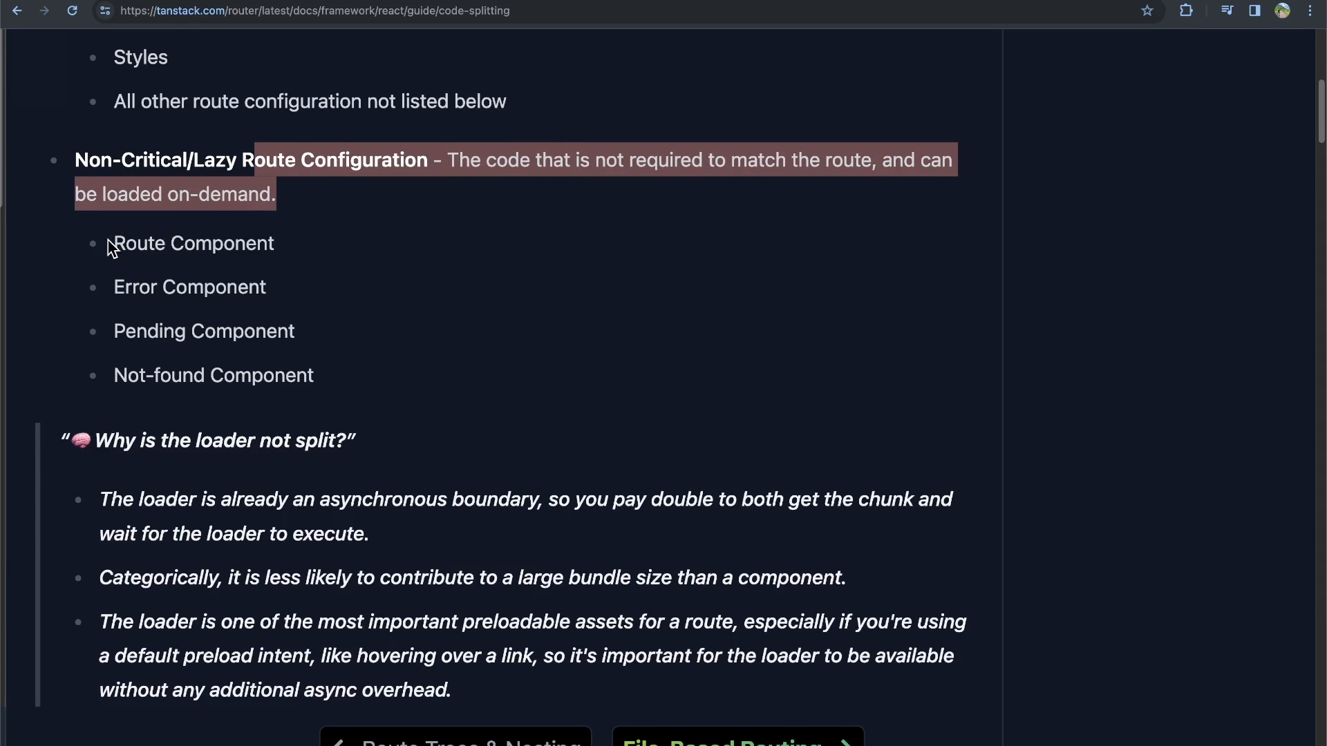
double_click(228, 287)
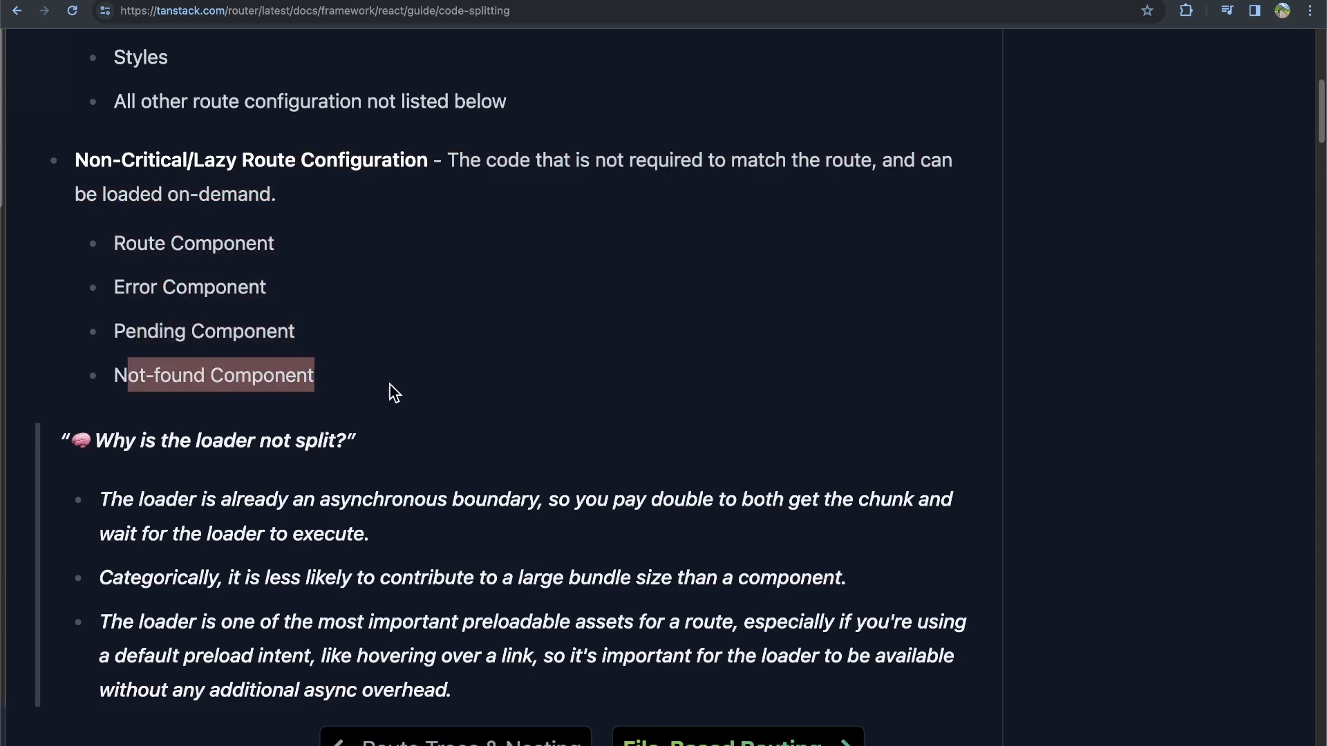
mouse_move(272, 366)
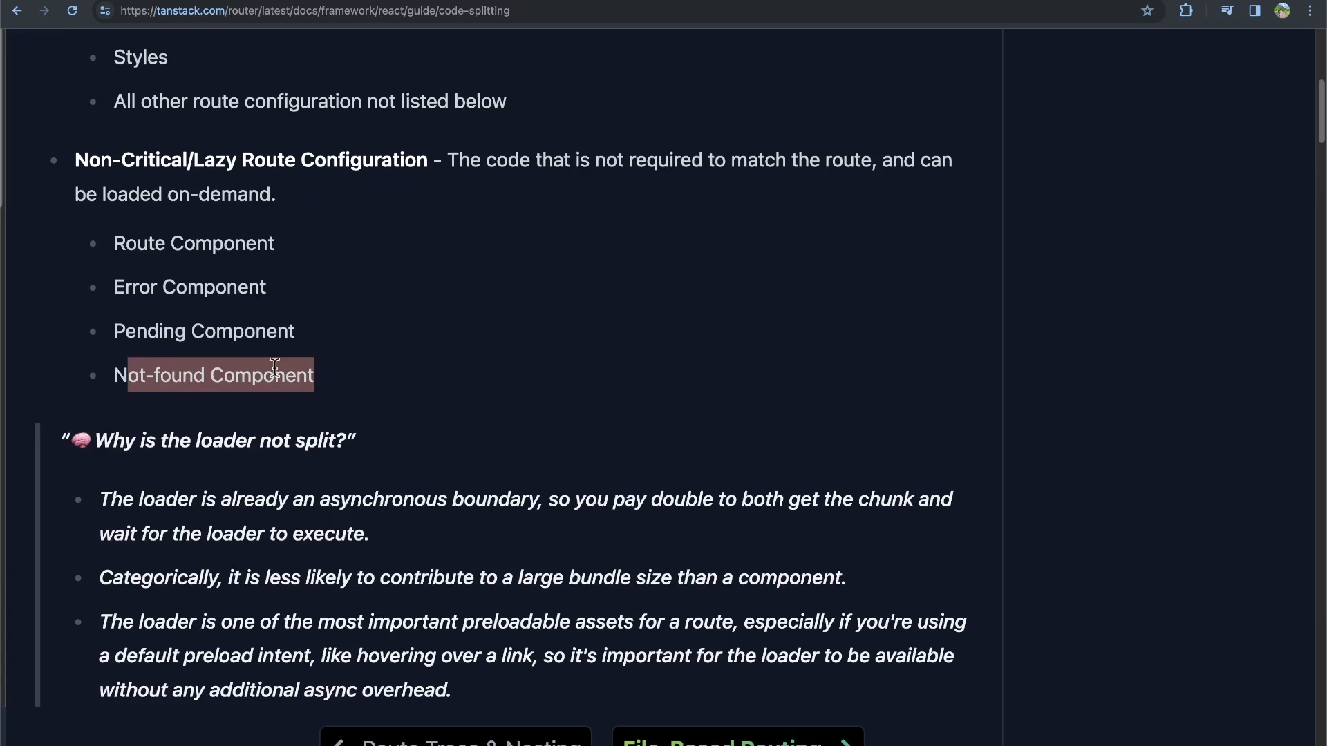
scroll("down", 3)
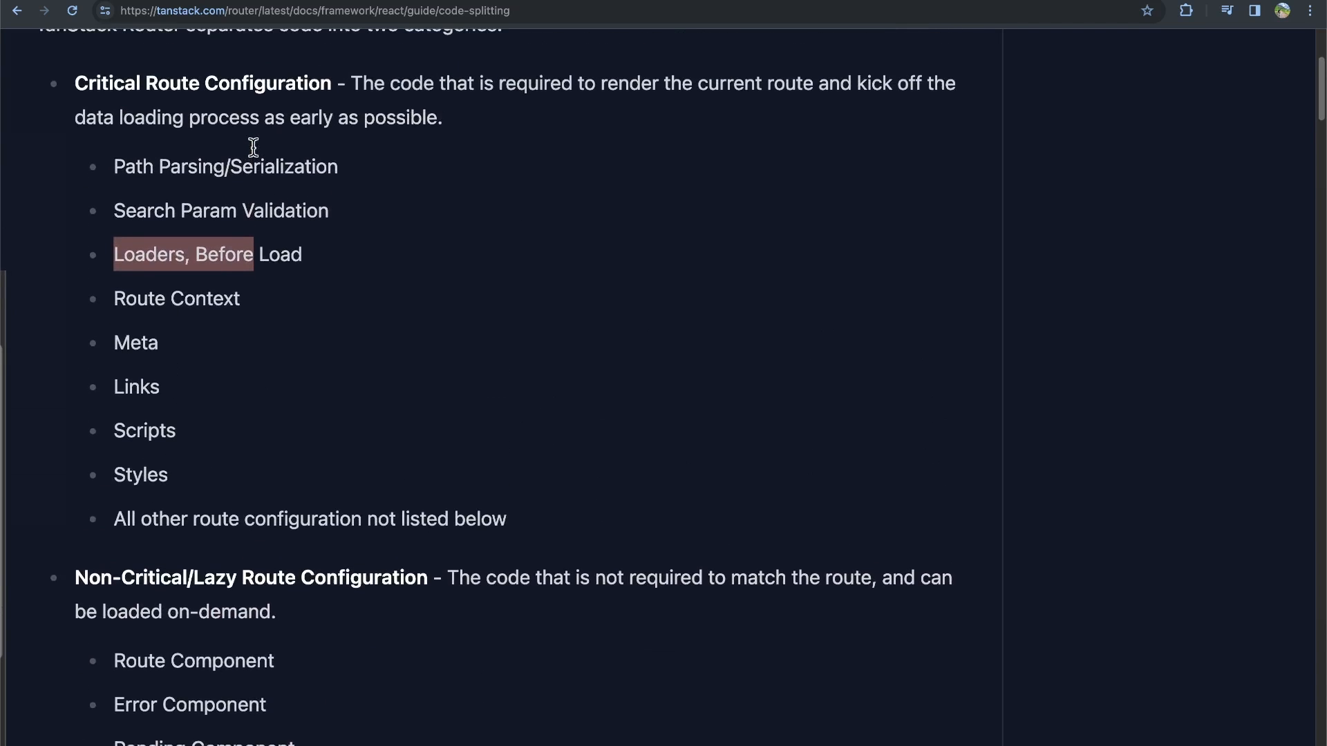
scroll("down", 3)
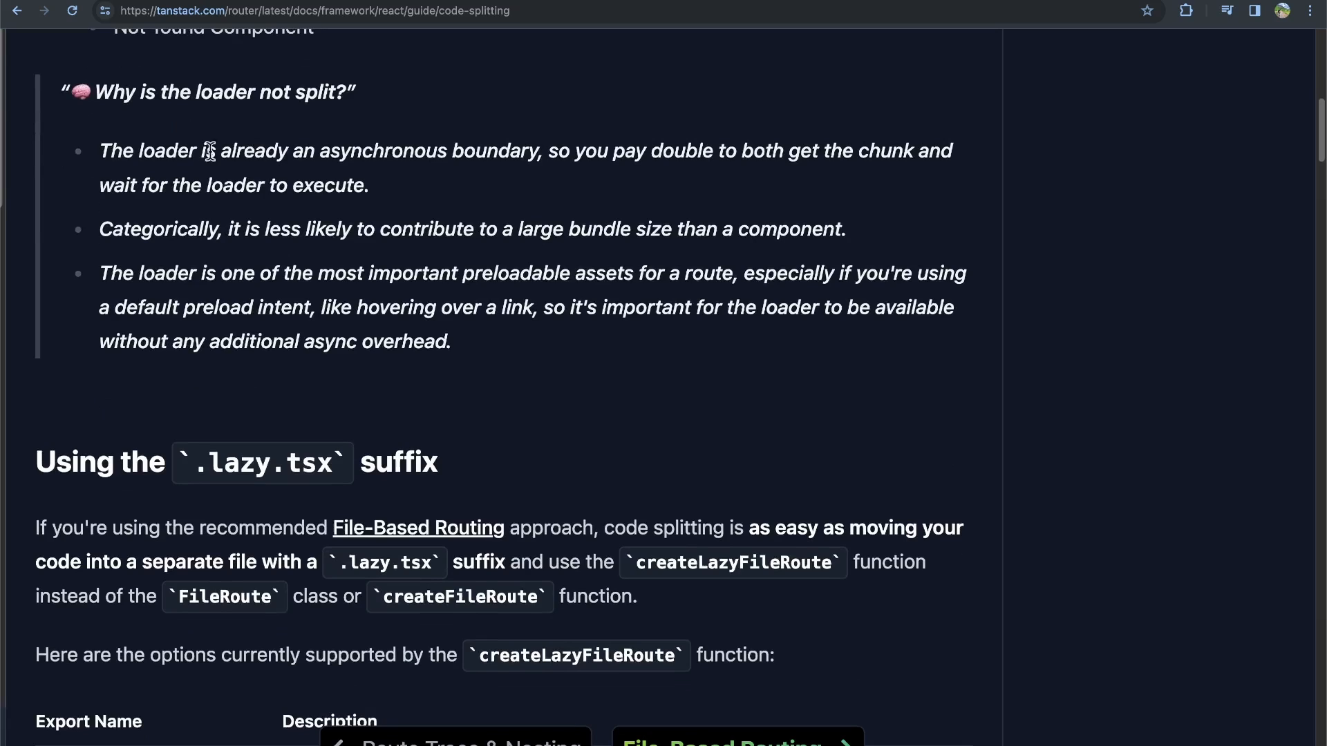
mouse_move(196, 211)
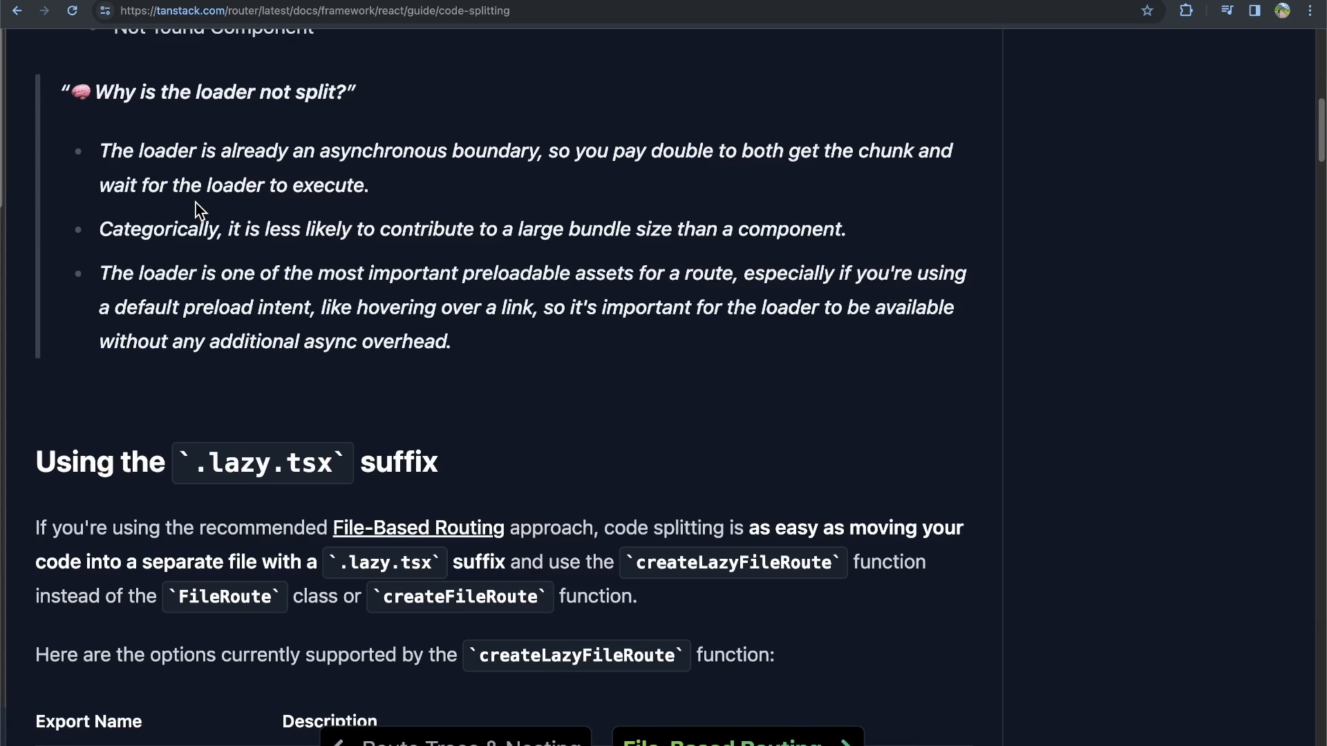
- Highlight the 'Why is the loader not split?' explanation and the loader preloading sentence, then reach the .lazy.tsx suffix section
double_click(115, 150)
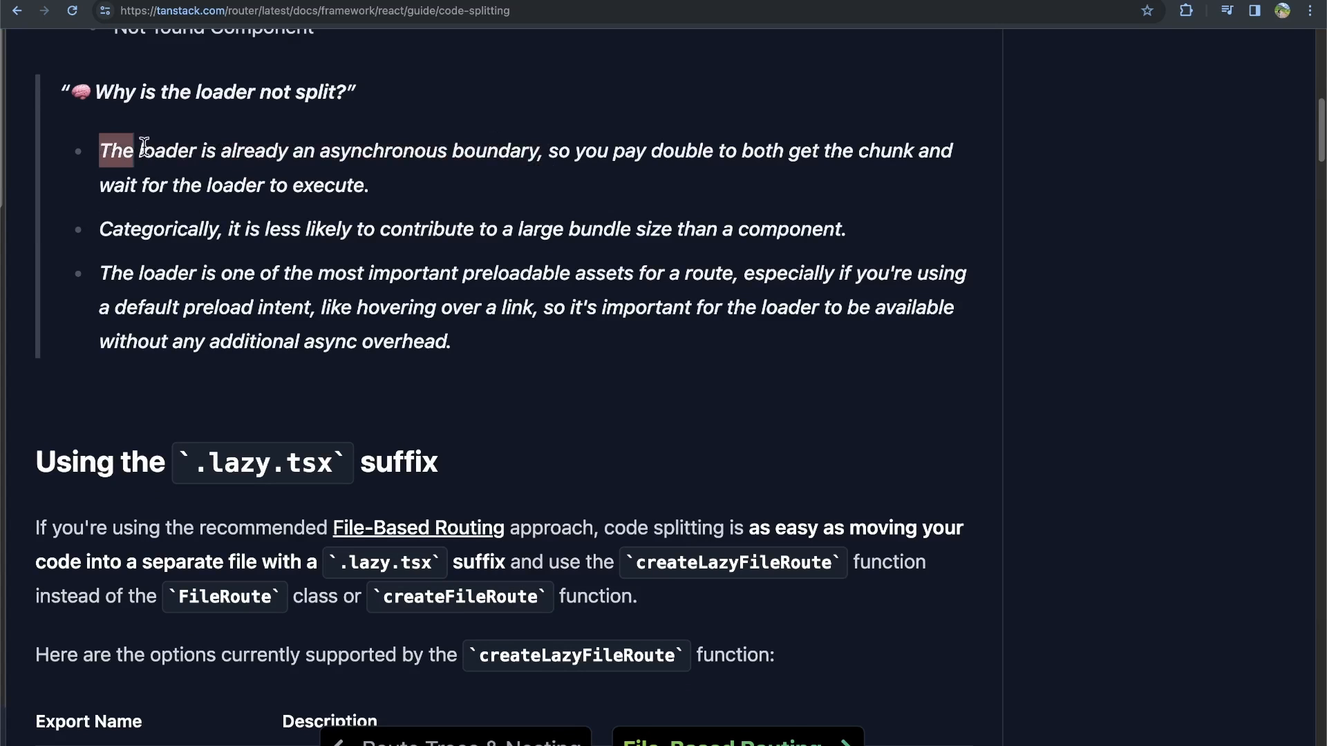
left_click_drag(115, 150, 549, 150)
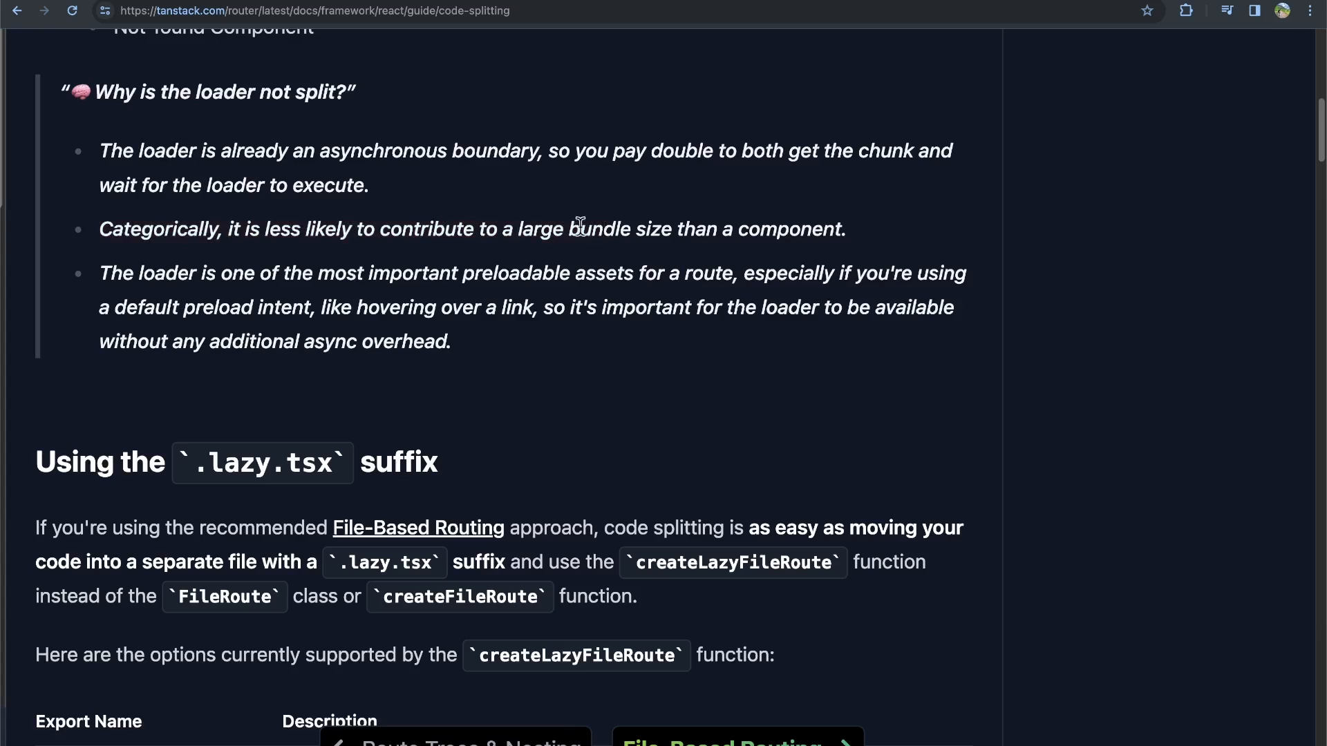
mouse_move(122, 279)
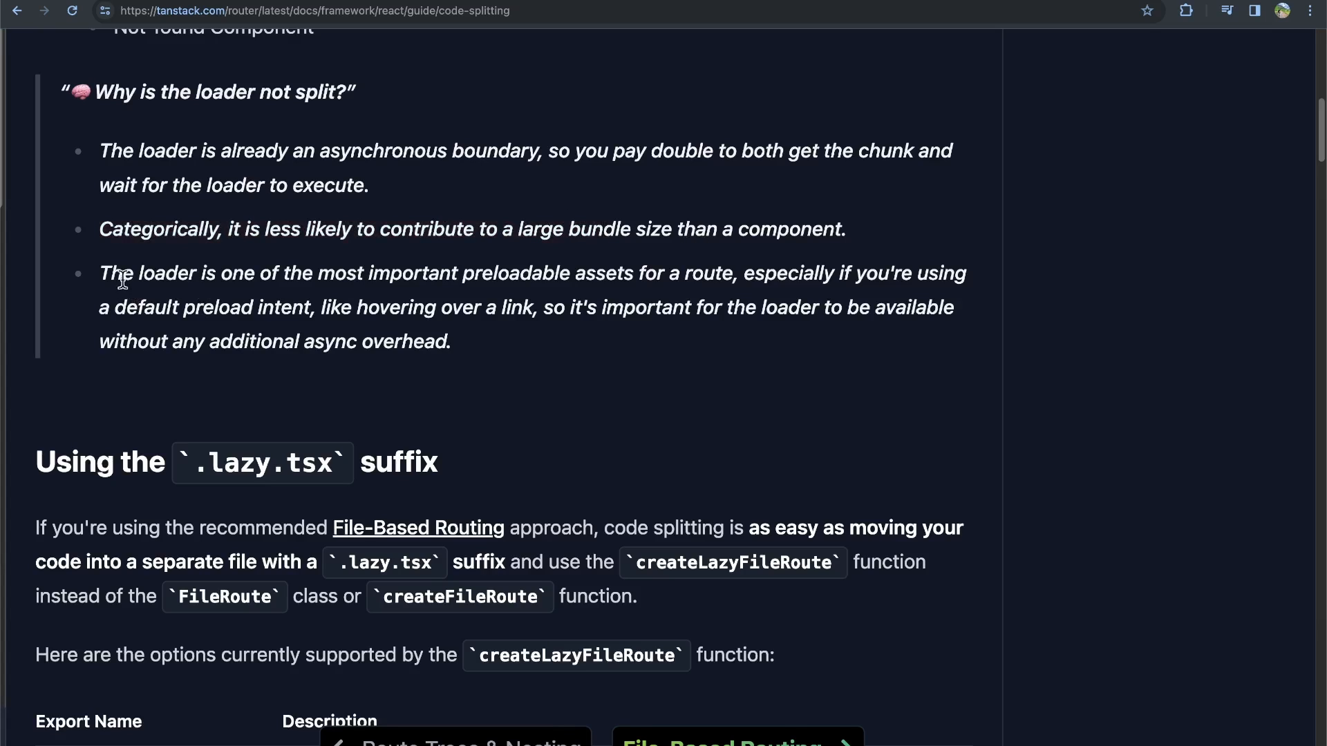
left_click_drag(100, 272, 337, 273)
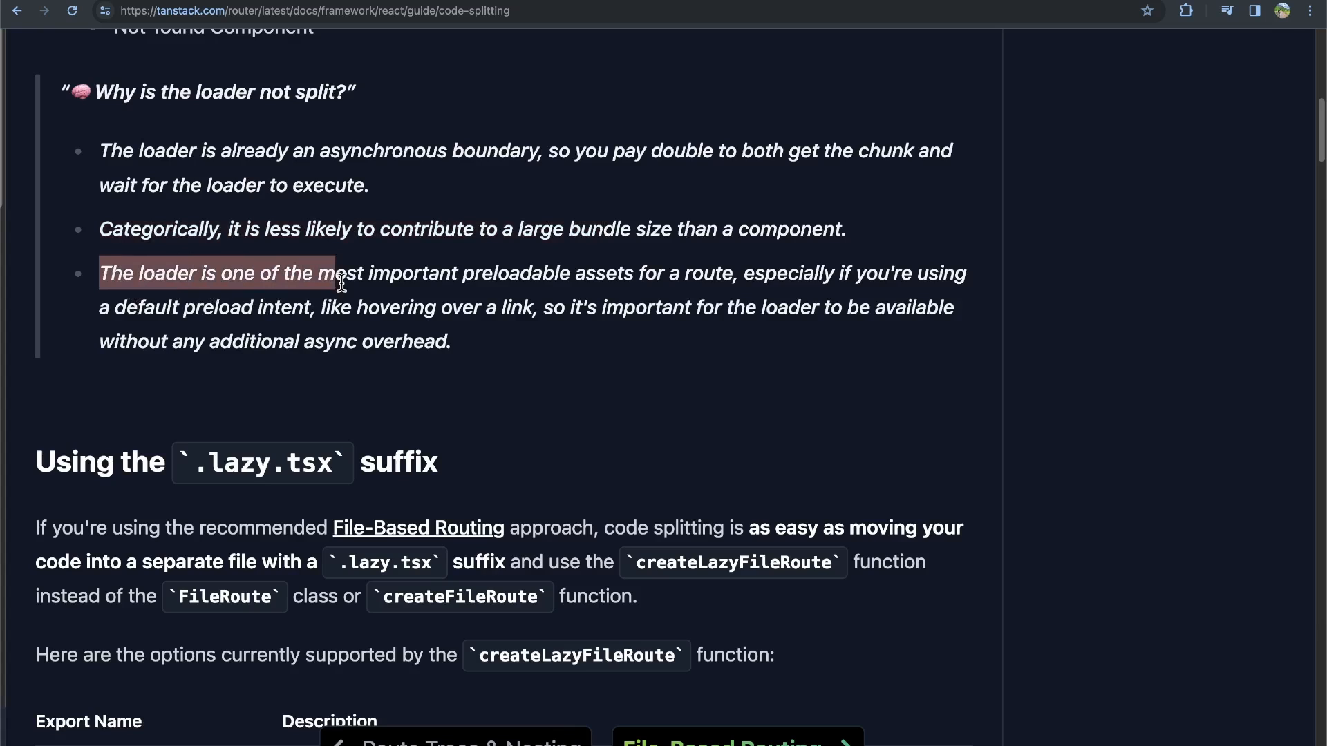
left_click_drag(339, 282, 287, 307)
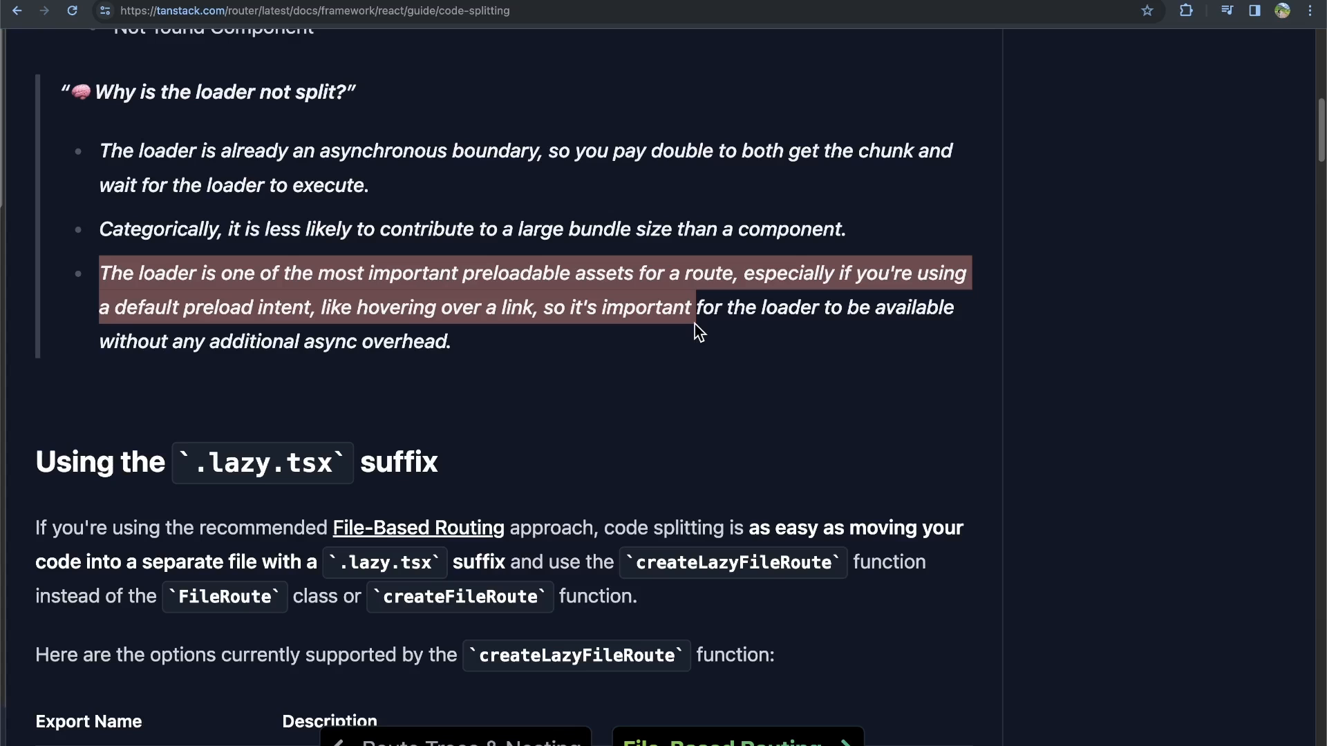
scroll("down", 3)
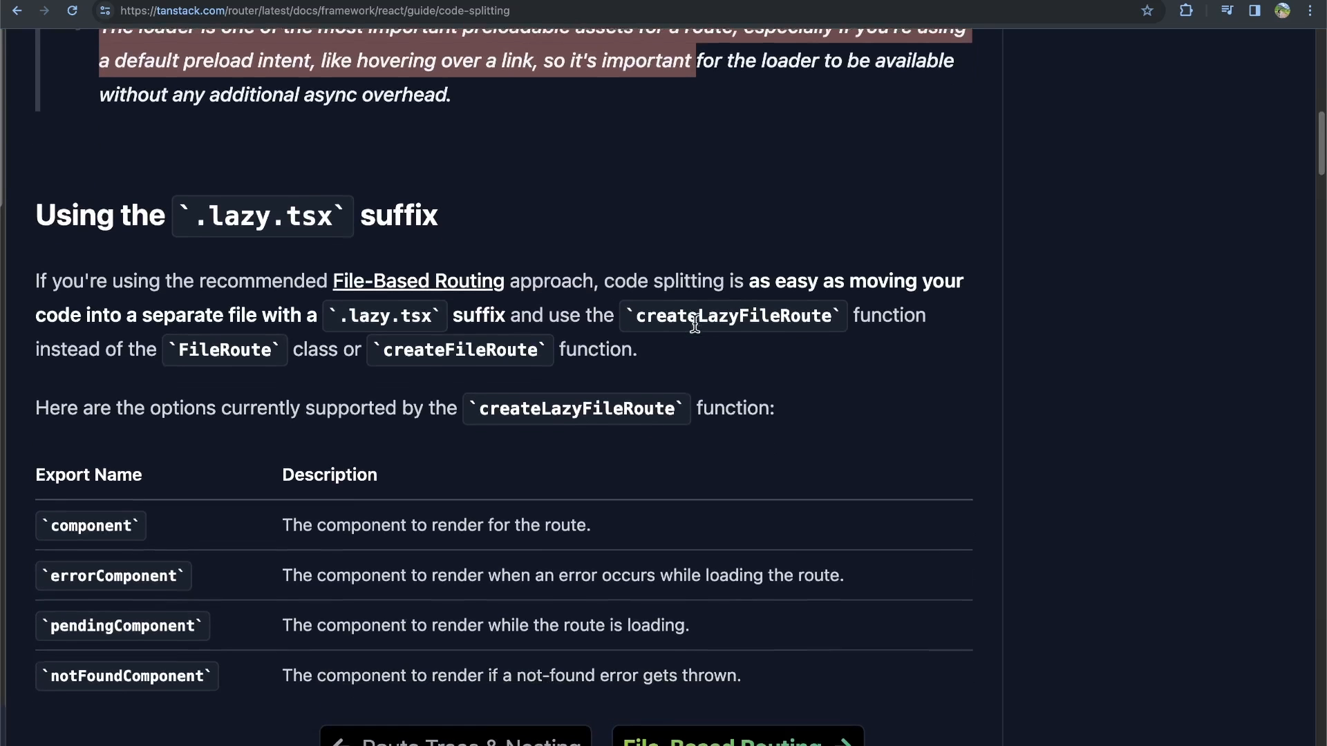
- Scroll through the createLazyFileRoute options table and Exceptions down to the Example's Before posts.tsx code
scroll("down", 3)
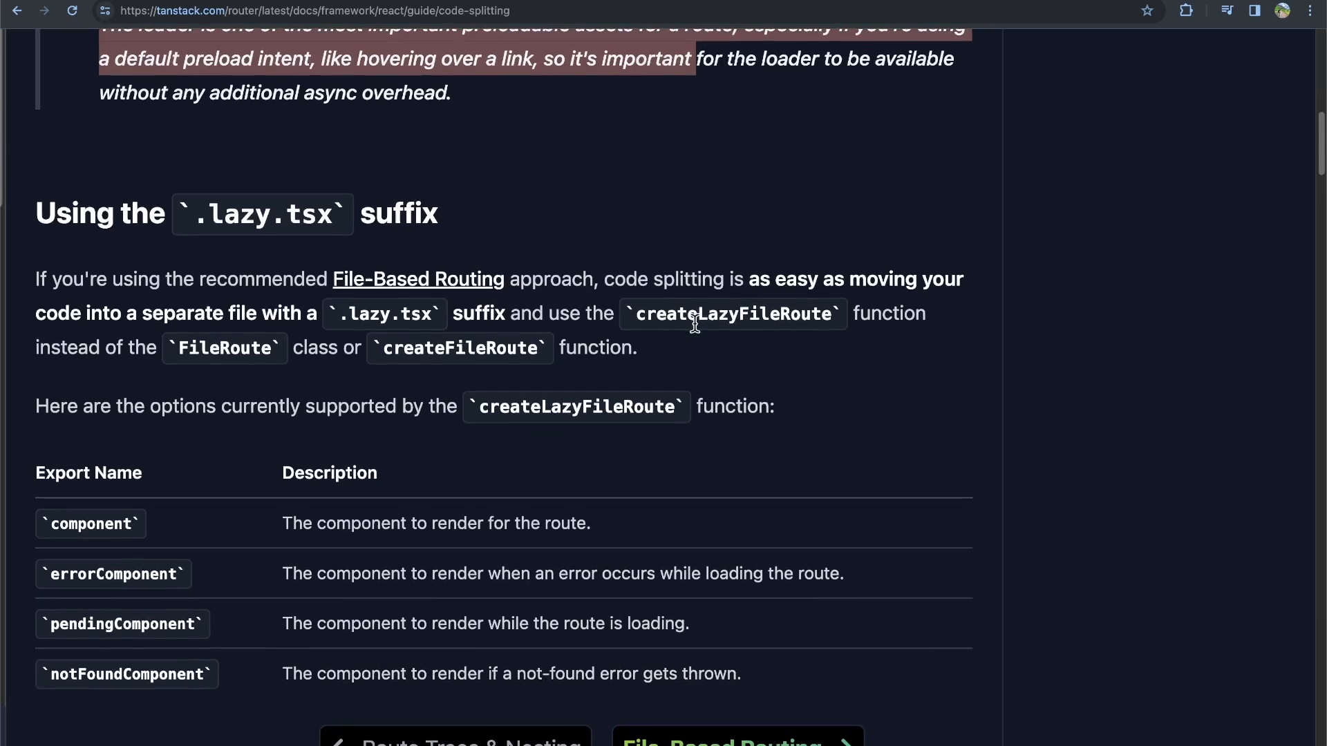
scroll("down", 3)
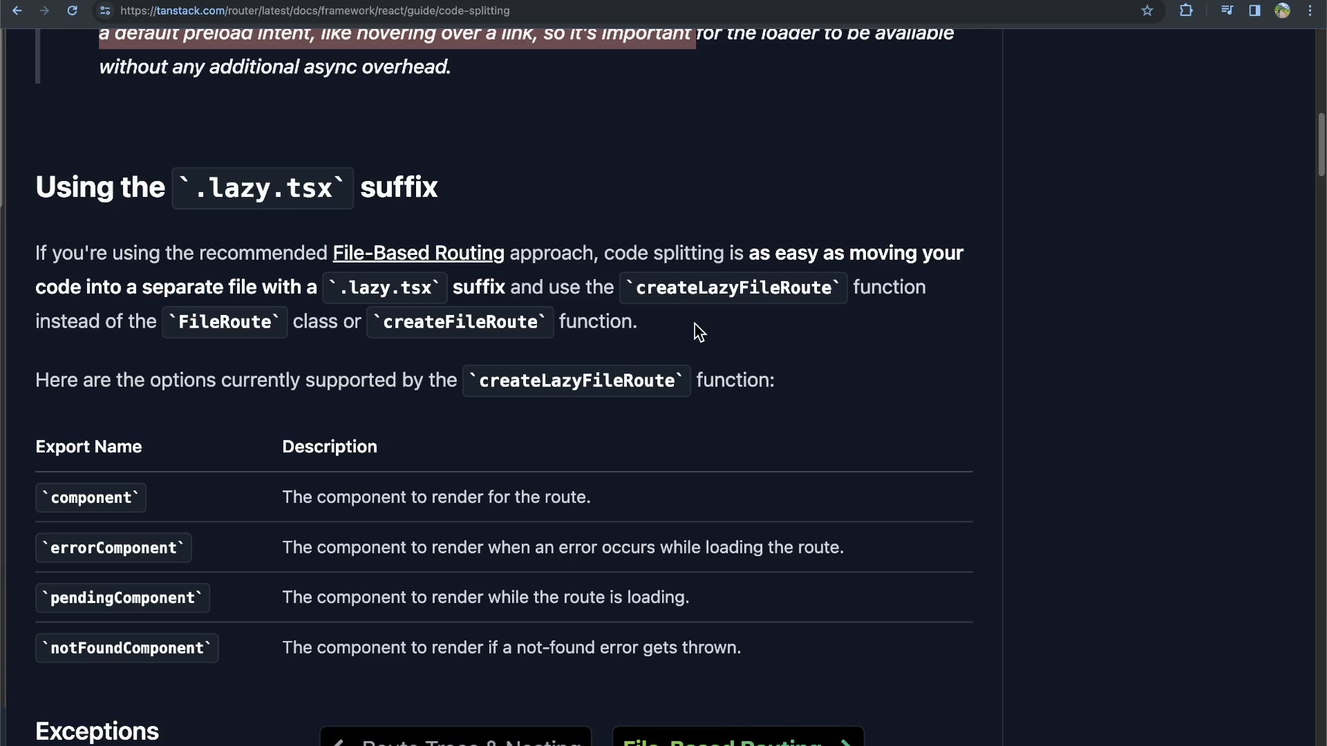
mouse_move(394, 187)
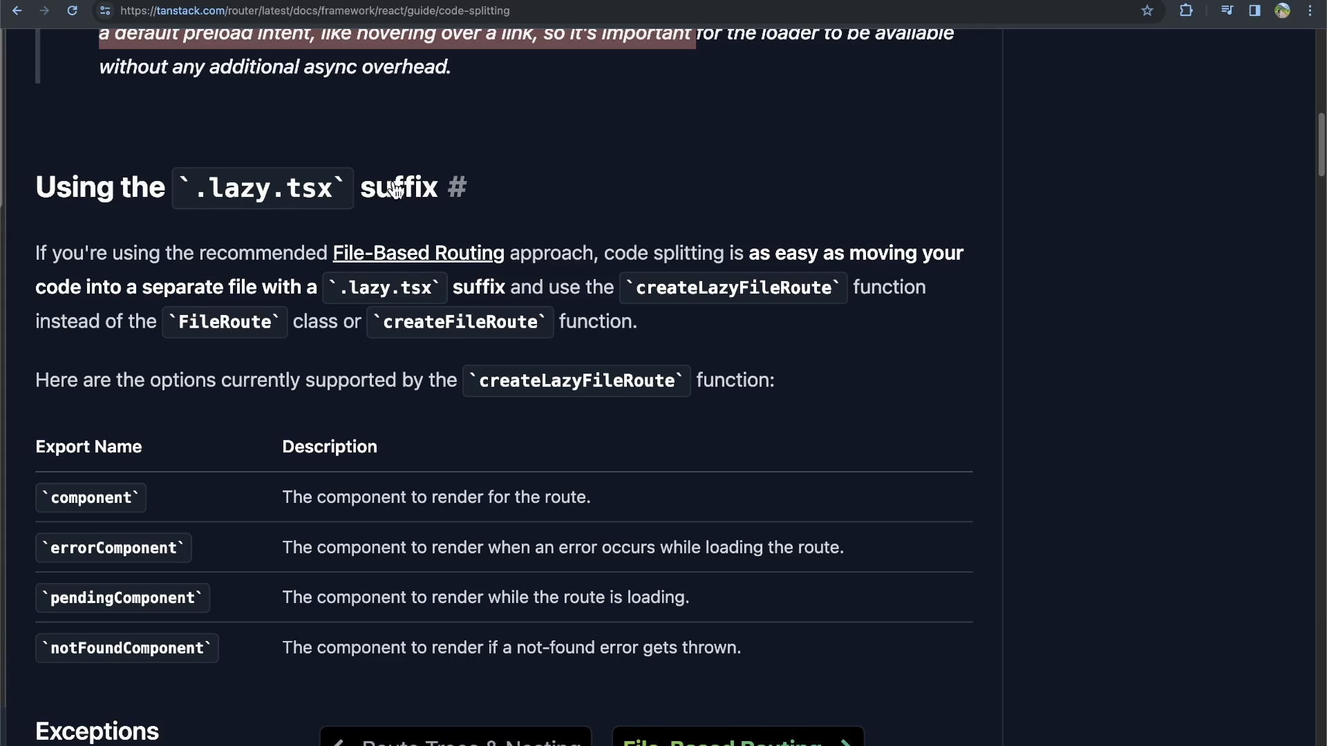
mouse_move(497, 265)
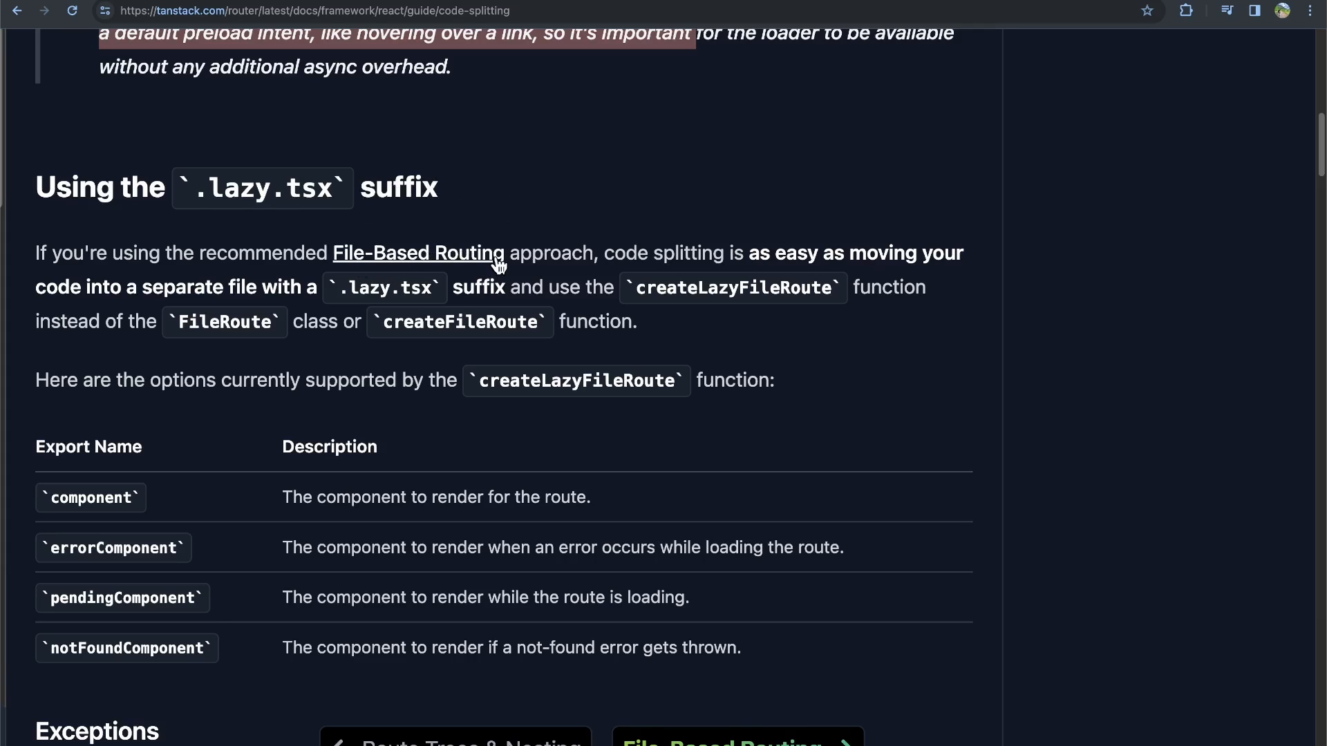
mouse_move(678, 297)
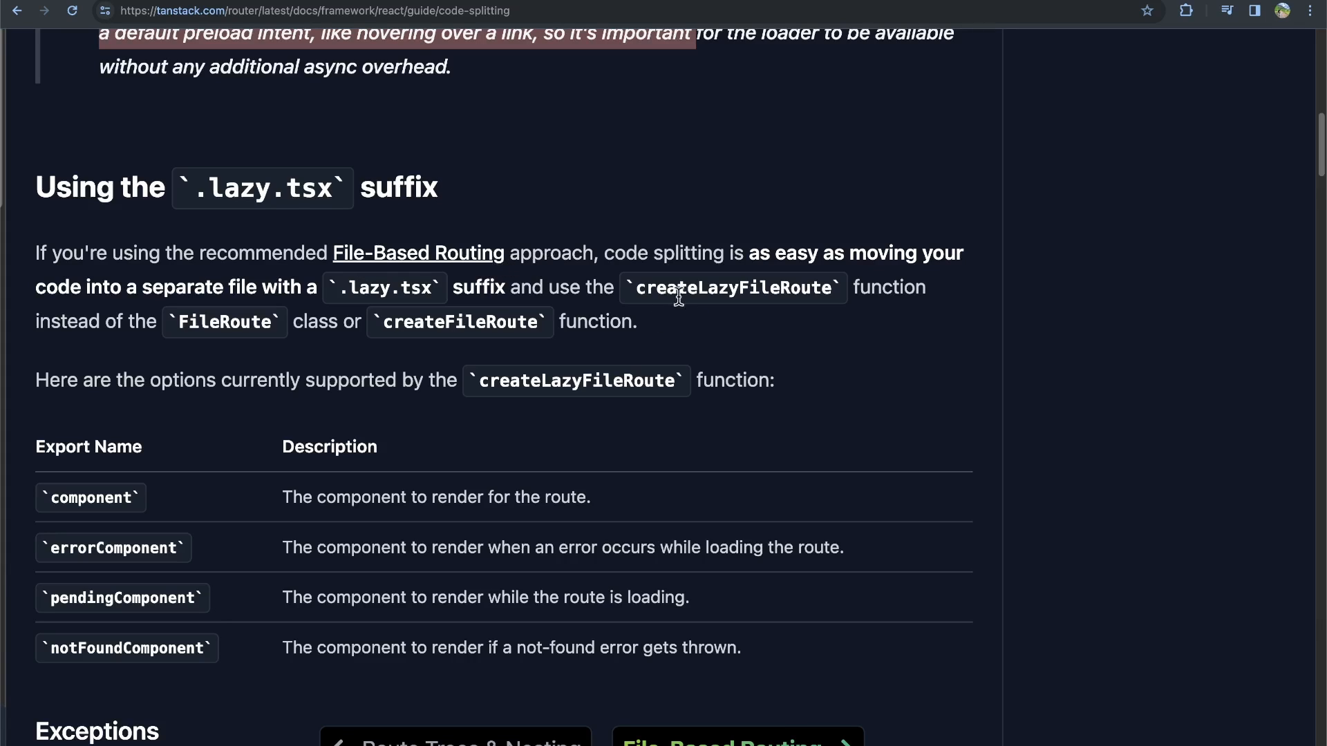
mouse_move(522, 322)
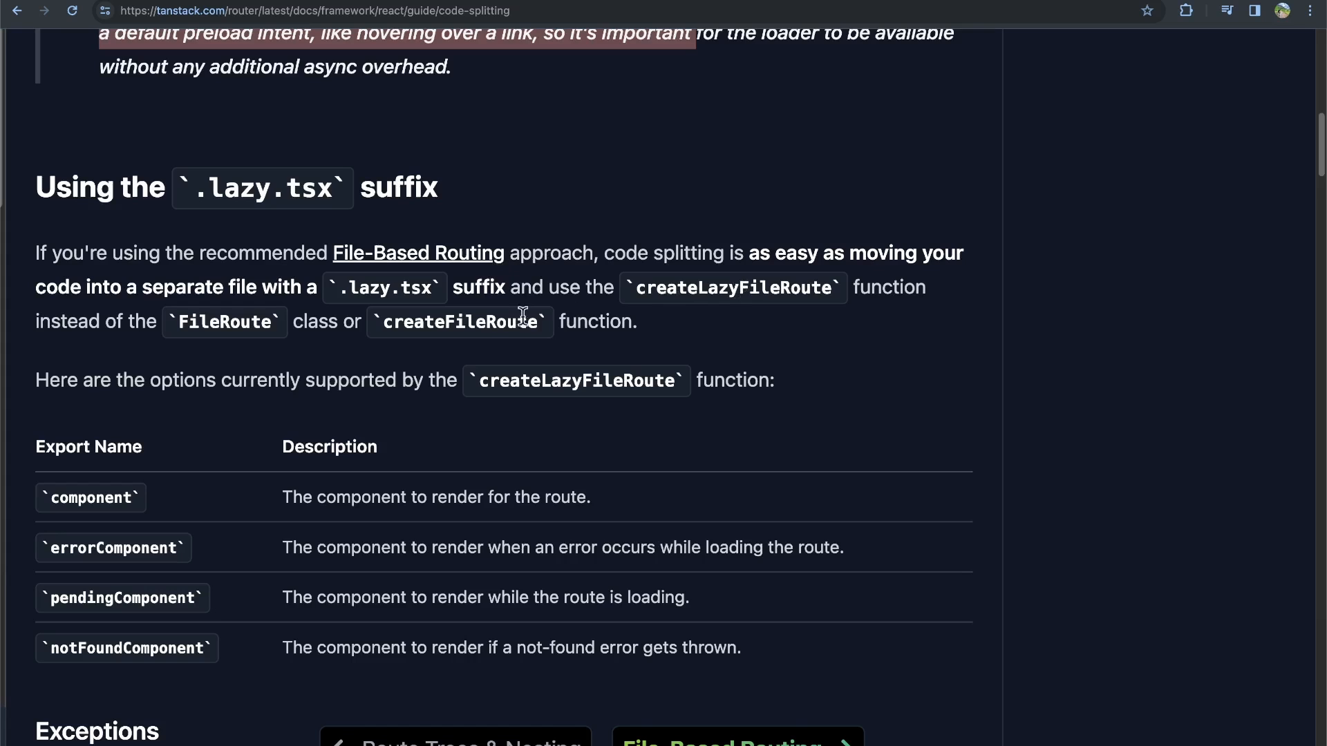
mouse_move(495, 329)
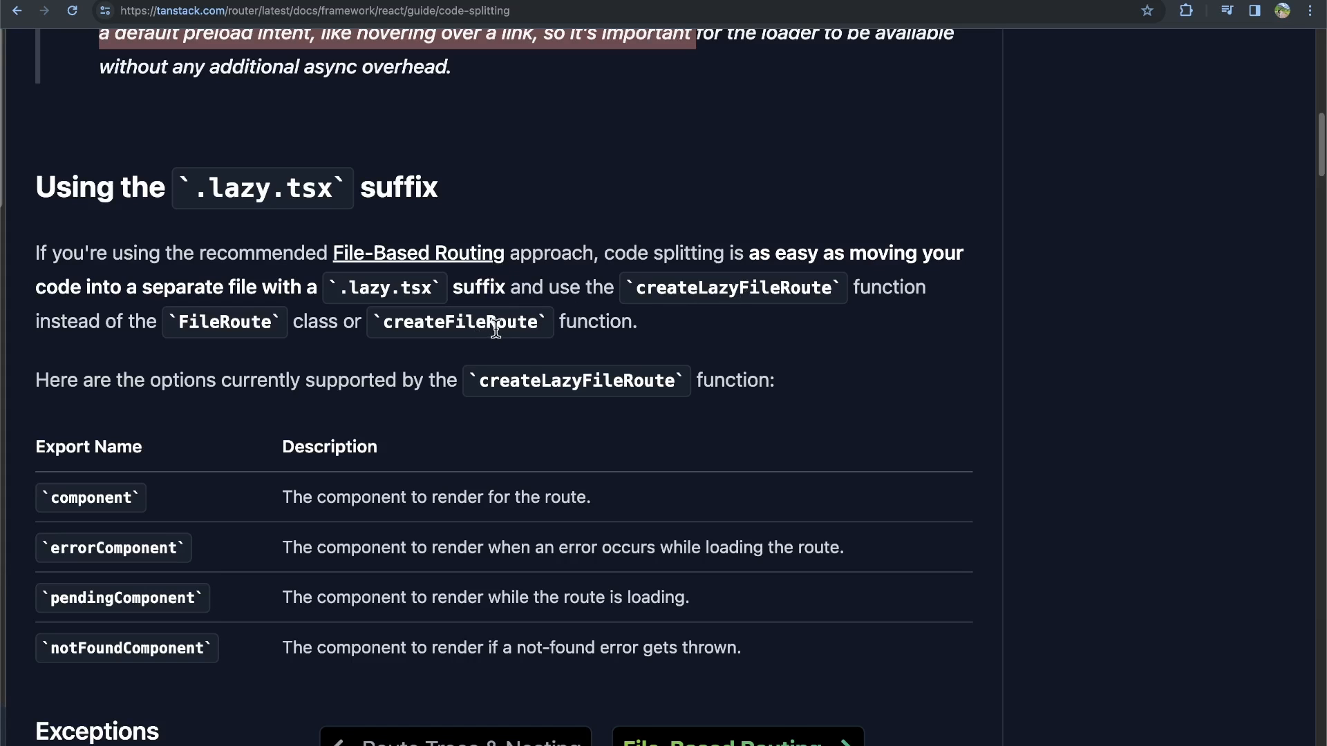
scroll("down", 3)
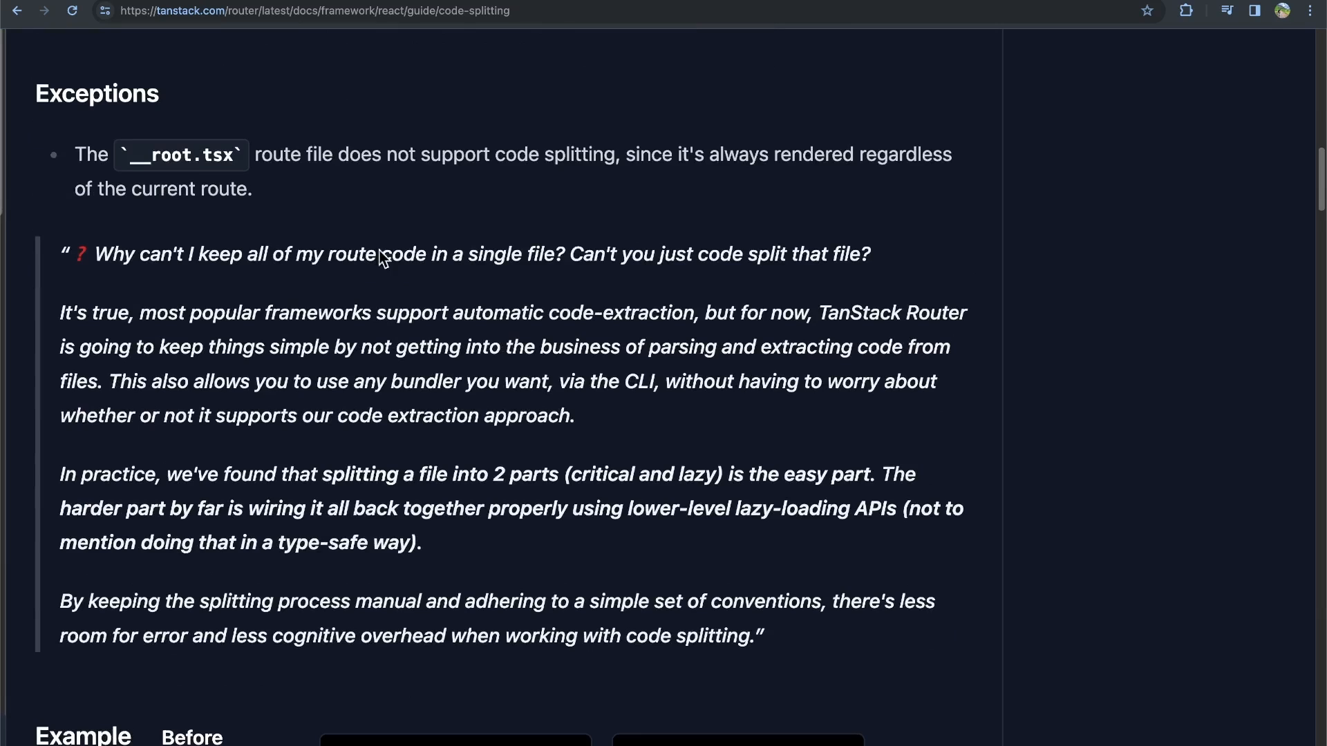
mouse_move(194, 175)
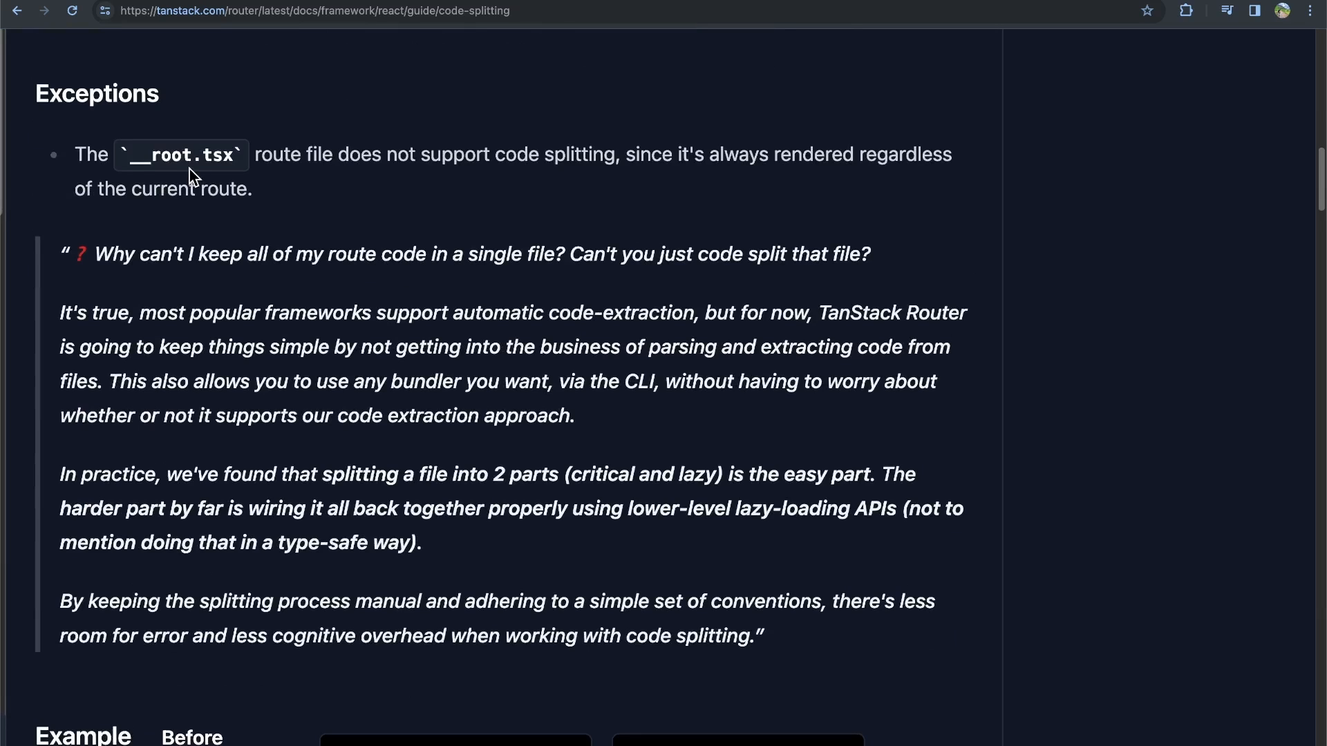
scroll("down", 3)
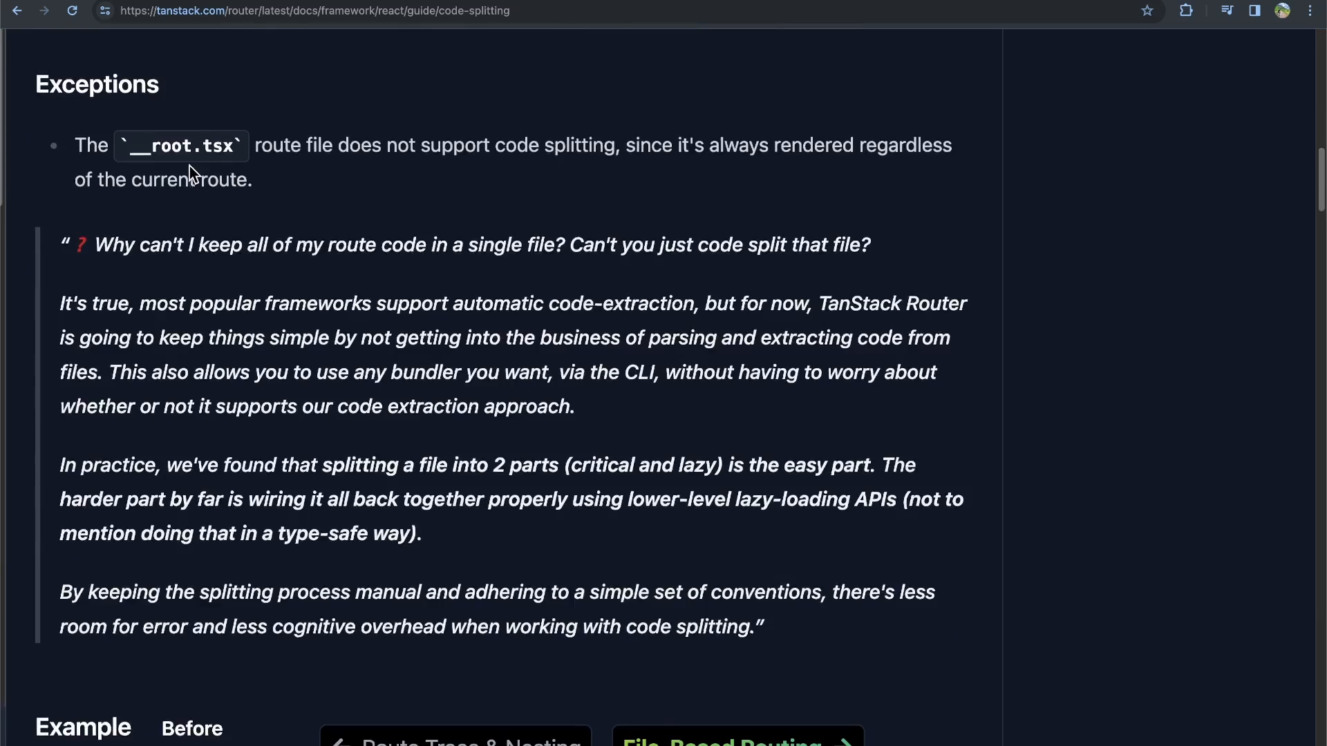
scroll("down", 3)
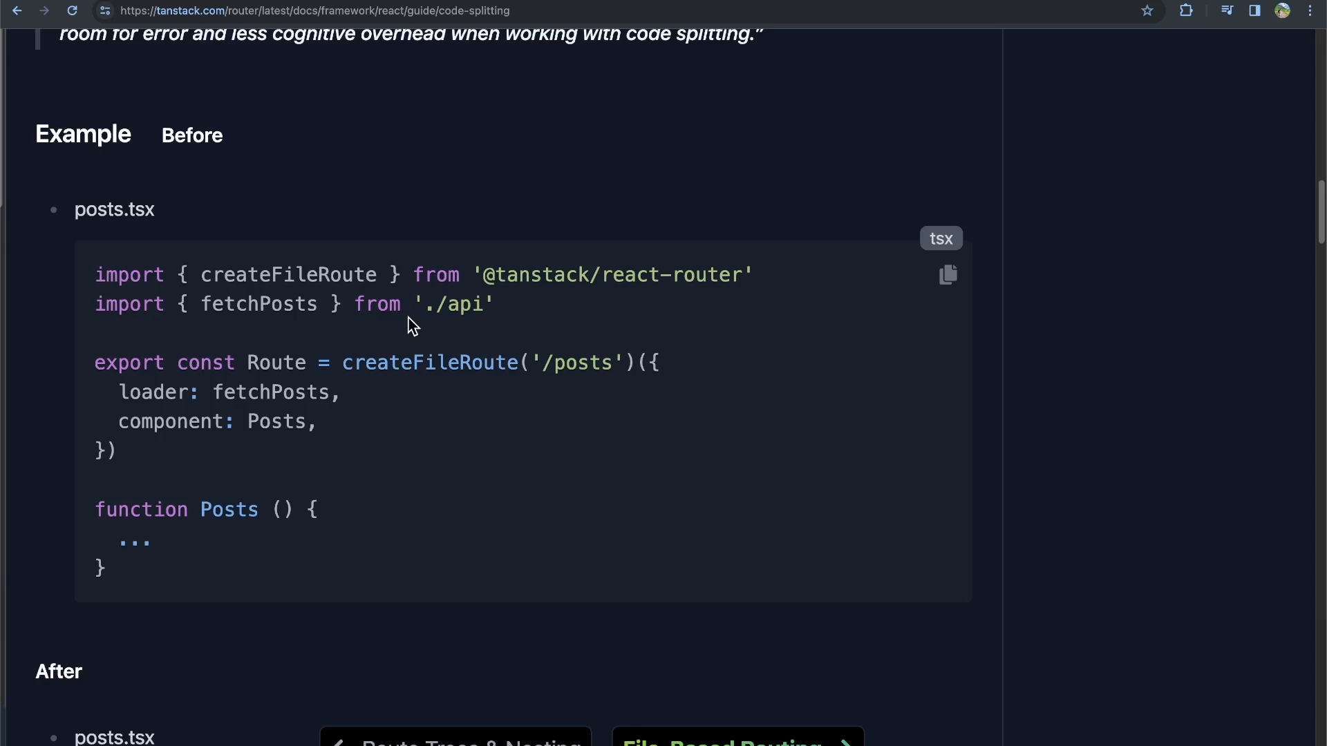
- Highlight createFileRoute in the Before example and createLazyFileRoute in the lazy file
scroll("down", 3)
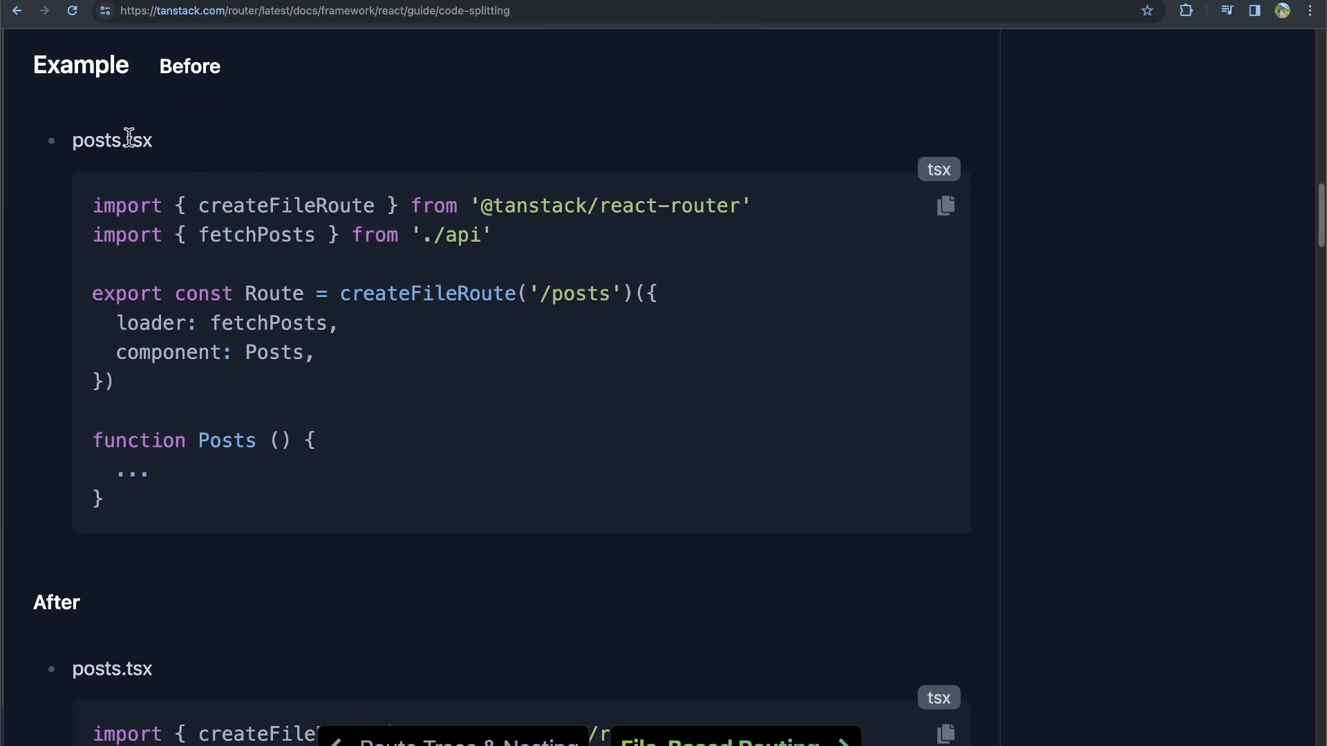
double_click(112, 141)
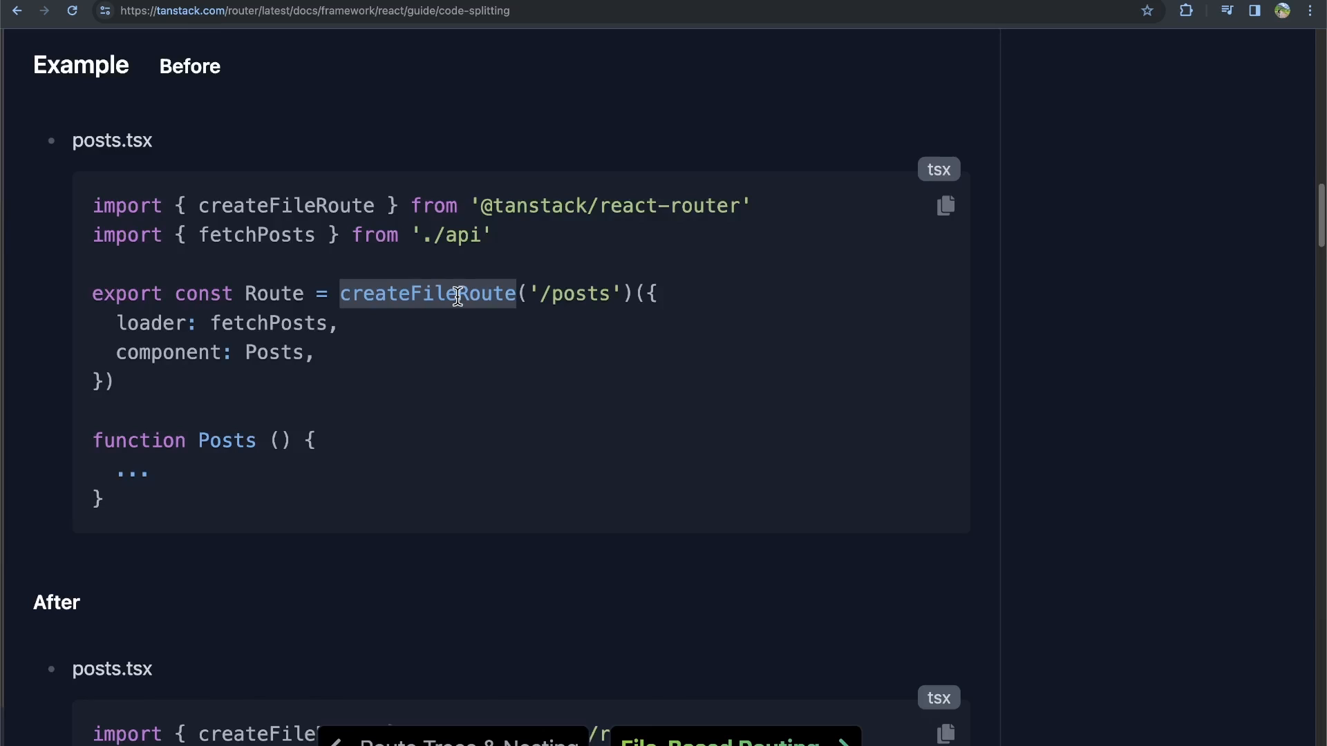
scroll("down", 3)
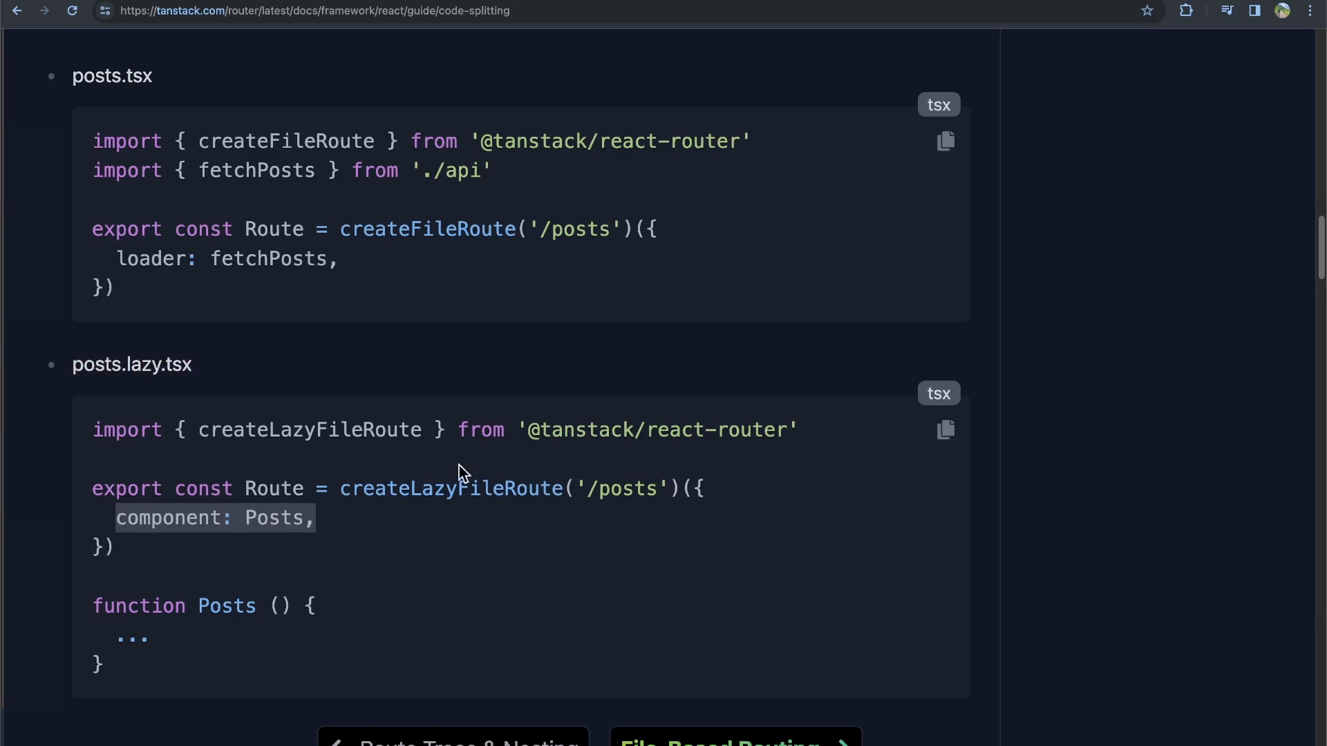
double_click(450, 488)
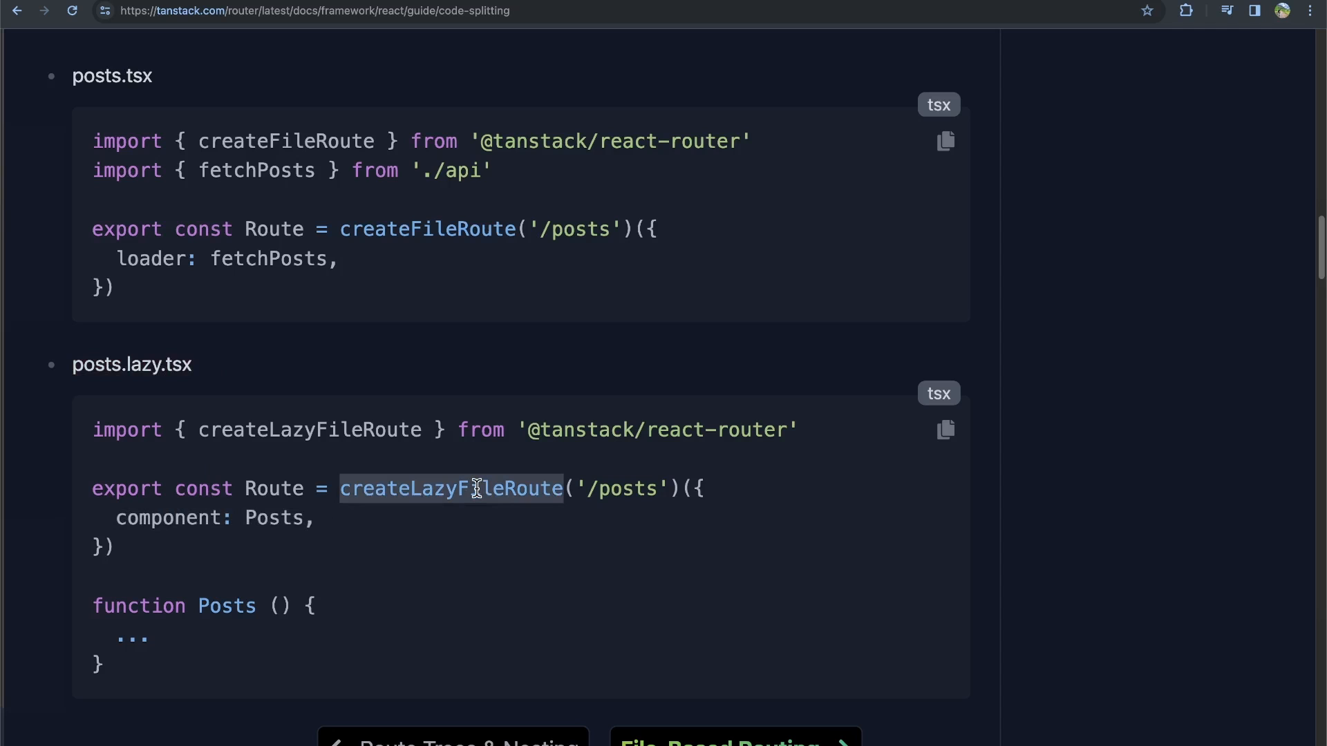
- Reach the After split and highlight the posts.lazy.tsx file name holding the component
scroll("down", 3)
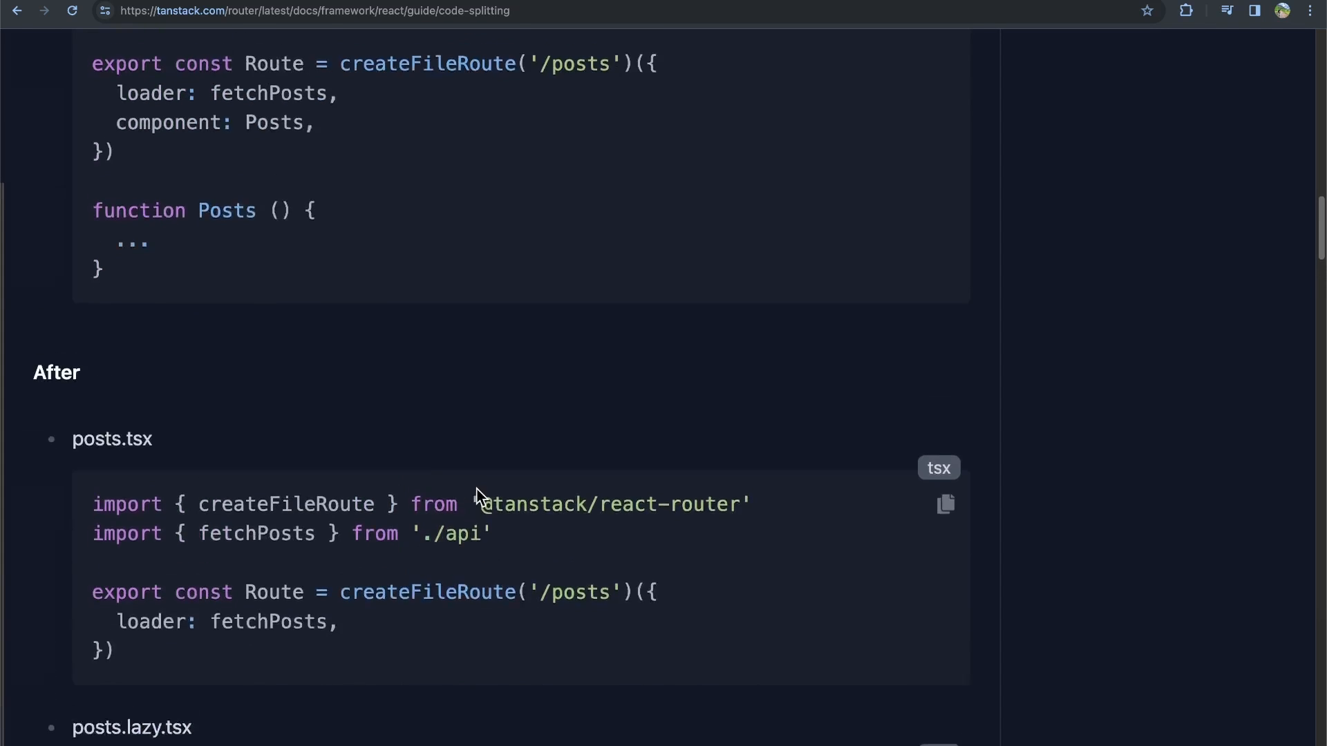
scroll("down", 3)
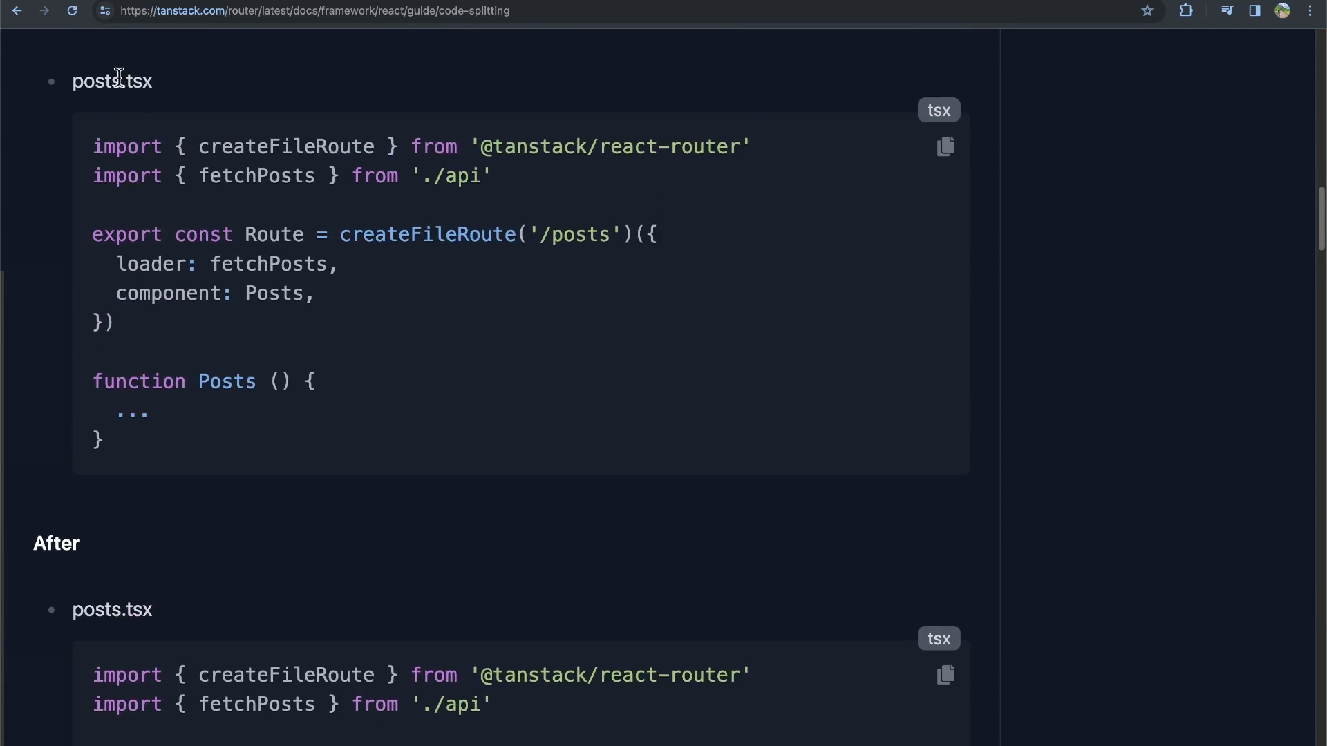
scroll("down", 3)
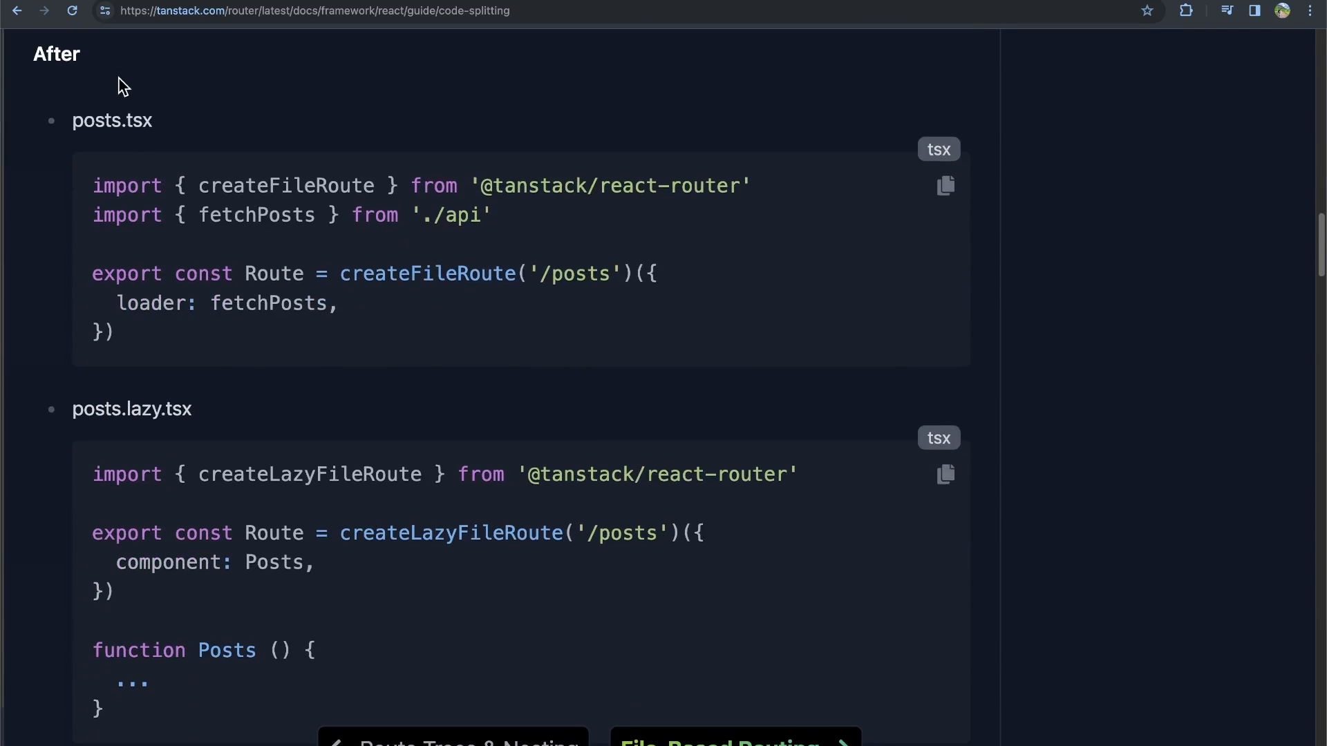
double_click(110, 121)
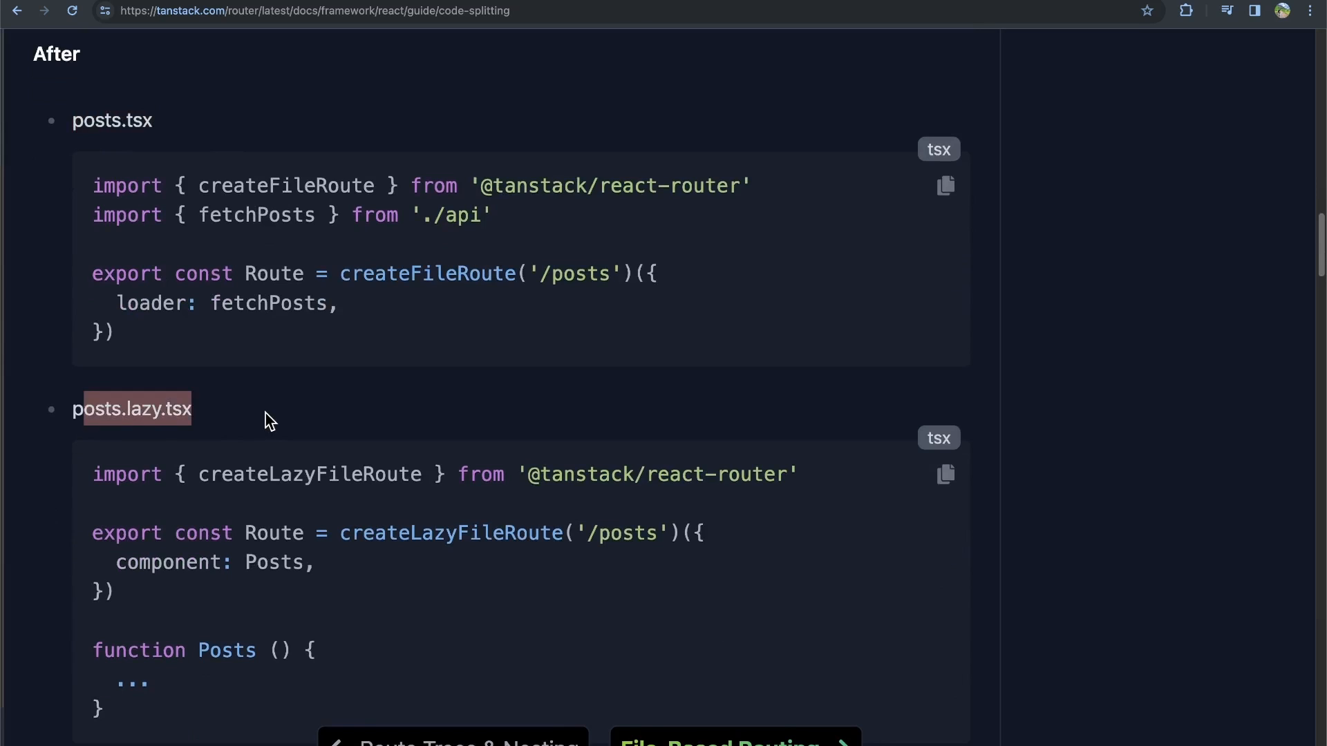
mouse_move(364, 314)
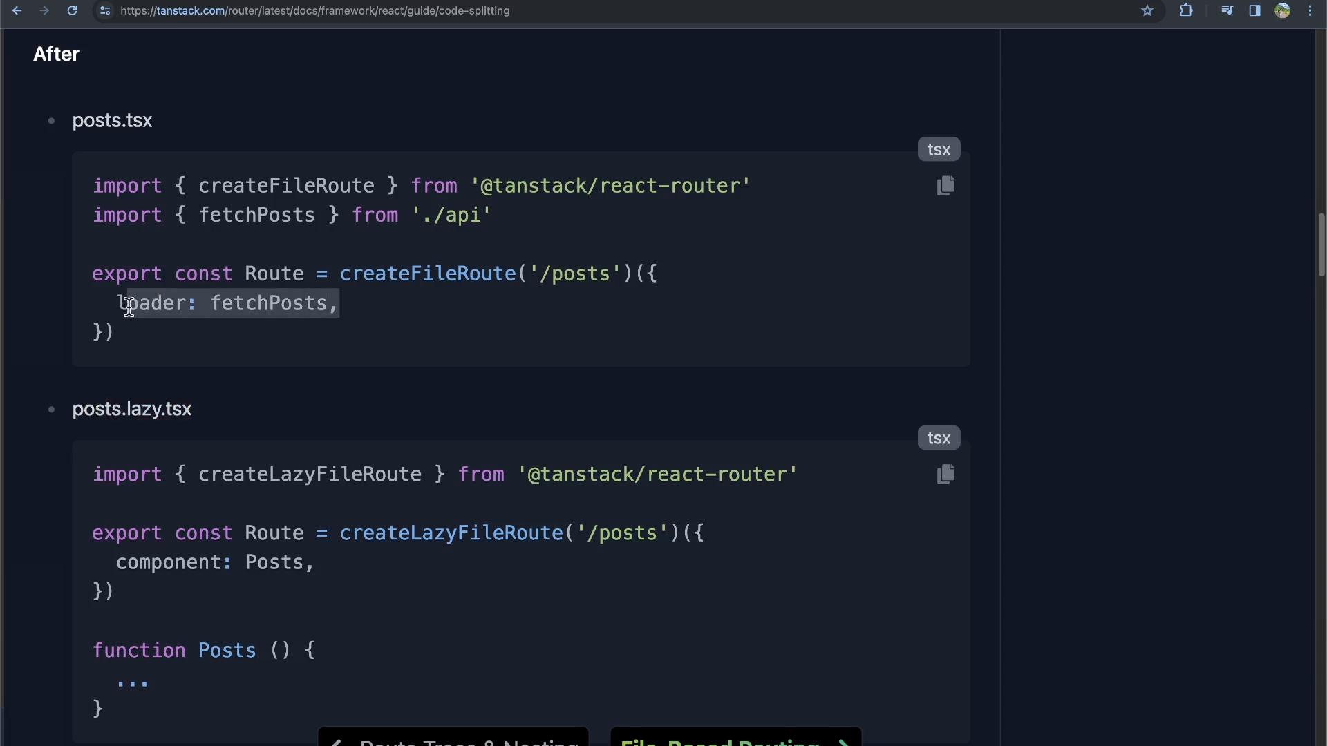
mouse_move(275, 608)
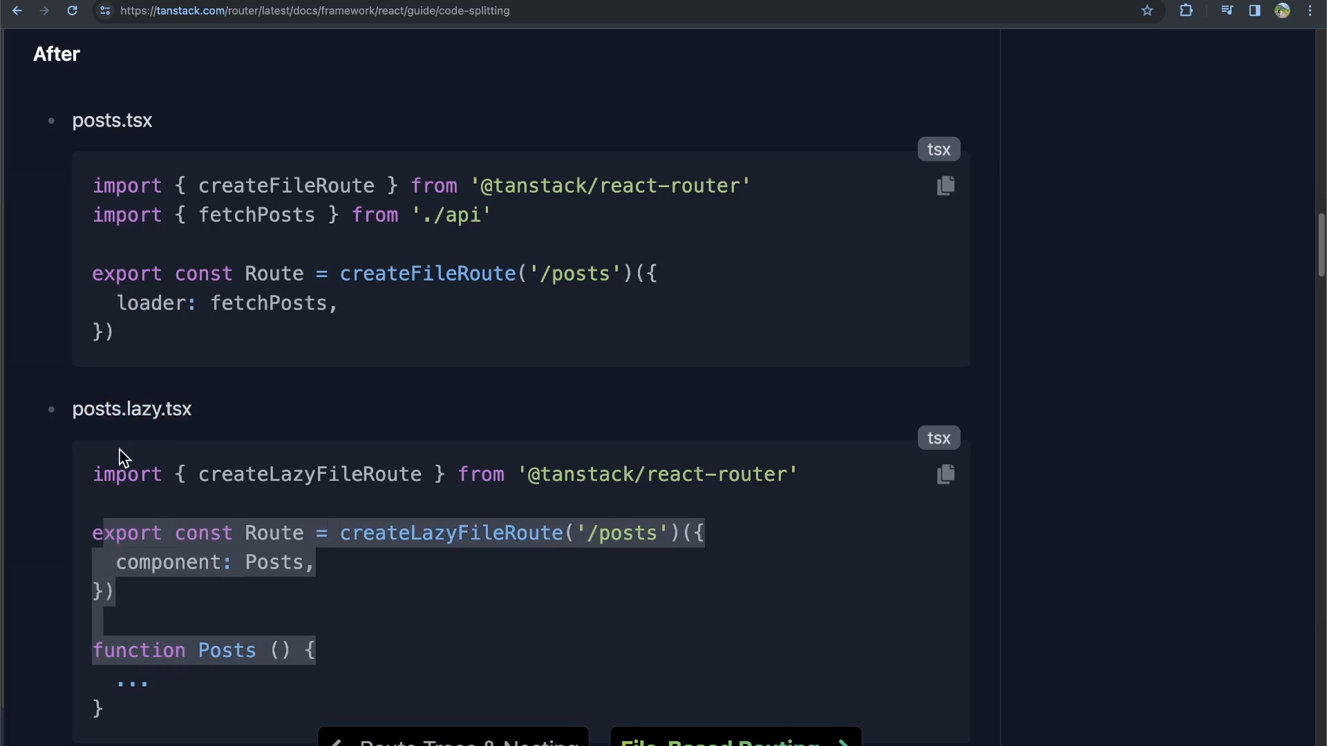
mouse_move(75, 409)
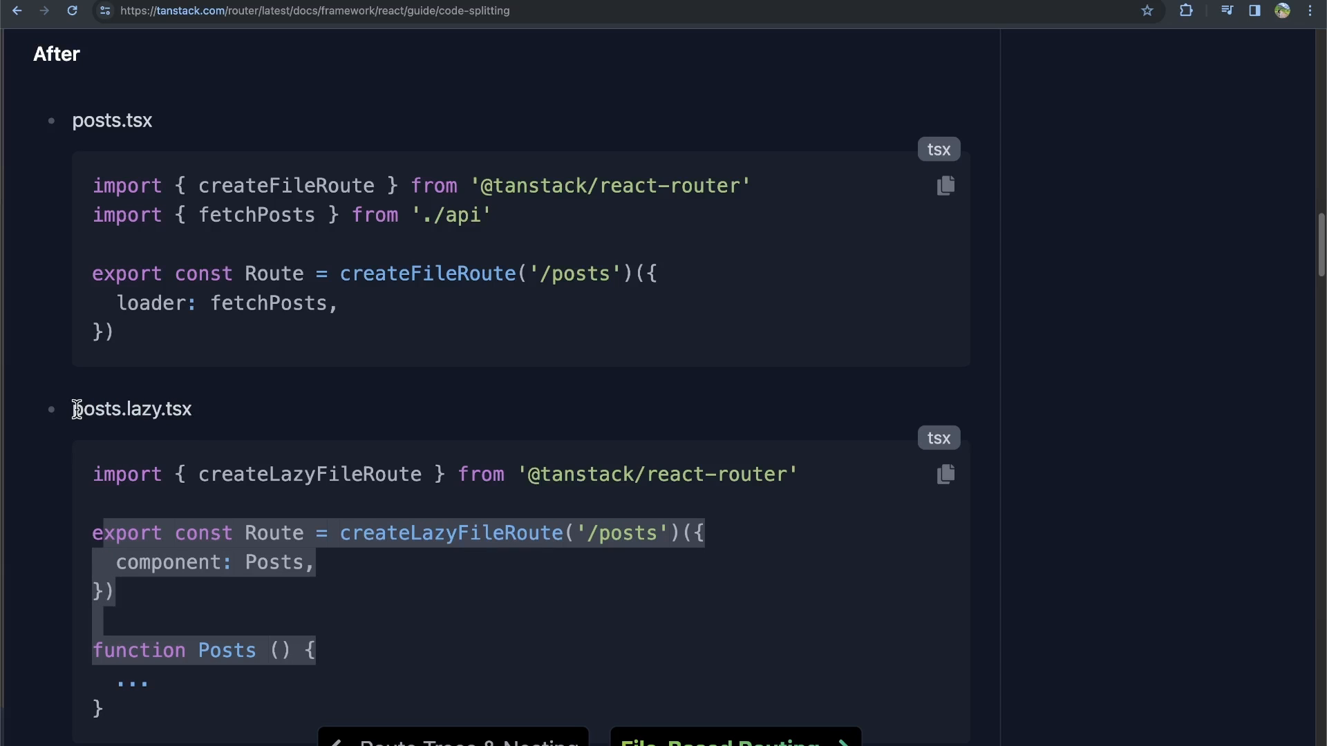
double_click(127, 409)
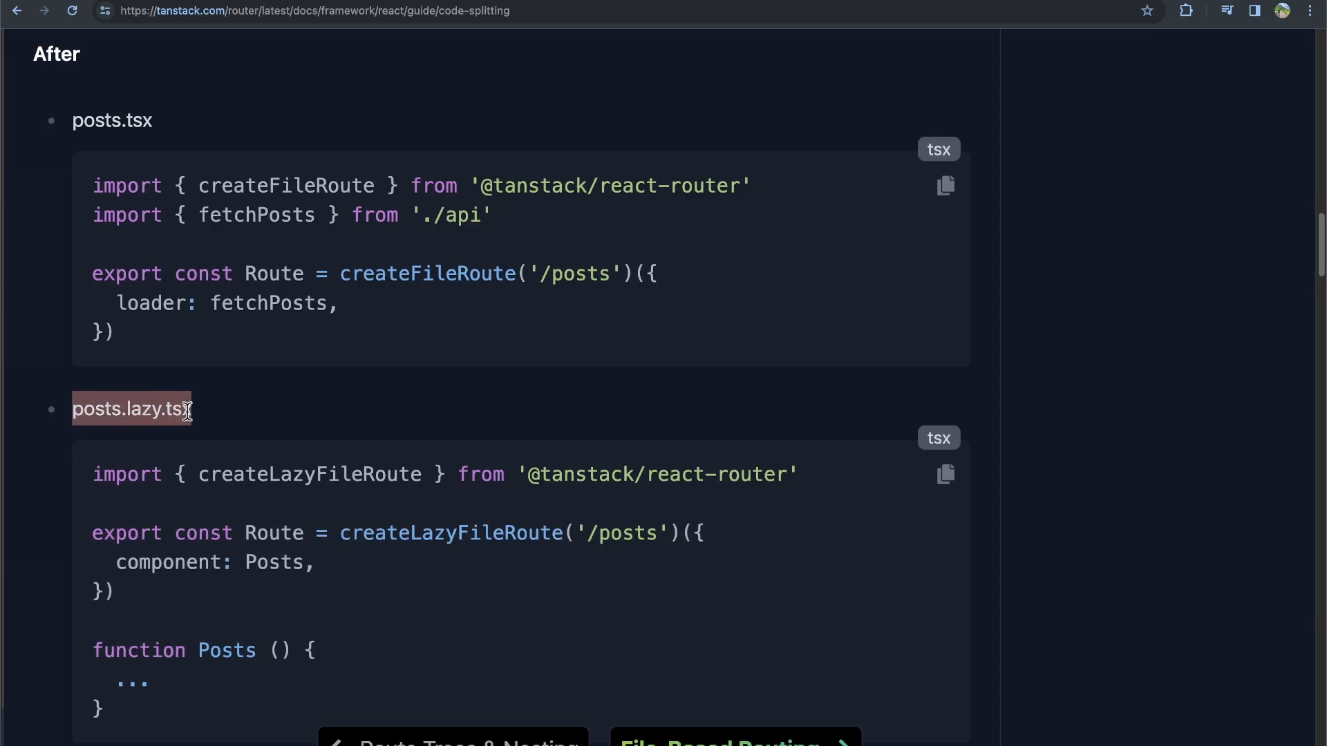
mouse_move(590, 506)
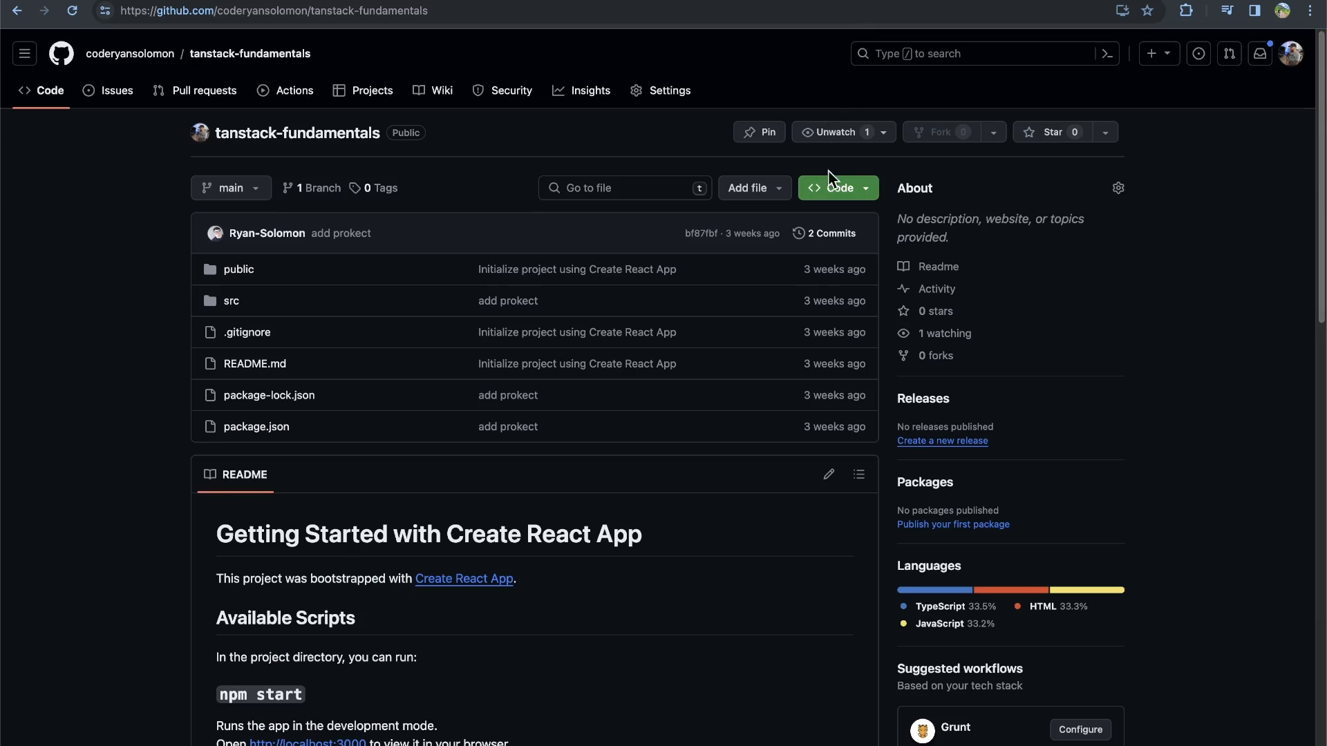
mouse_move(401, 149)
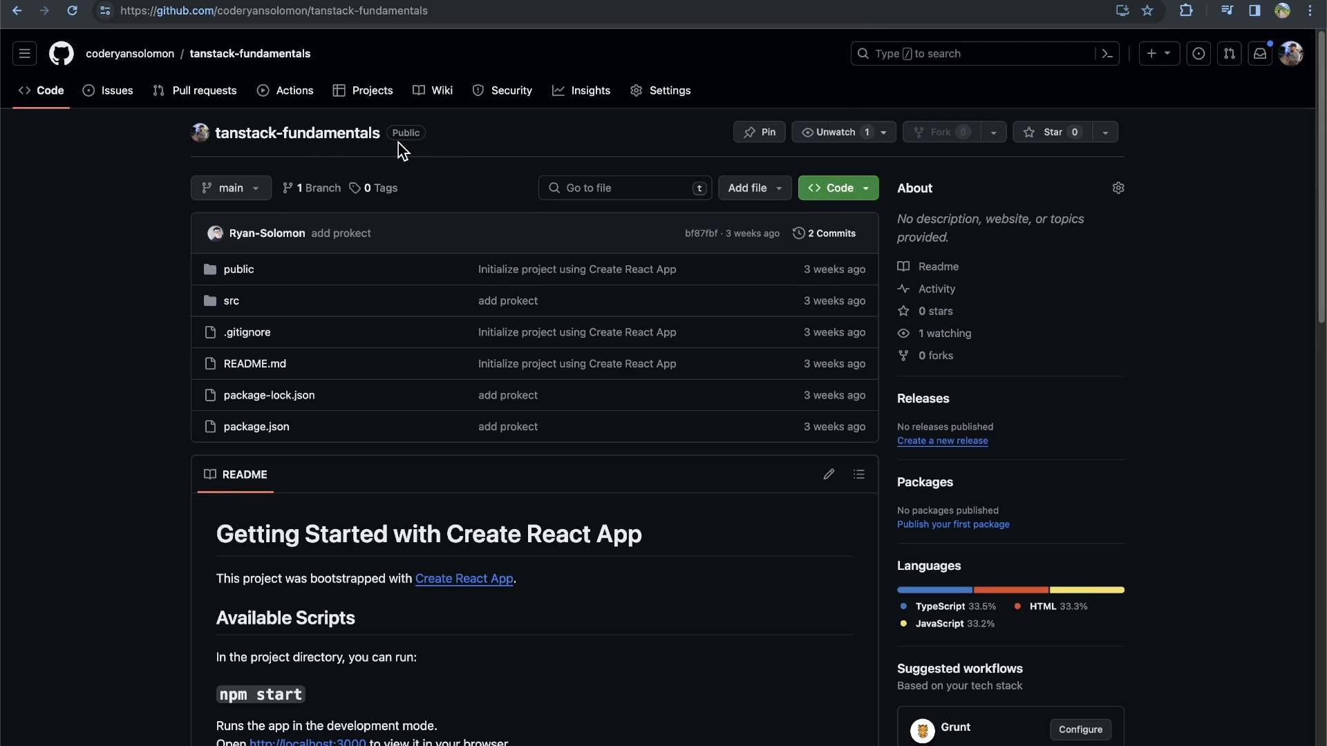
mouse_move(385, 174)
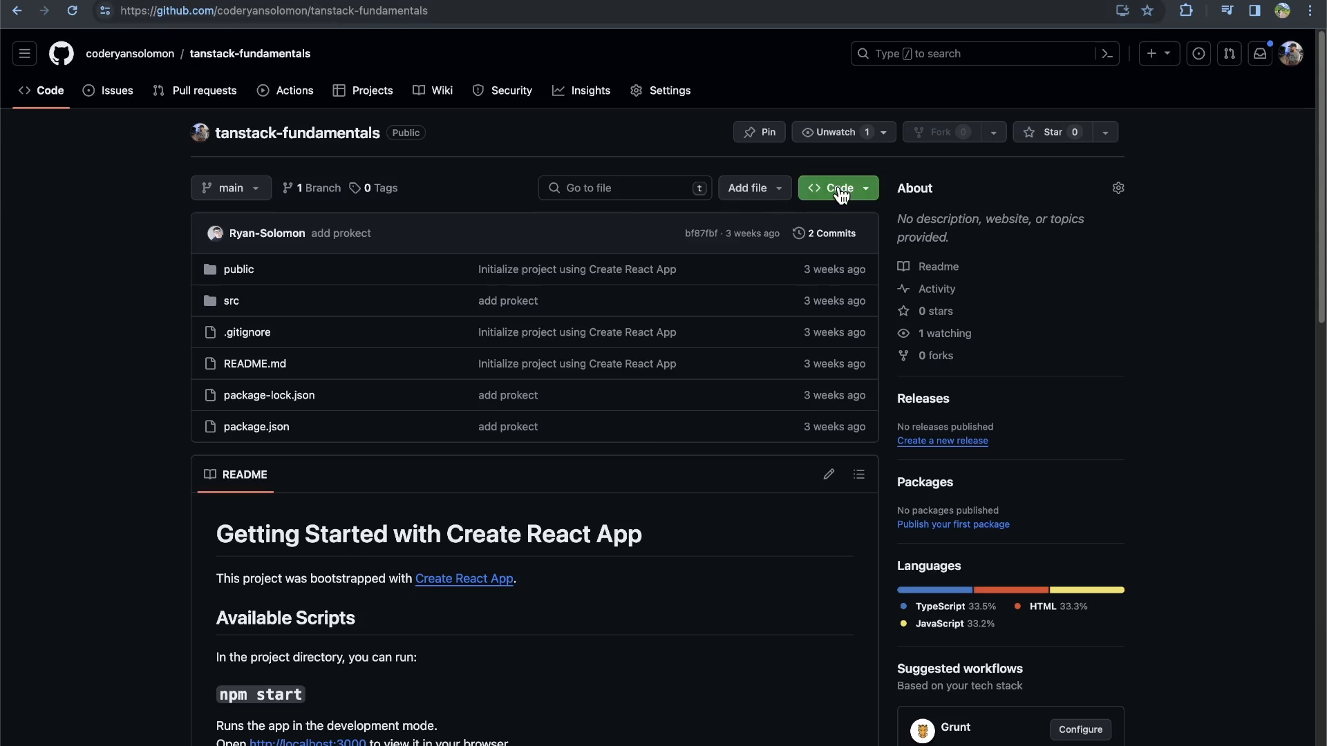
- Copy the clone address of the tanstack-fundamentals repository from its Code button
left_click(837, 188)
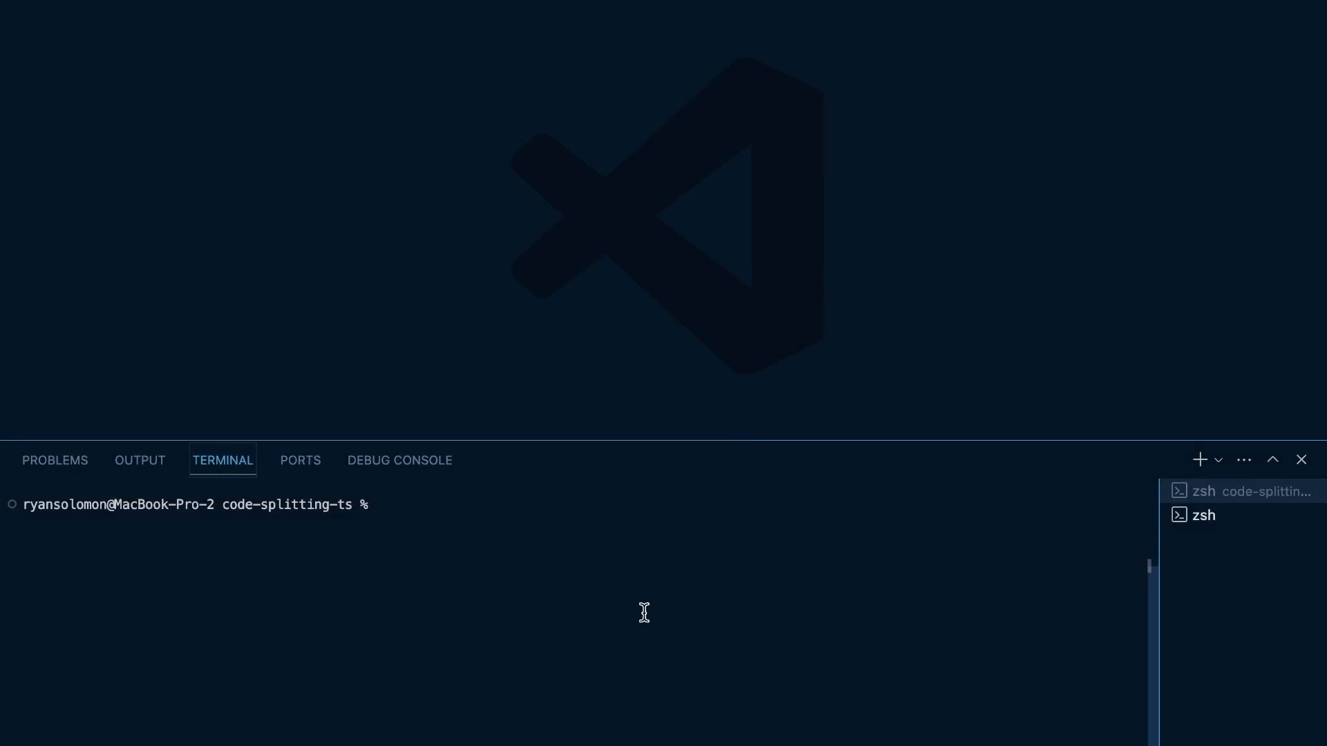
- Git clone tanstack-fundamentals, npm install, npm start, and run tsr watch in a second terminal
type("git clone https://github.com/coderyansolomon/tanstack-fundamentals.git")
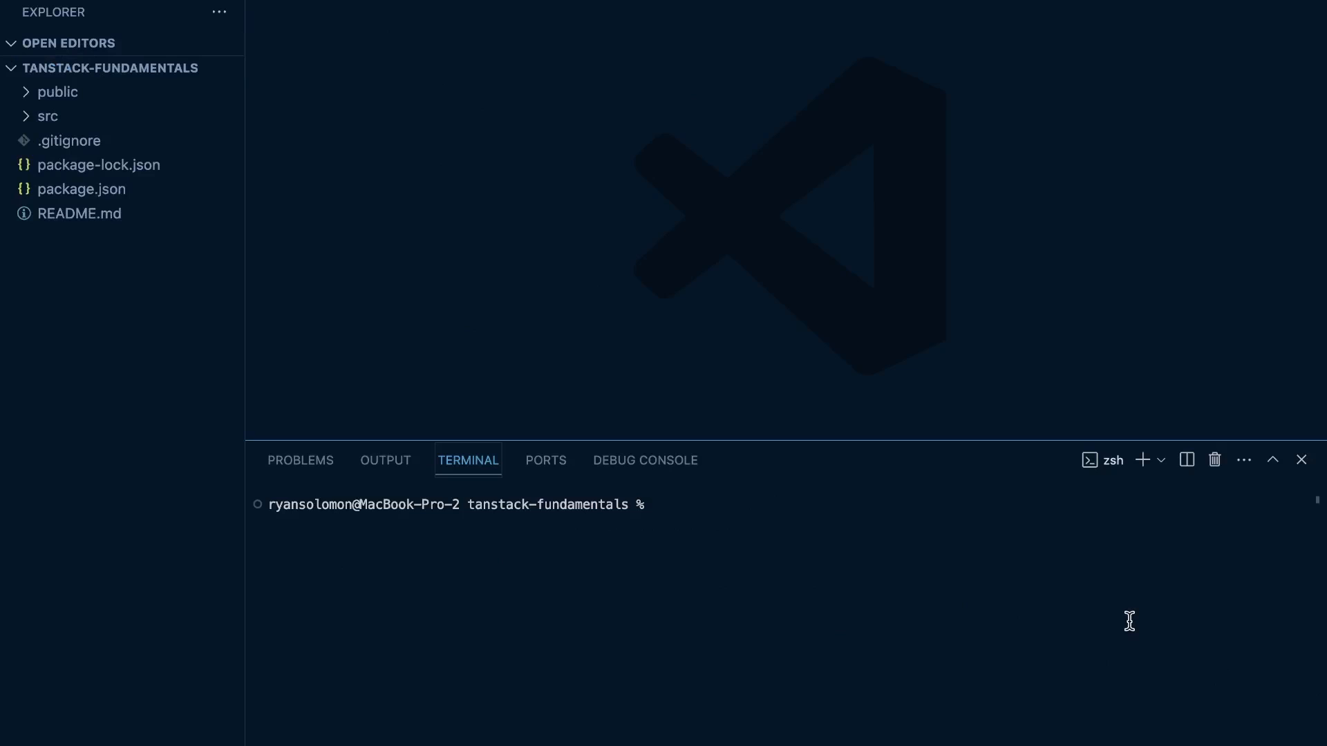
type("npm ins")
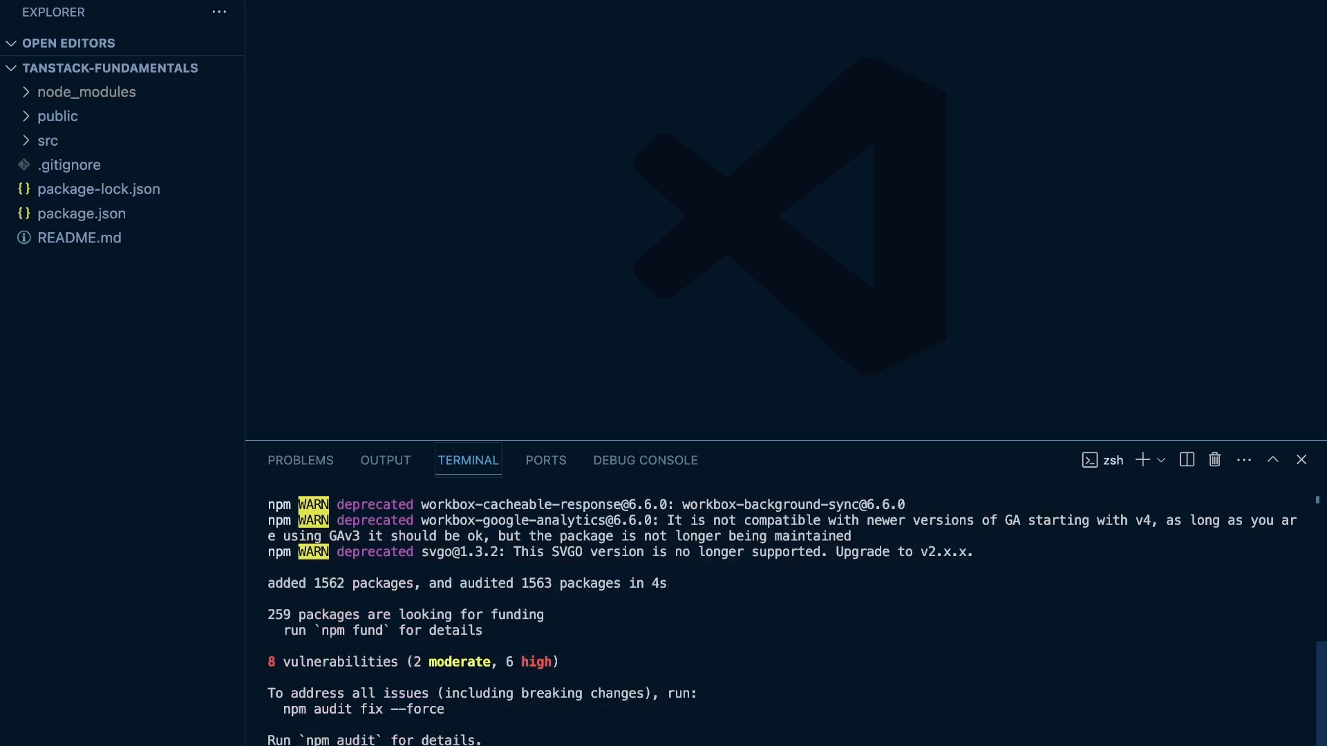
type("npm s")
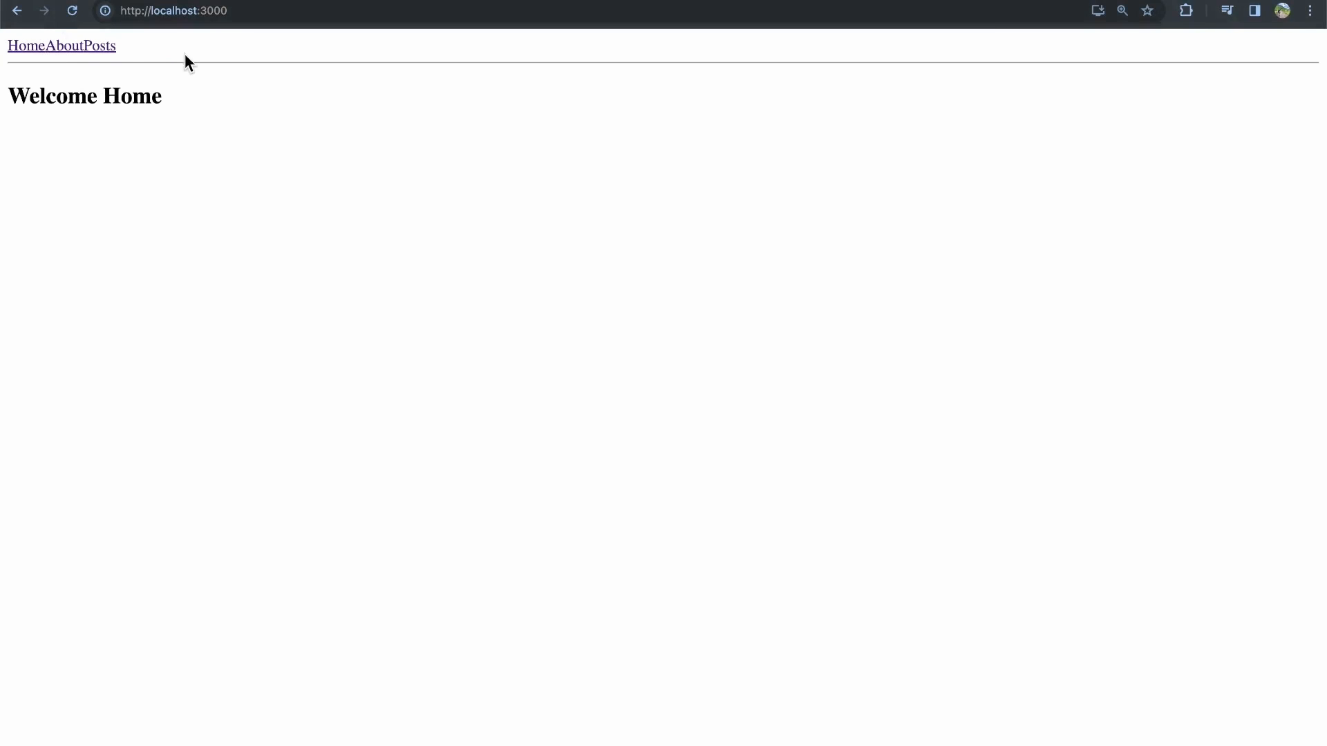
mouse_move(152, 87)
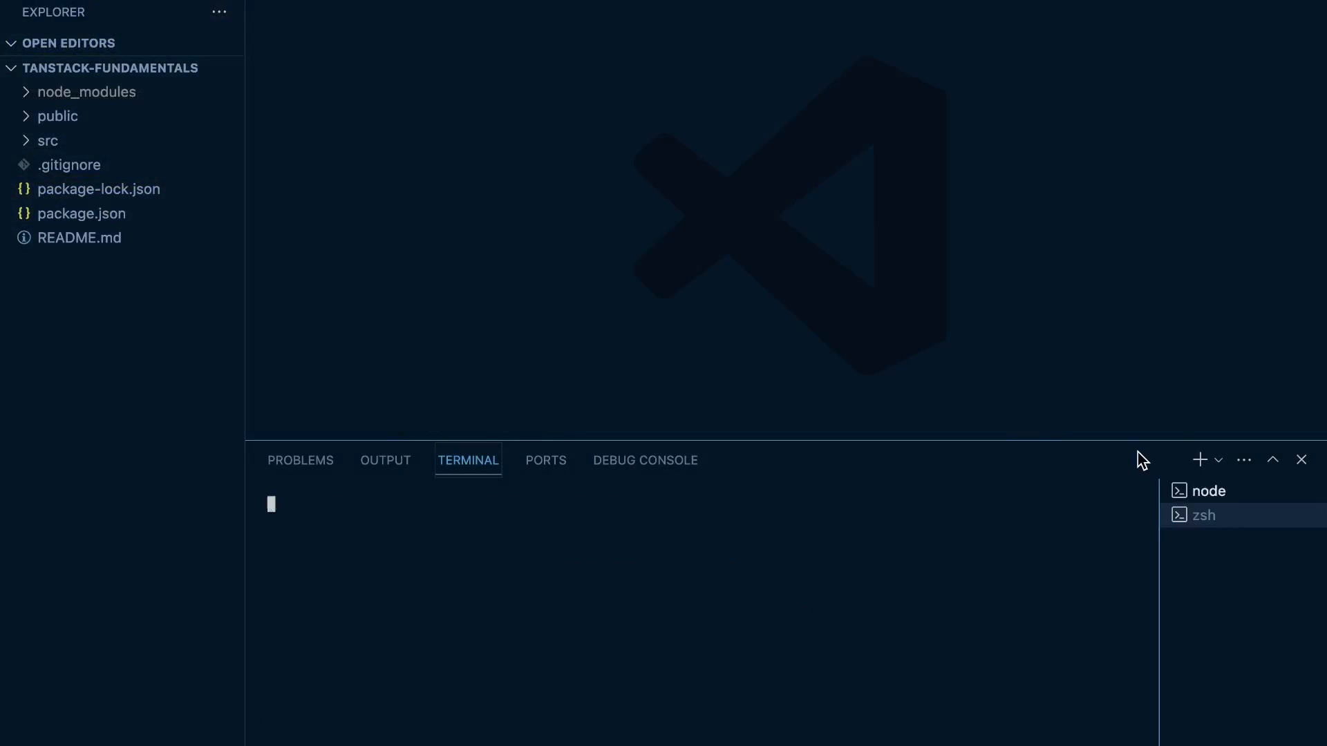
type("tanstack-fundamentals % tsr wat")
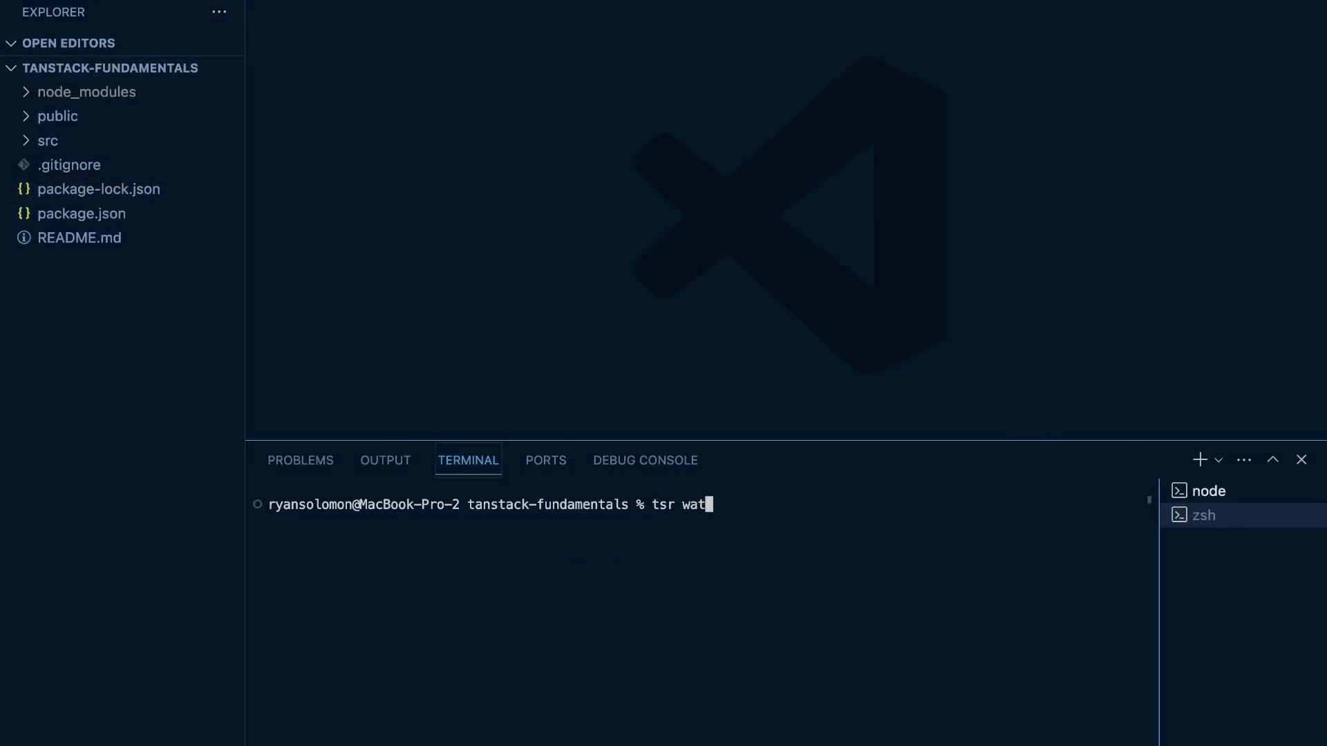
type("ch")
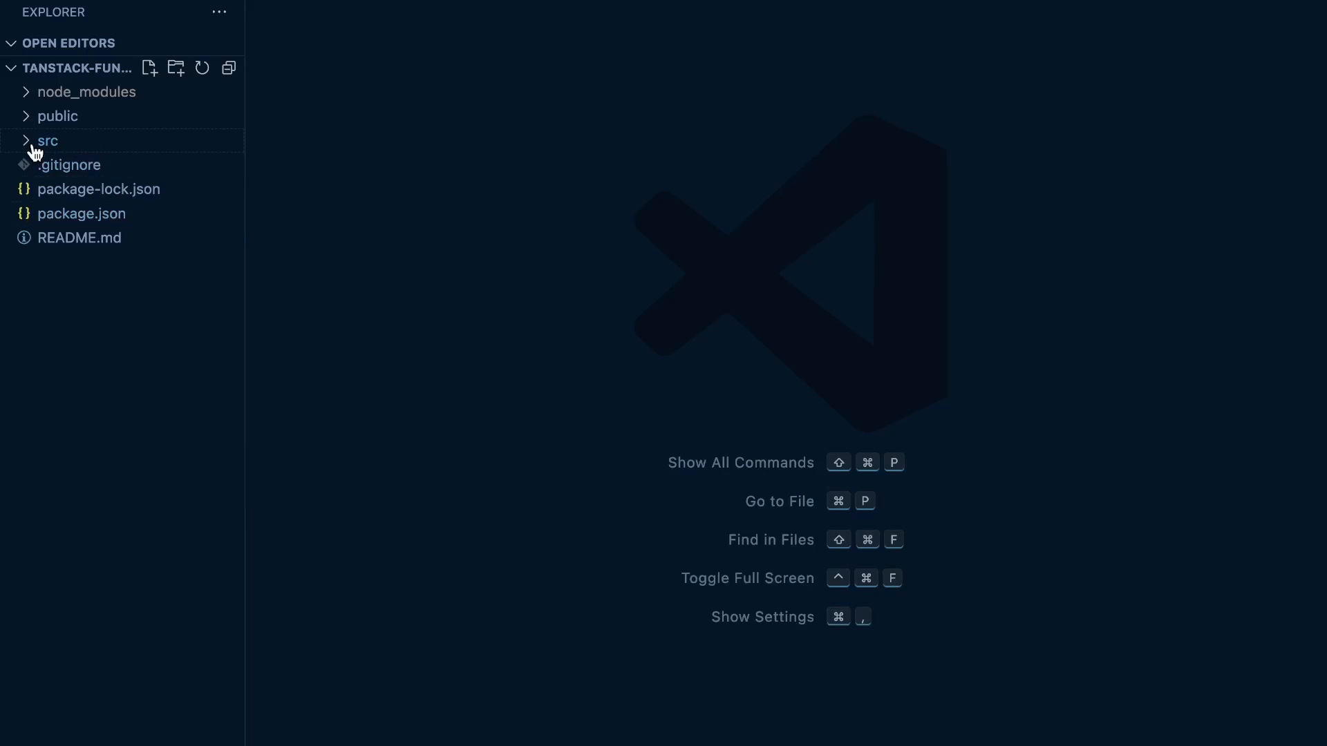
- Rename src/routes/posts.$.jsx to posts.jsx and change its component's div text to Posts
left_click(47, 141)
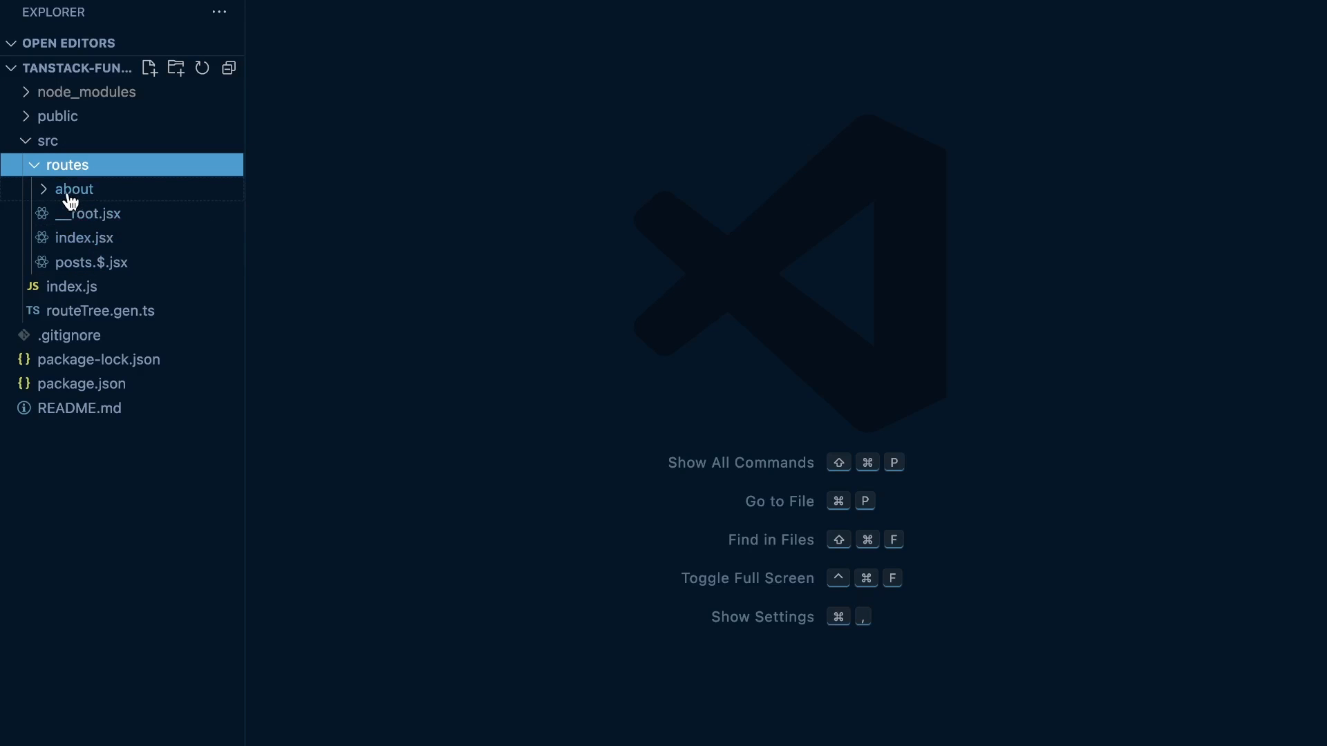
left_click(75, 190)
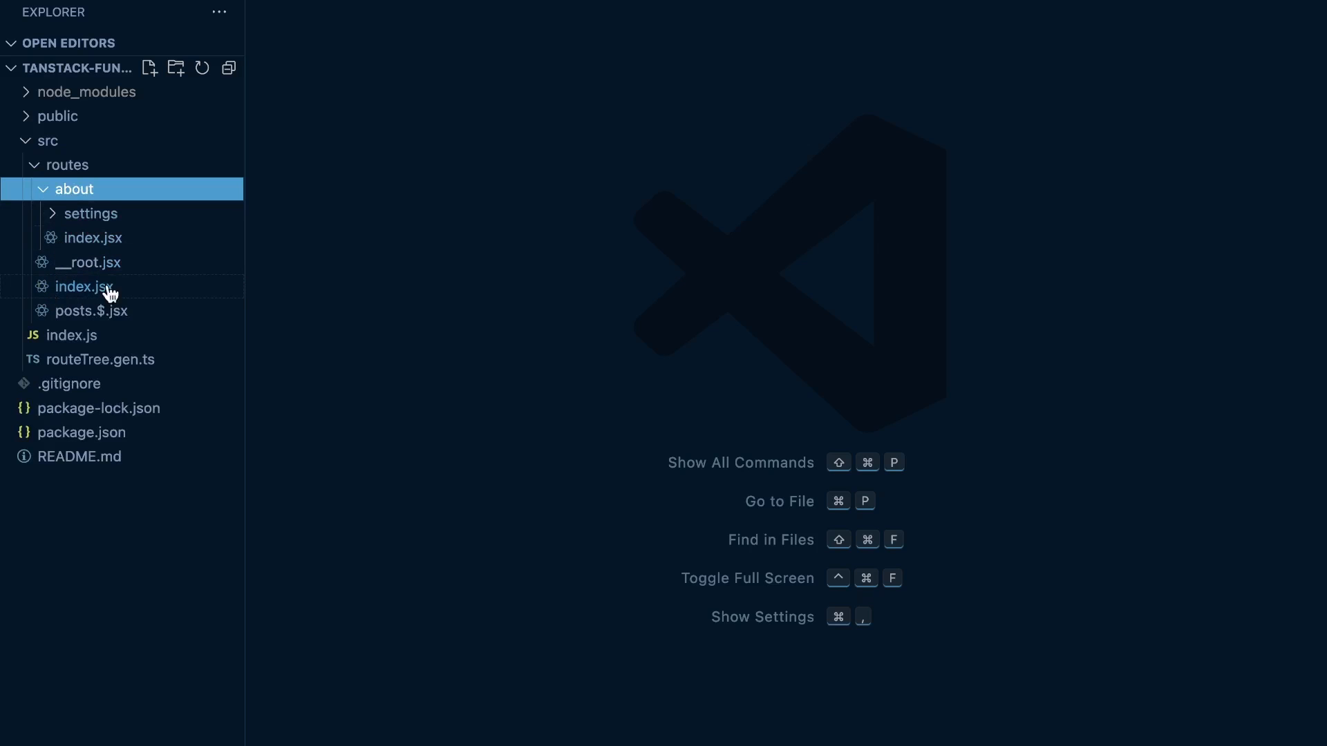
left_click(75, 189)
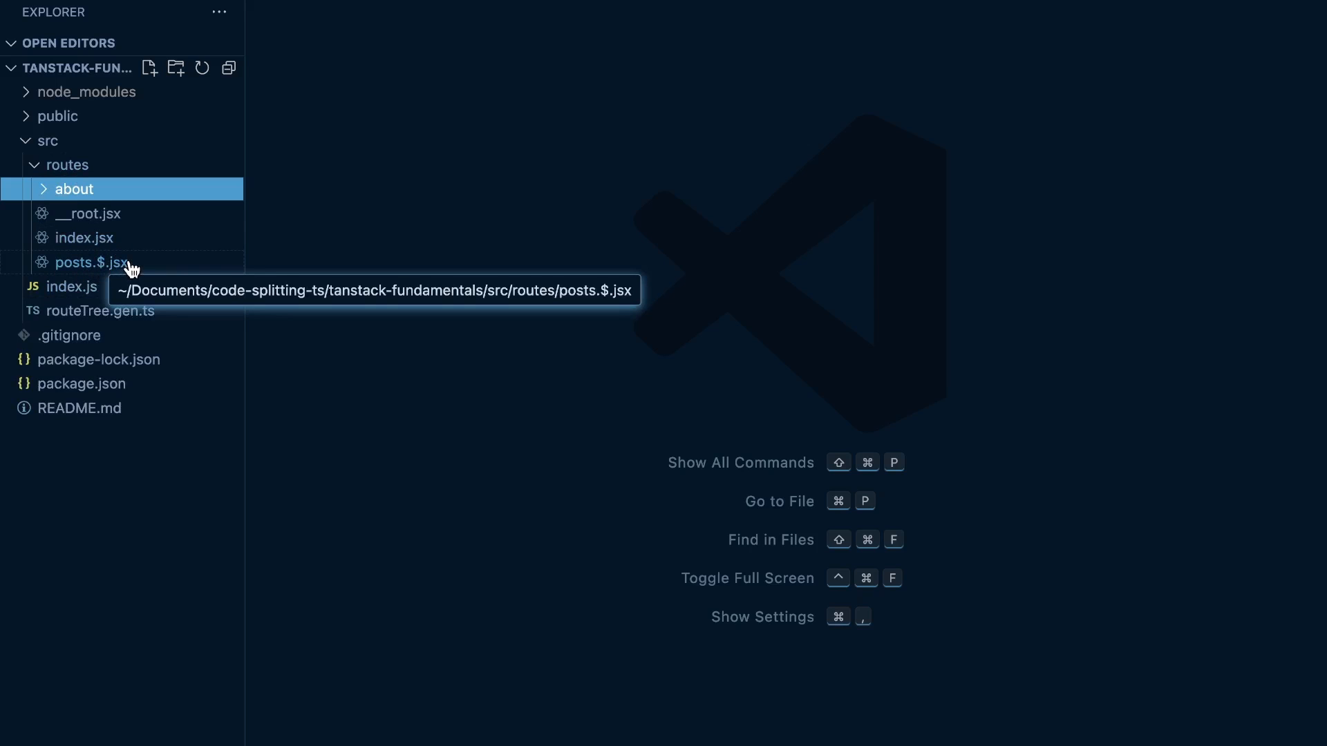
right_click(89, 263)
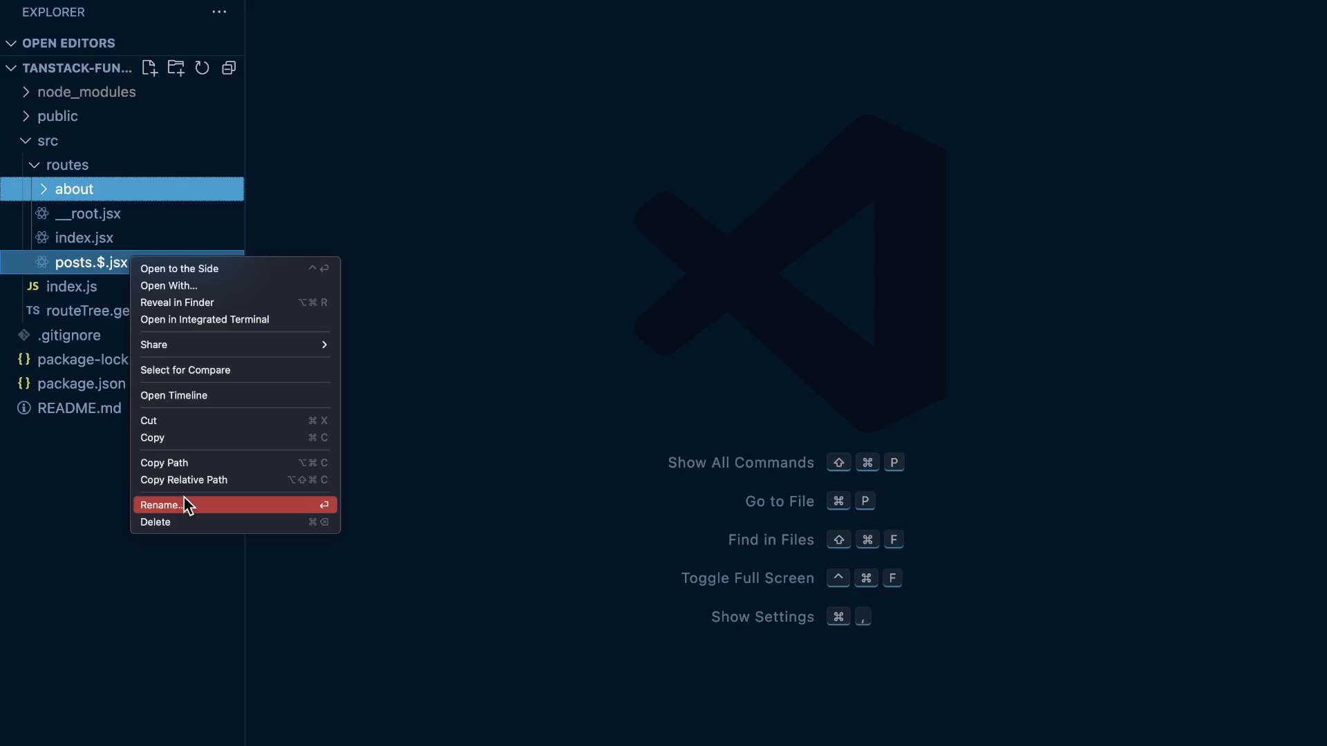
left_click(161, 505)
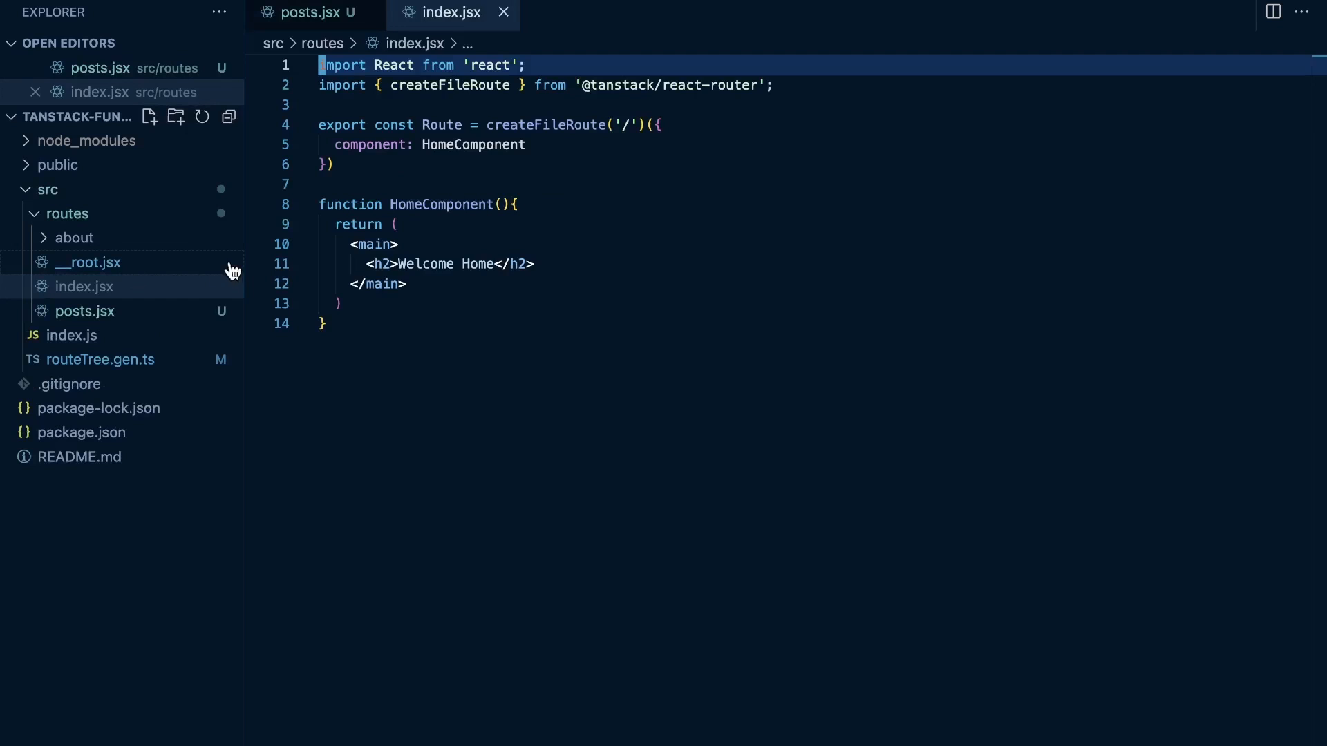
left_click(311, 12)
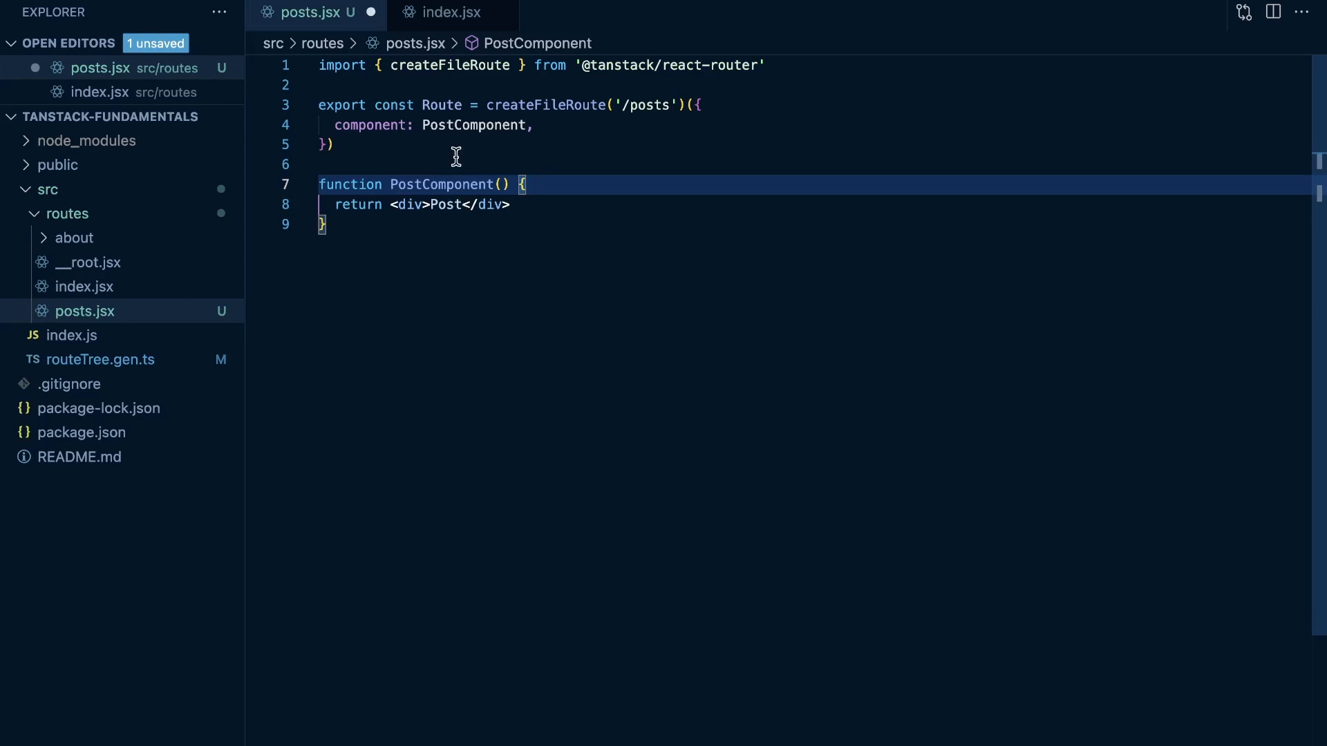
type("st:3000")
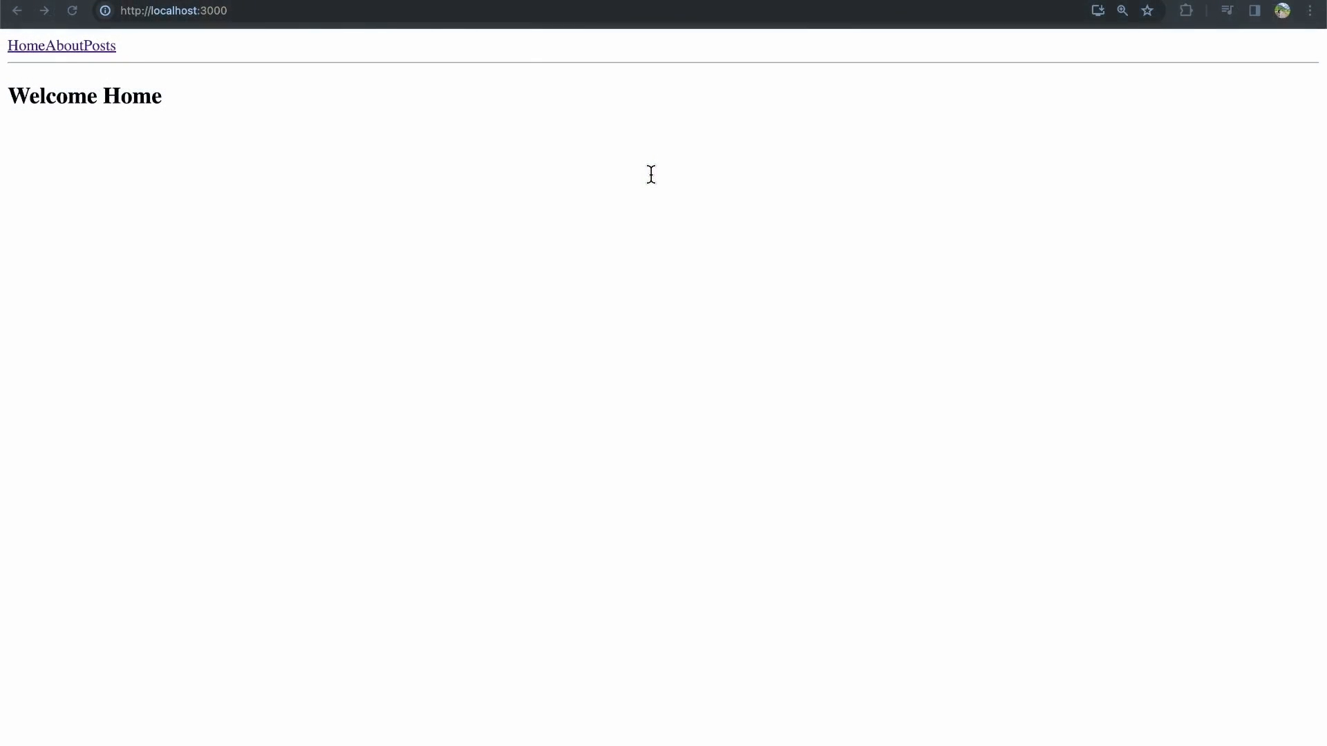
- Open DevTools Network on the Posts page and navigate About, Home, About to watch the requests
left_click(100, 45)
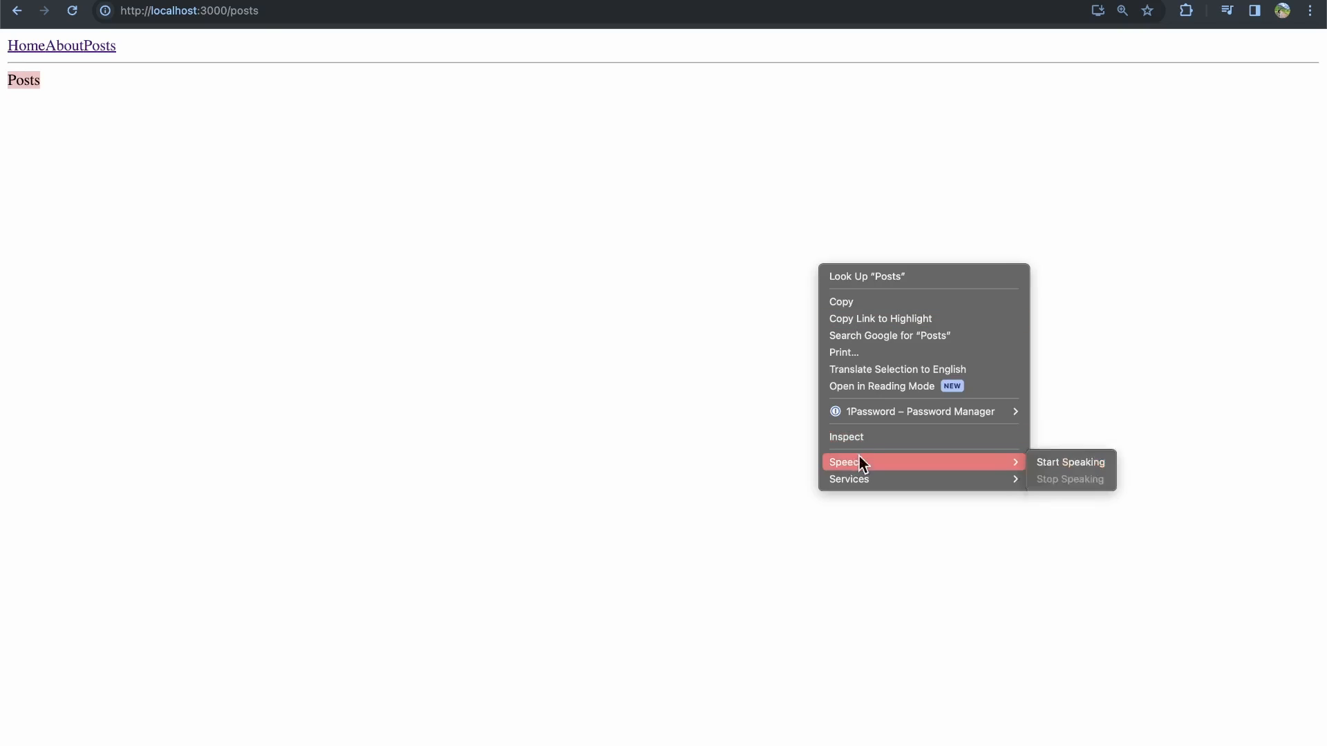
left_click(846, 437)
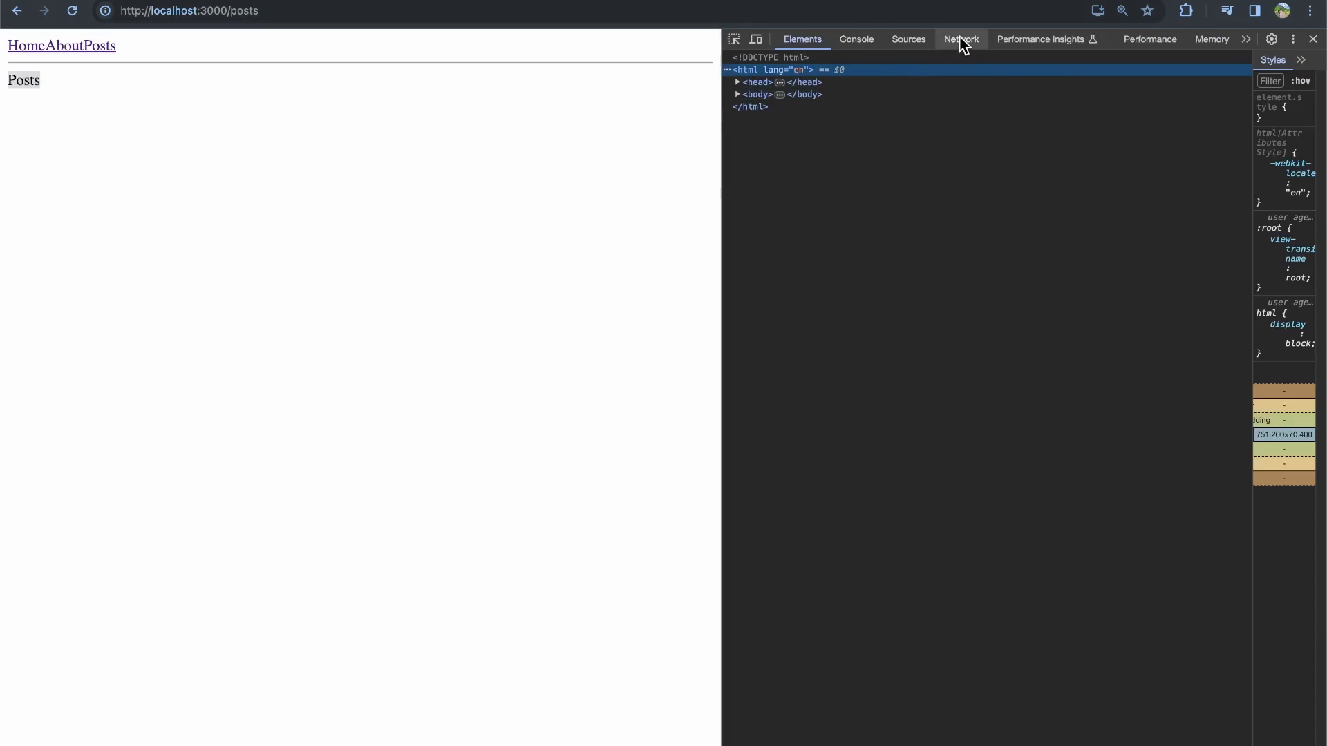
left_click(961, 39)
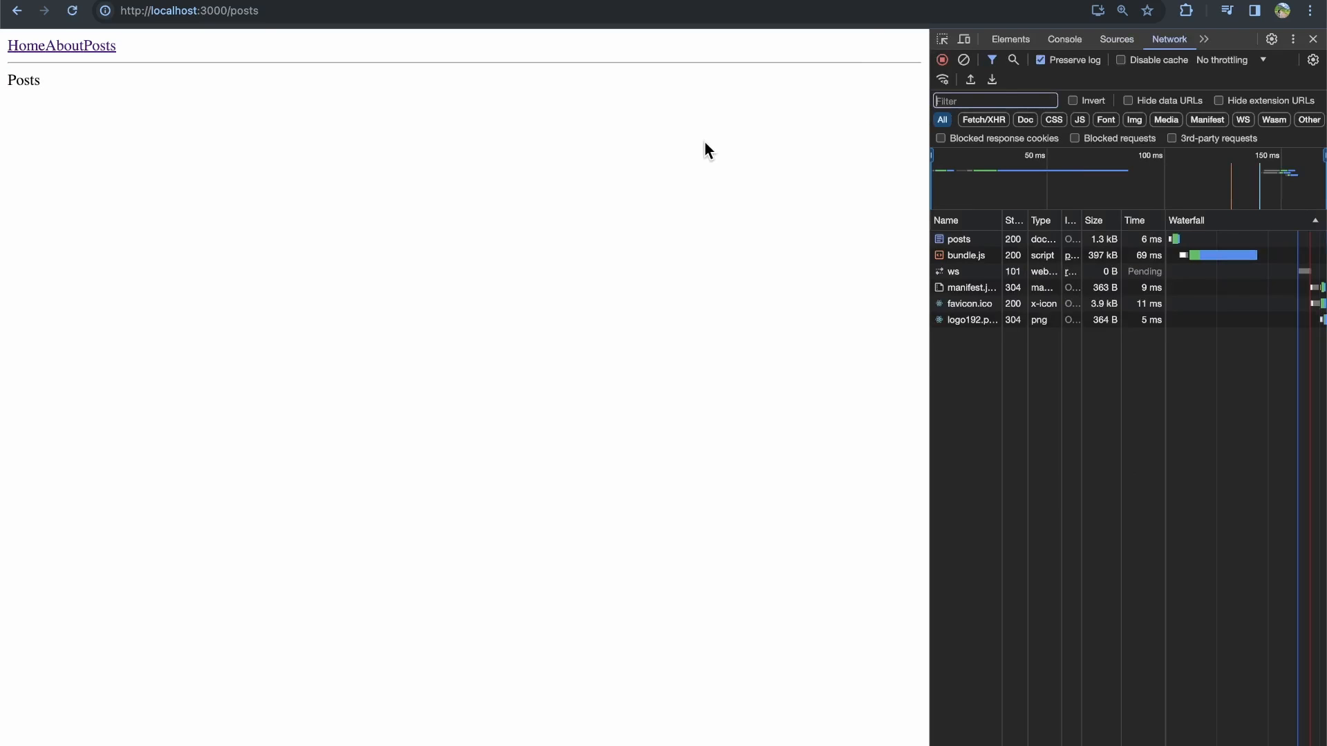
mouse_move(974, 255)
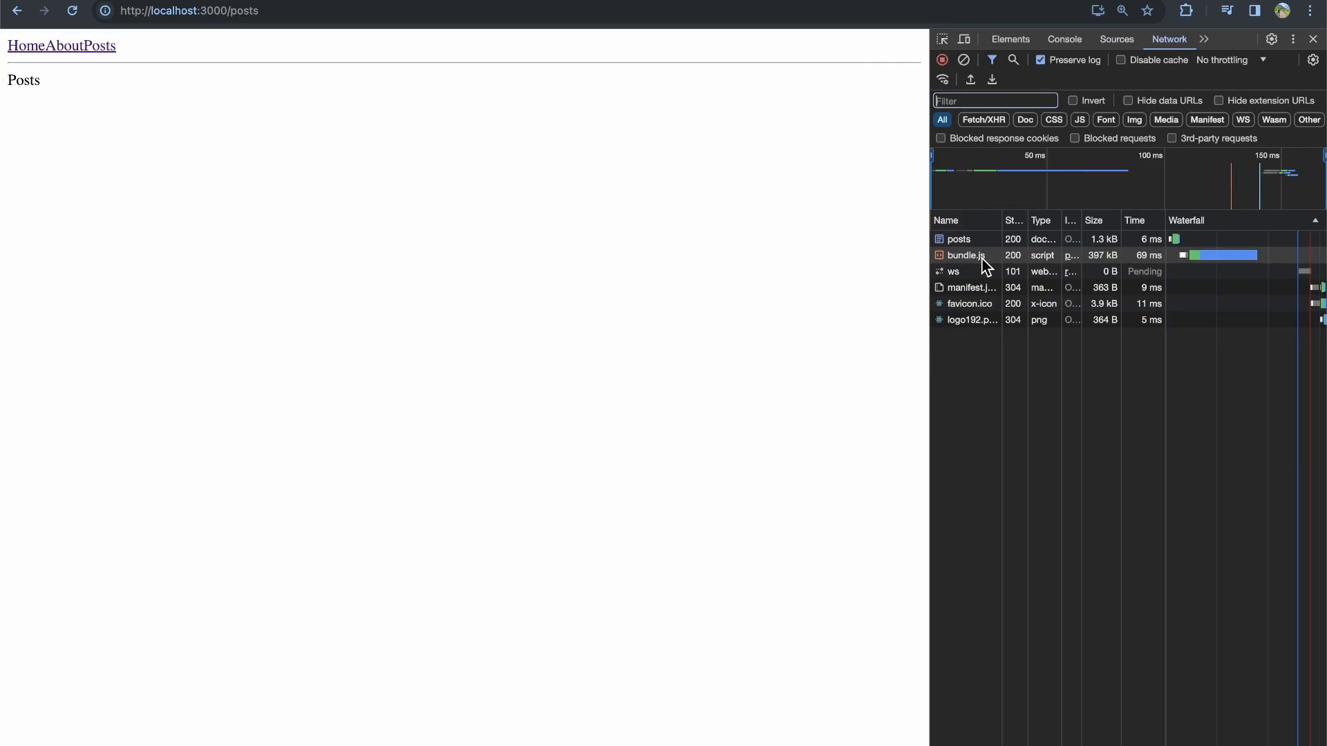
left_click(52, 46)
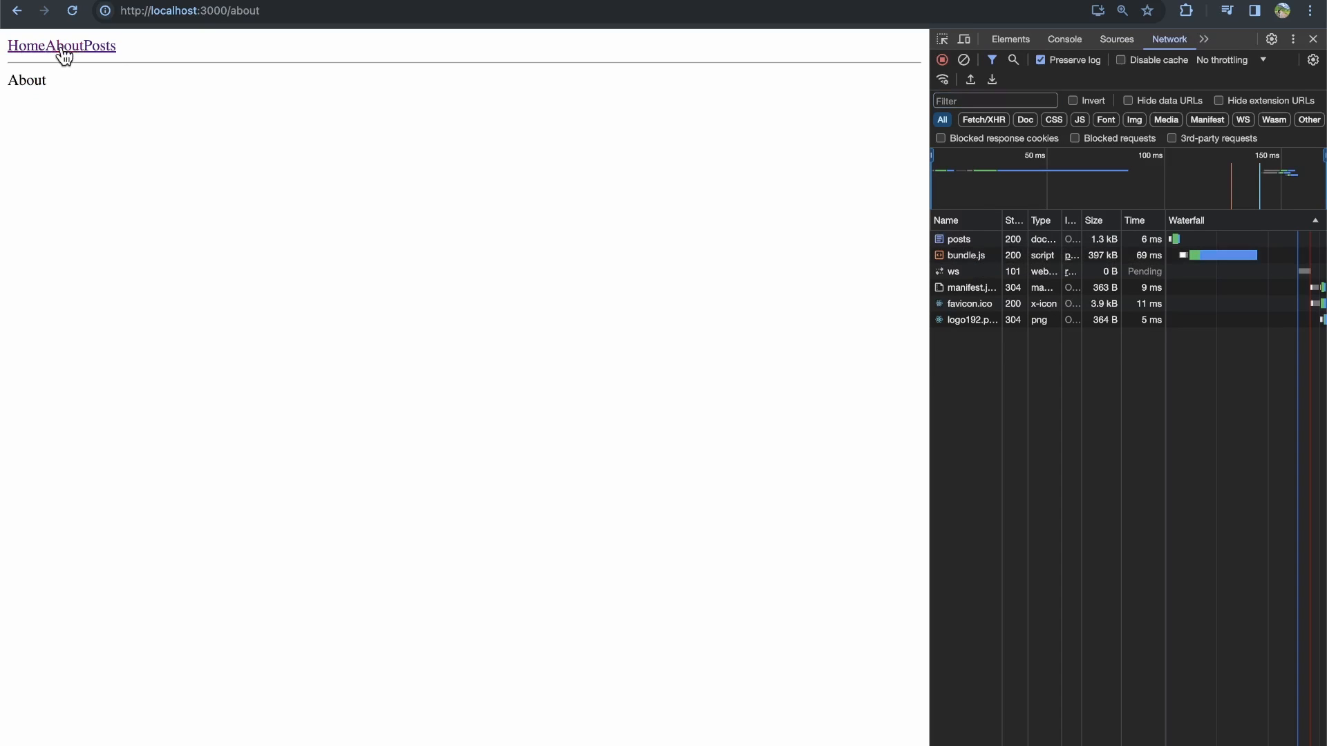
left_click(22, 46)
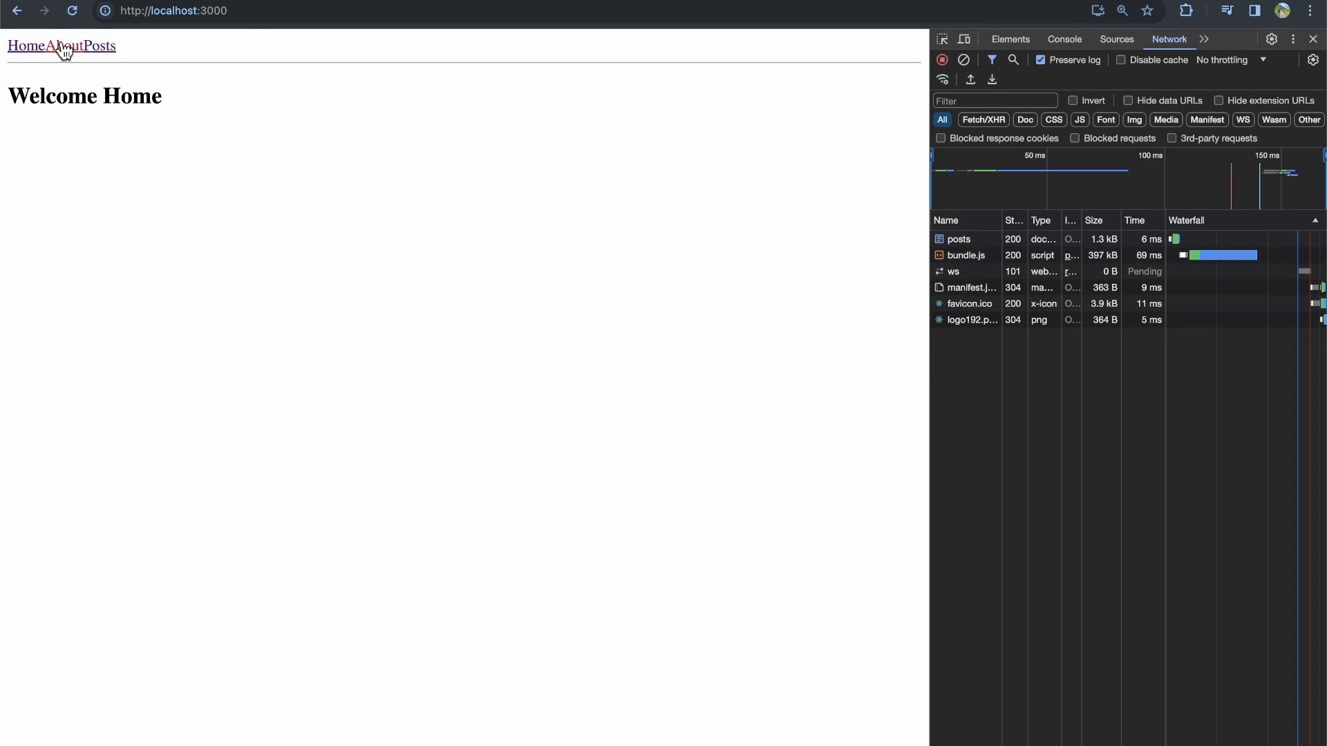
left_click(59, 46)
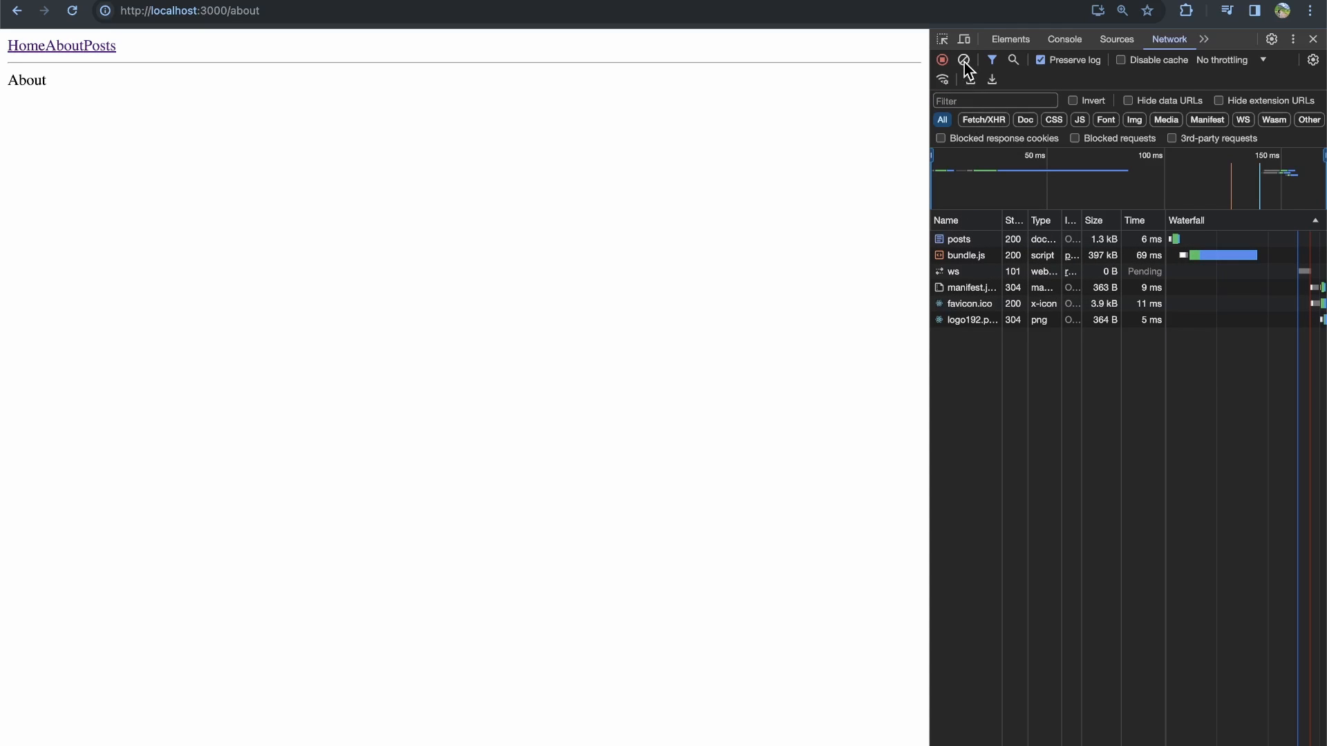
mouse_move(963, 59)
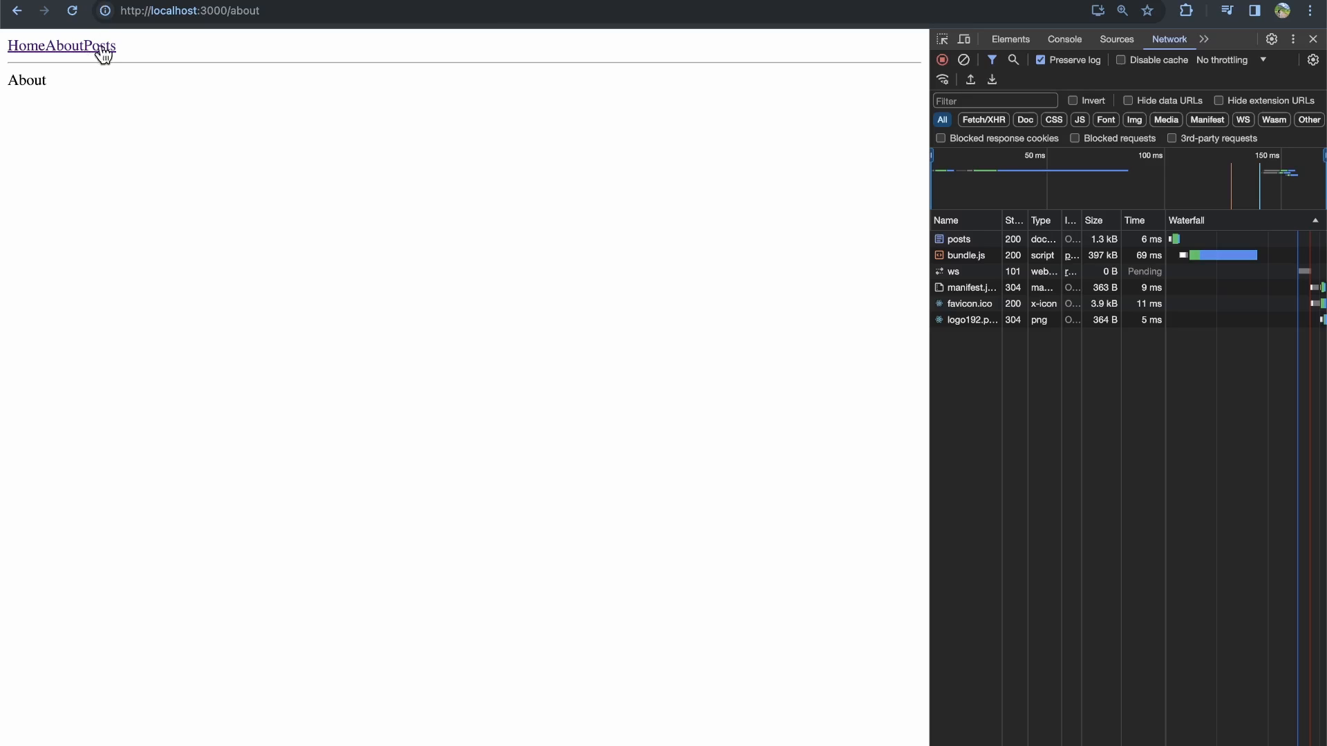
mouse_move(100, 59)
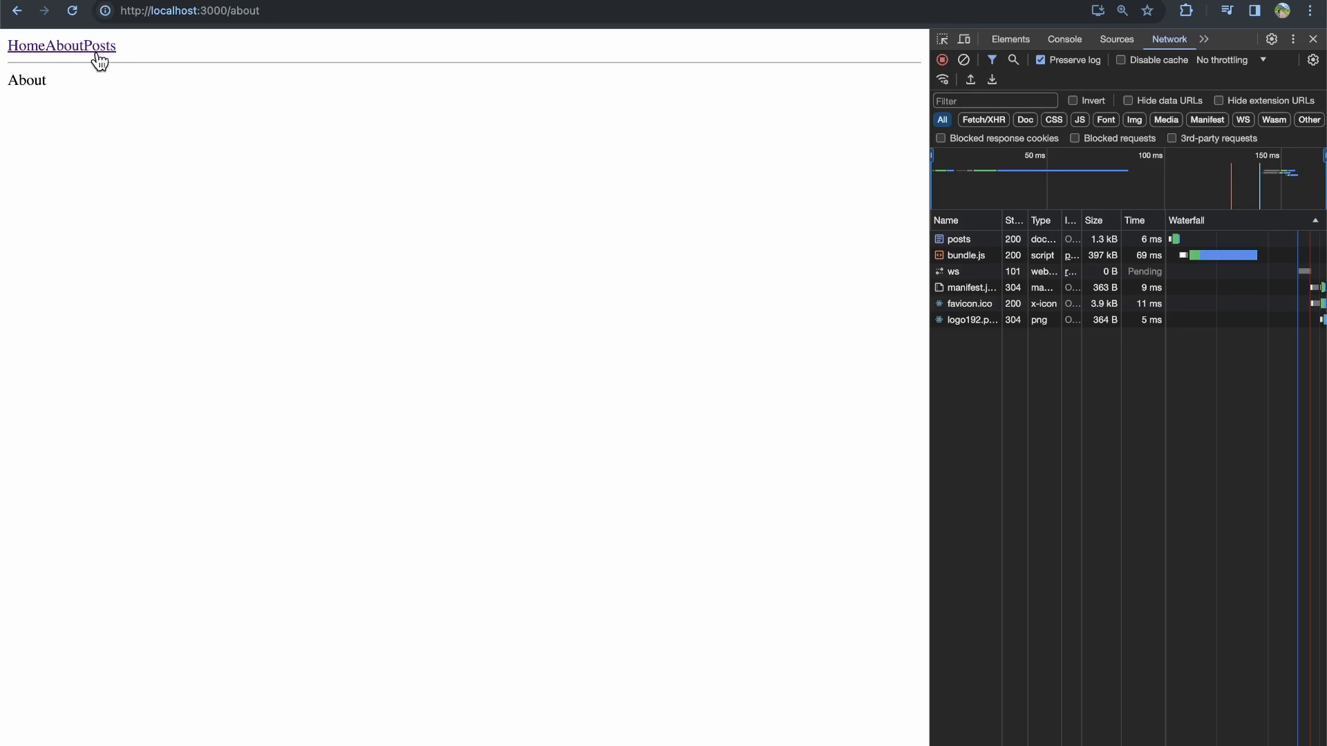
mouse_move(647, 168)
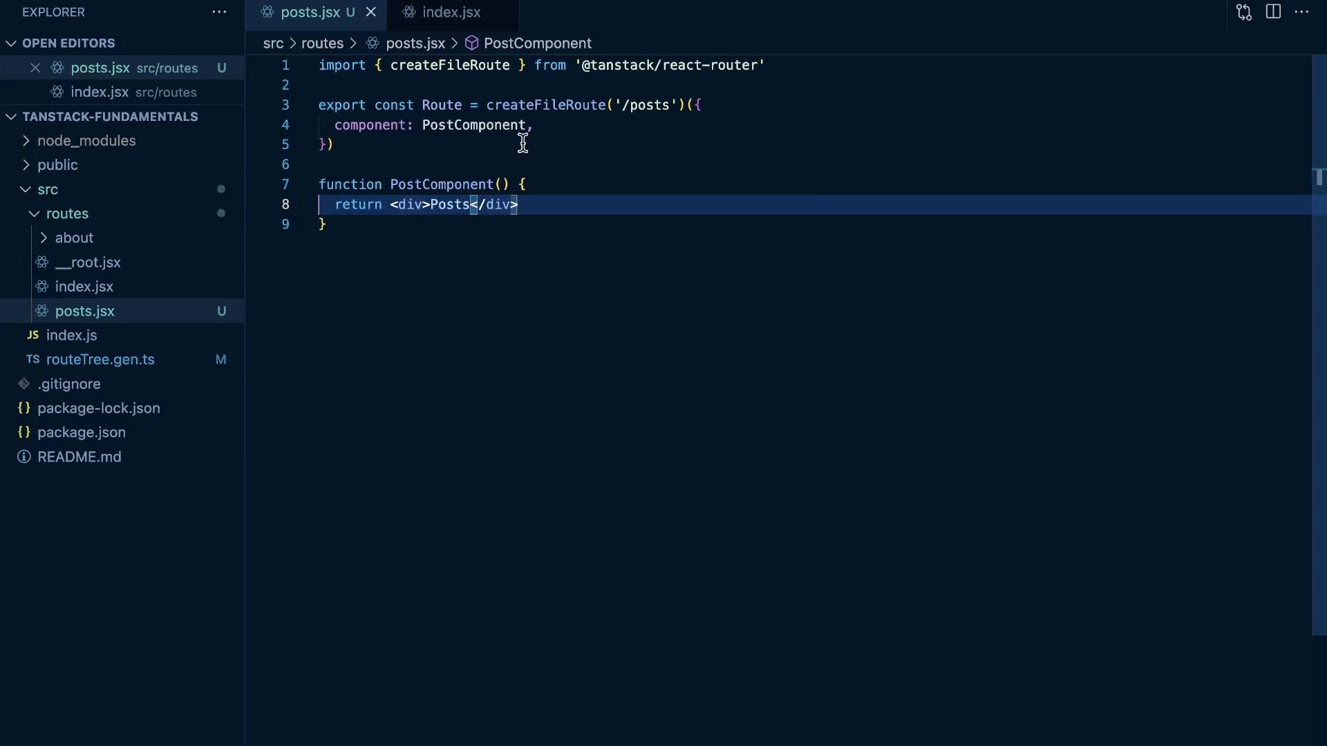
left_click(537, 105)
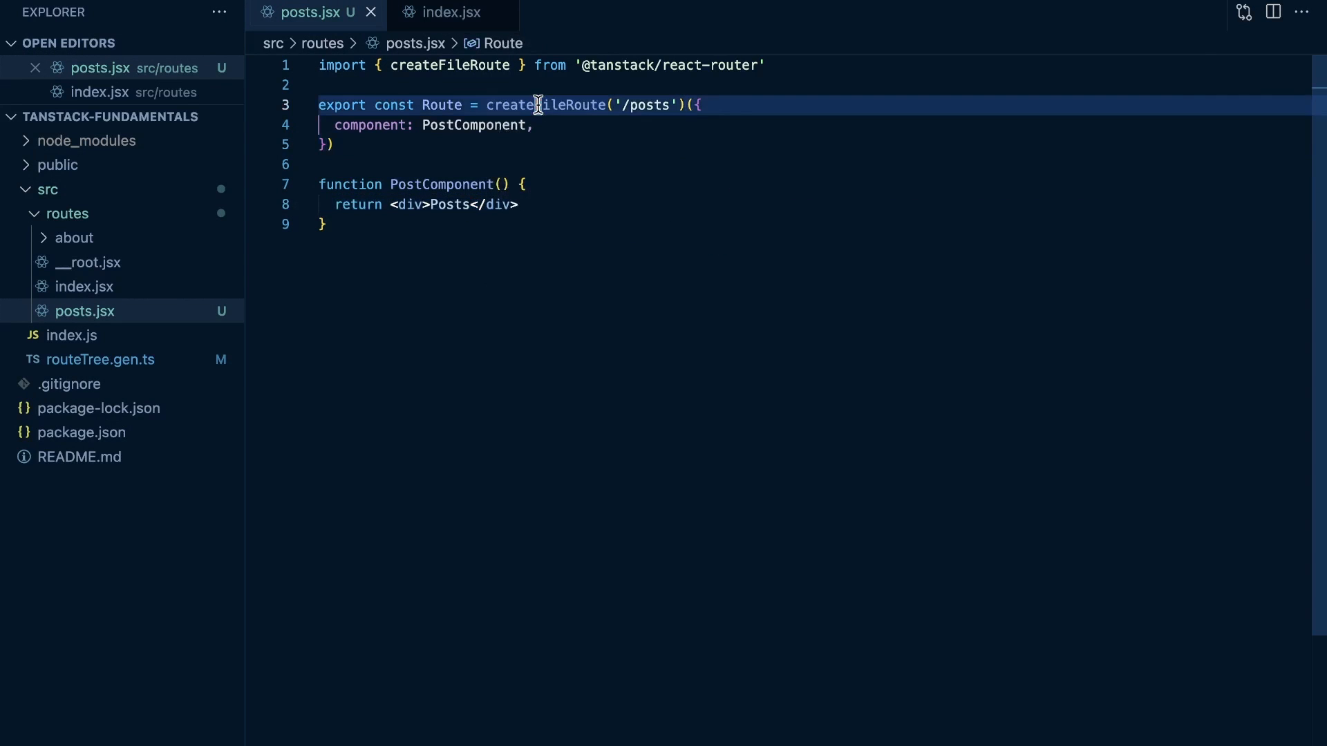
double_click(450, 65)
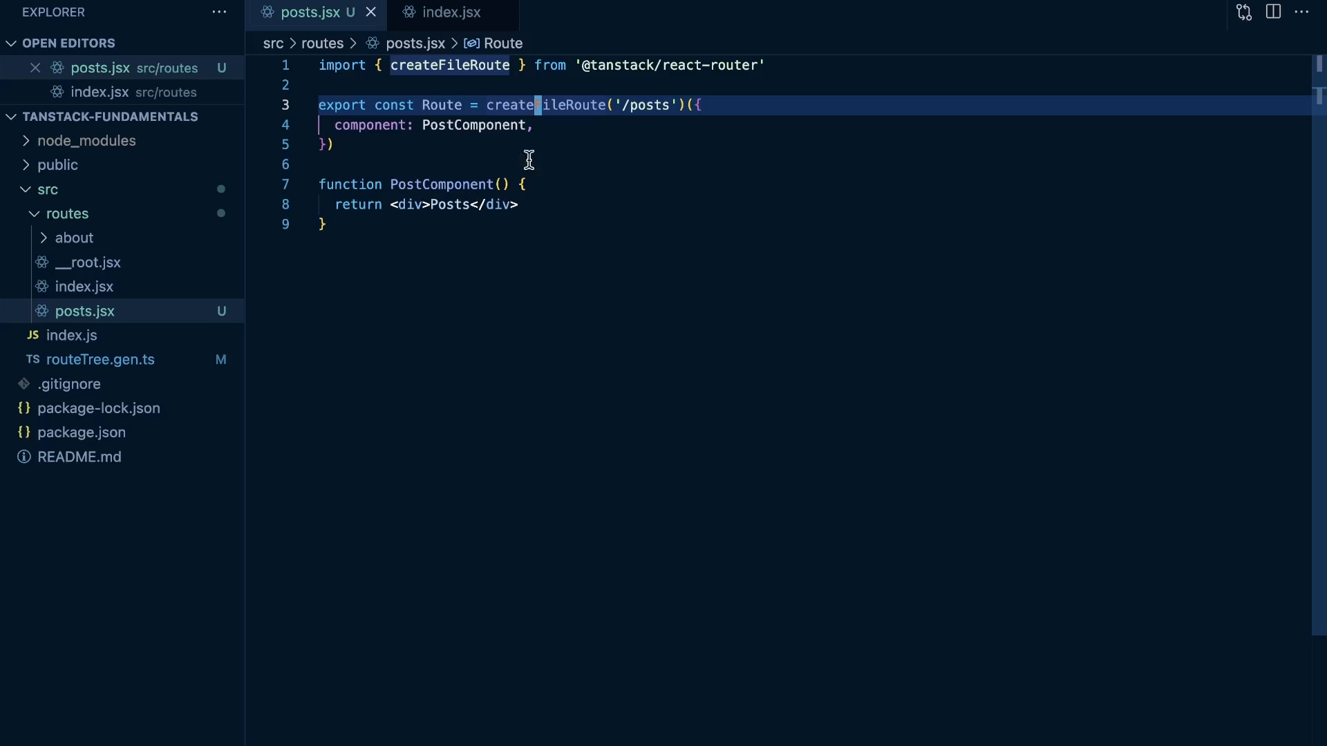
left_click(84, 311)
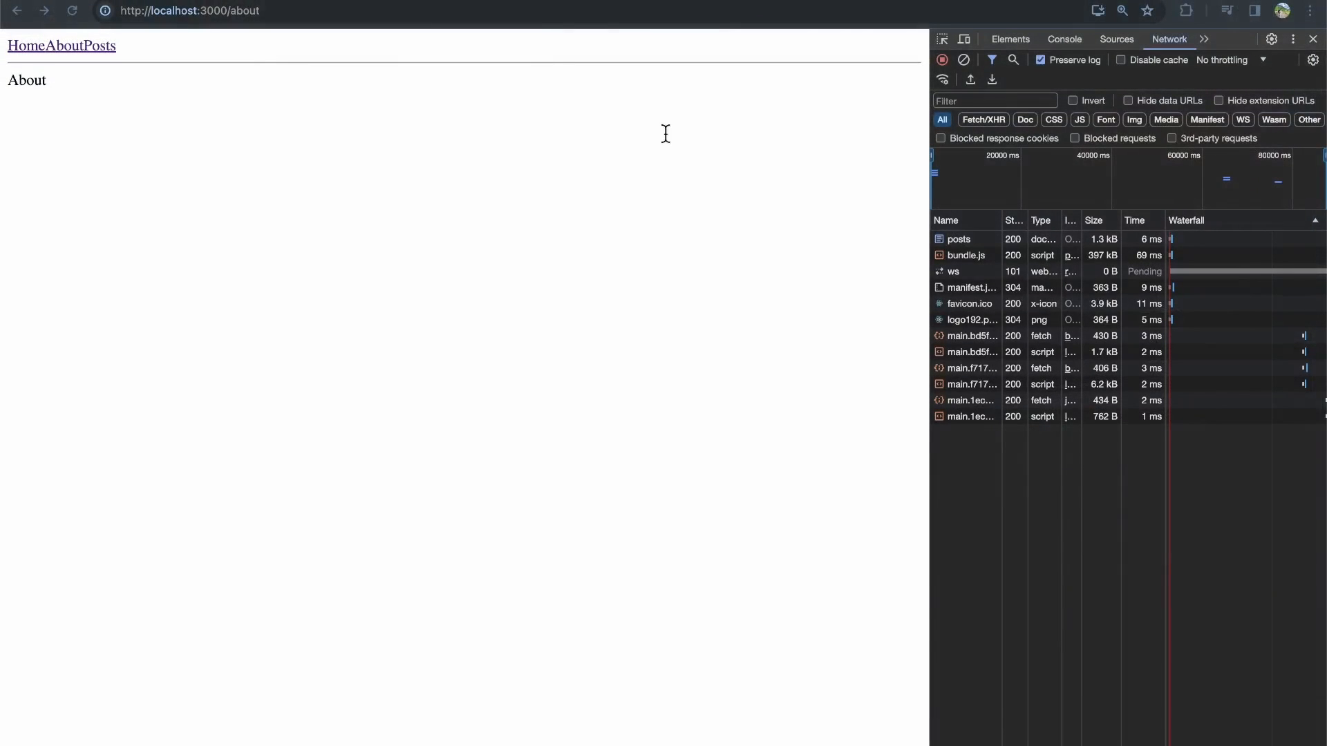
- Load the Posts page and inspect the src_routes_posts_lazy chunk request's Headers
left_click(963, 59)
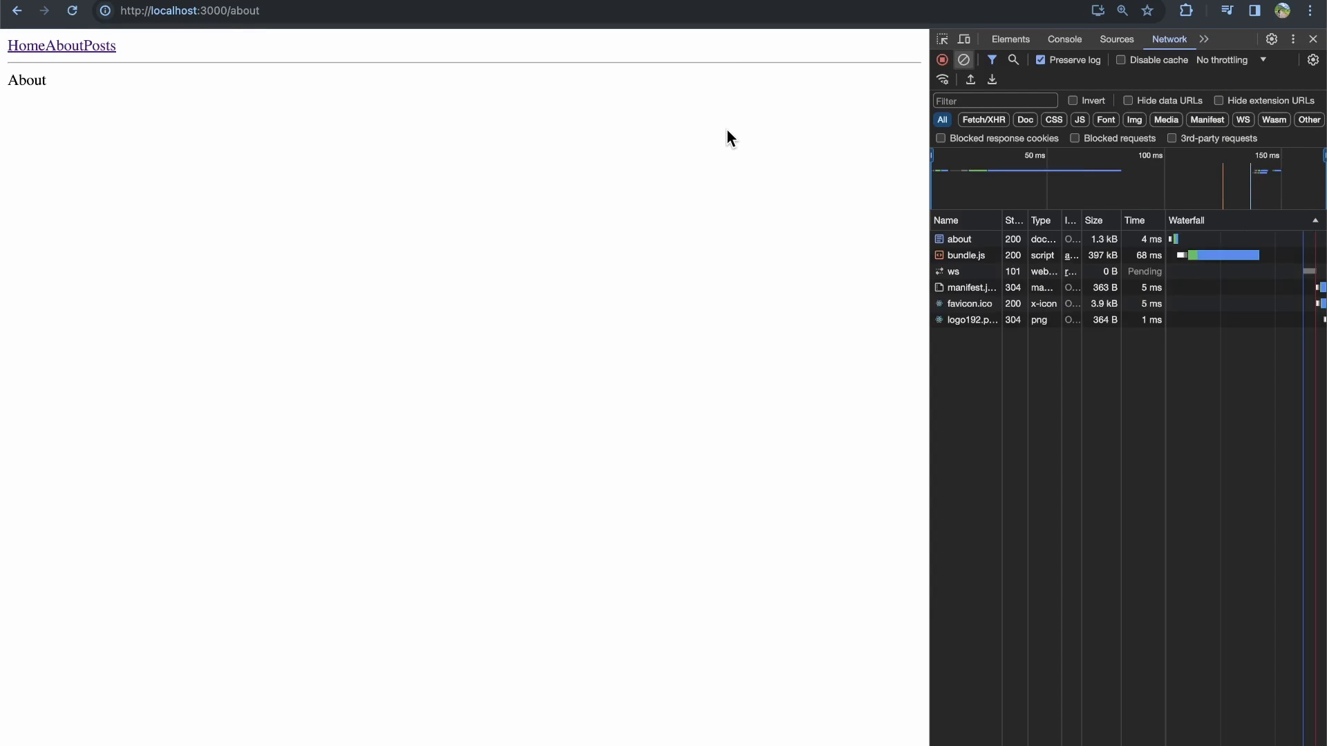
mouse_move(231, 115)
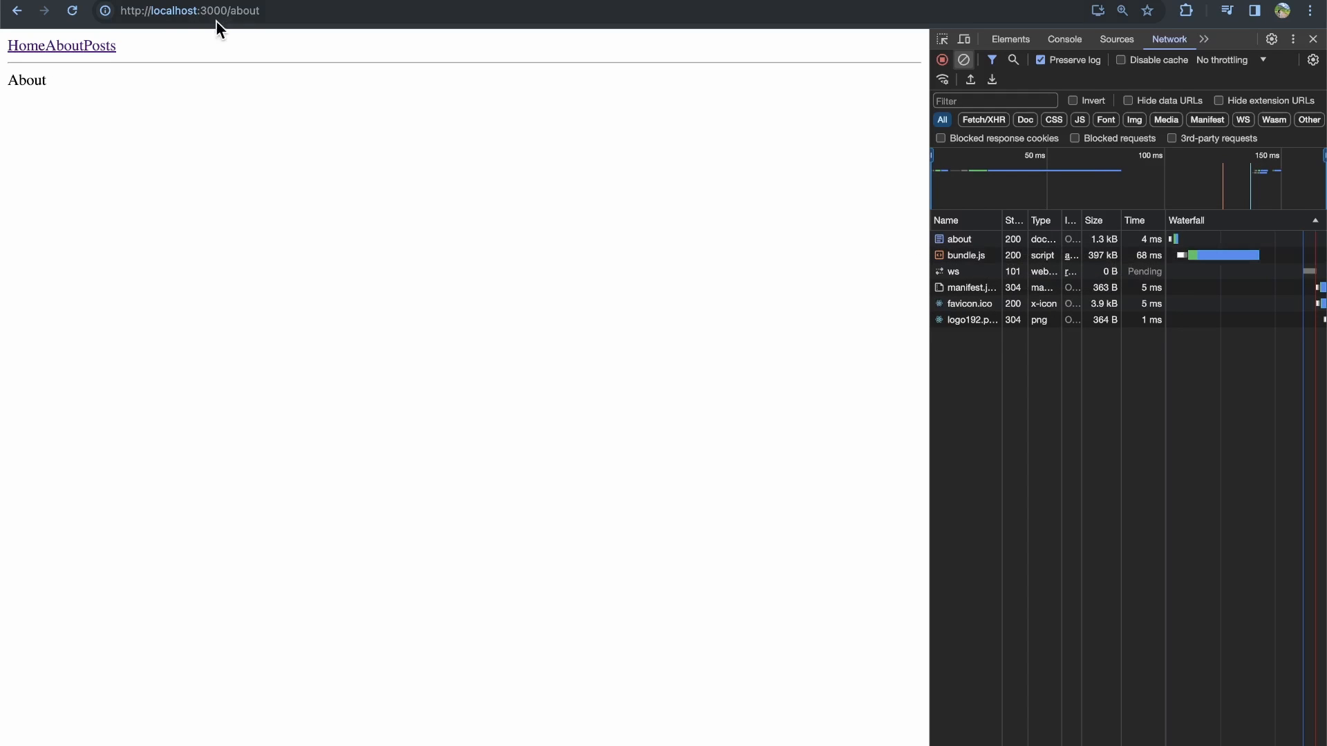
left_click(103, 46)
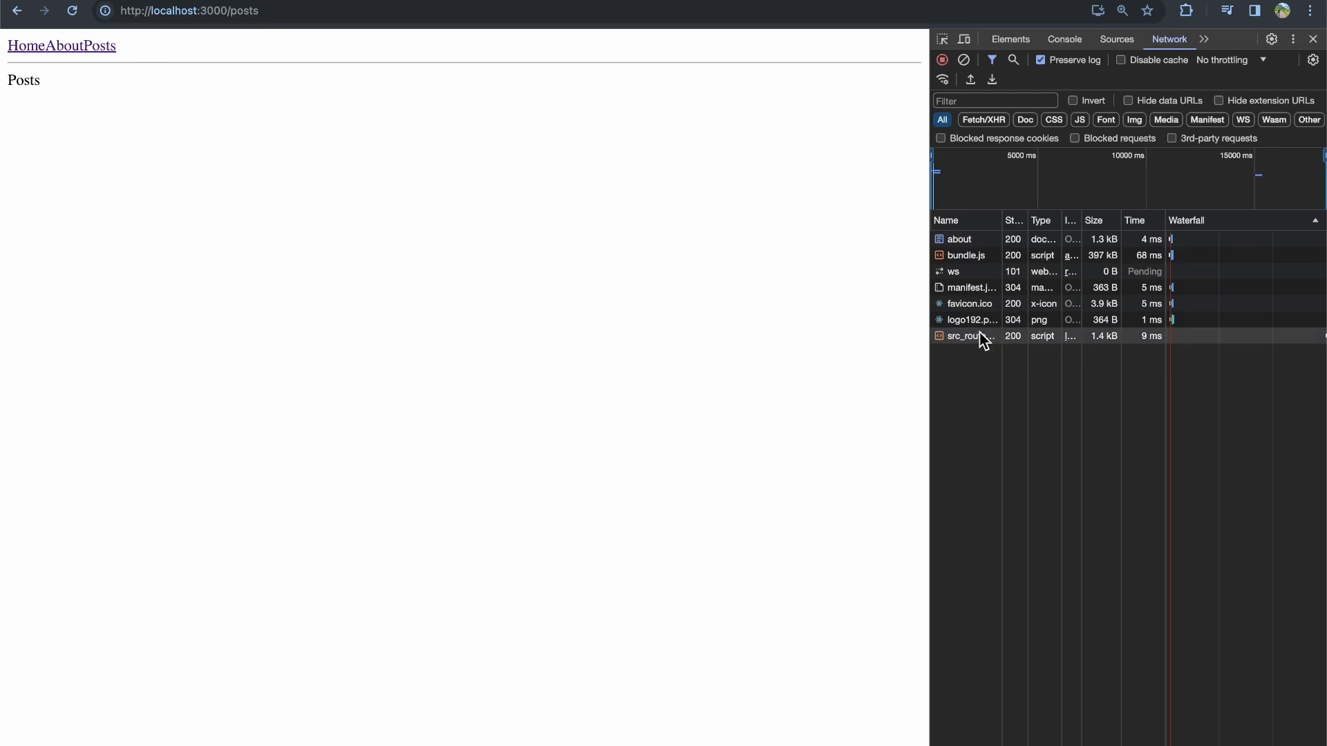
left_click(964, 336)
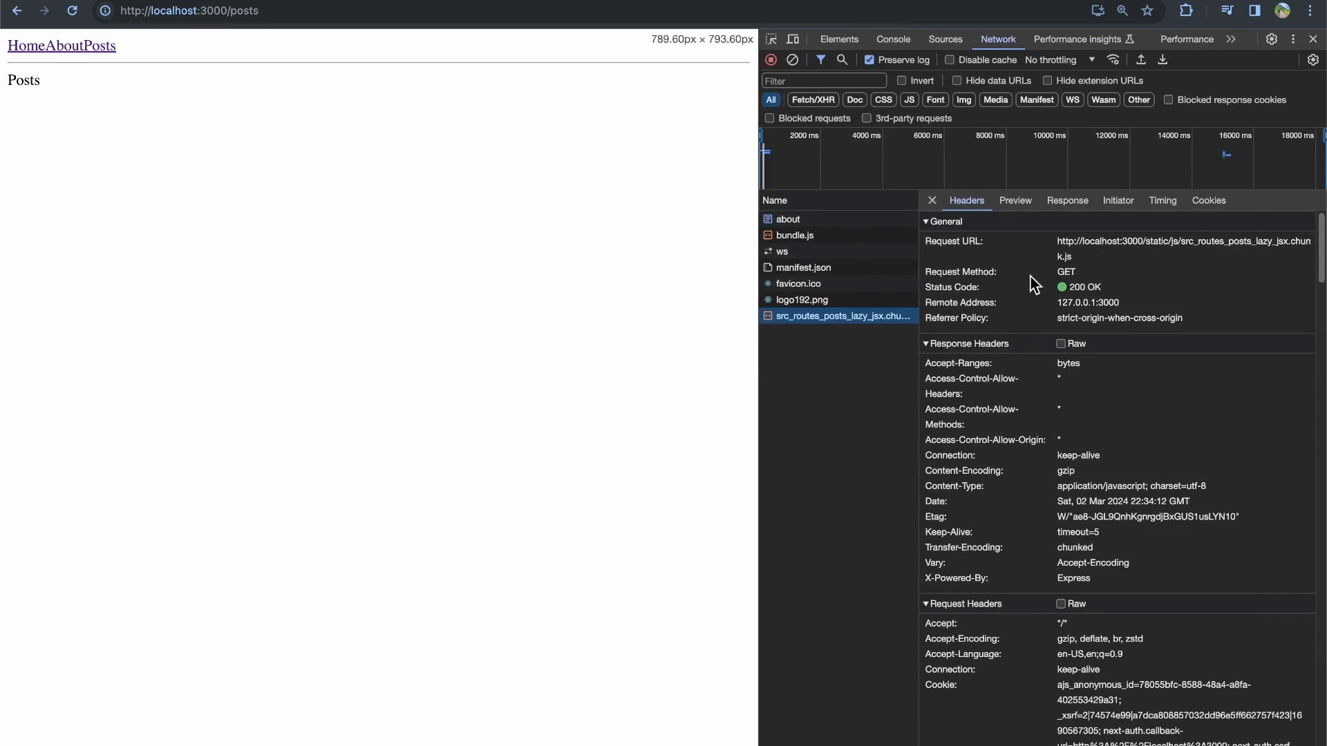
mouse_move(1223, 252)
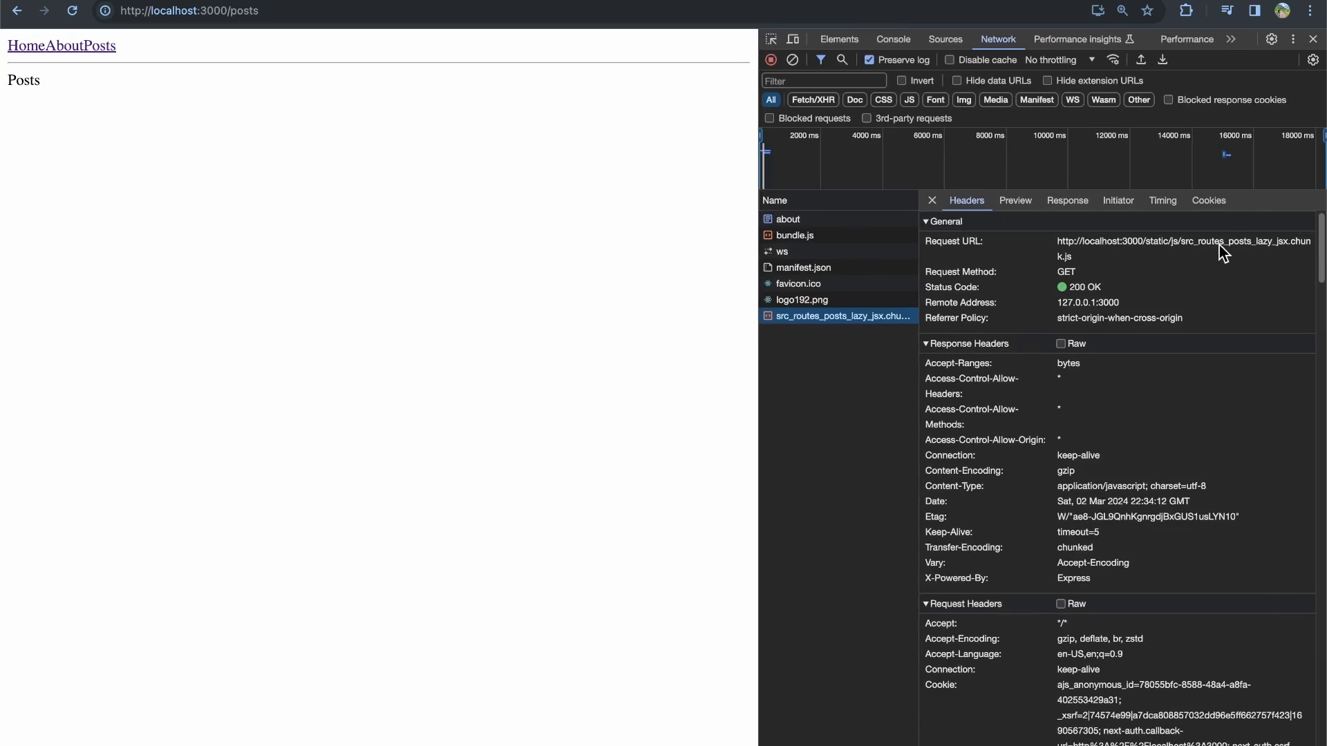
mouse_move(1260, 256)
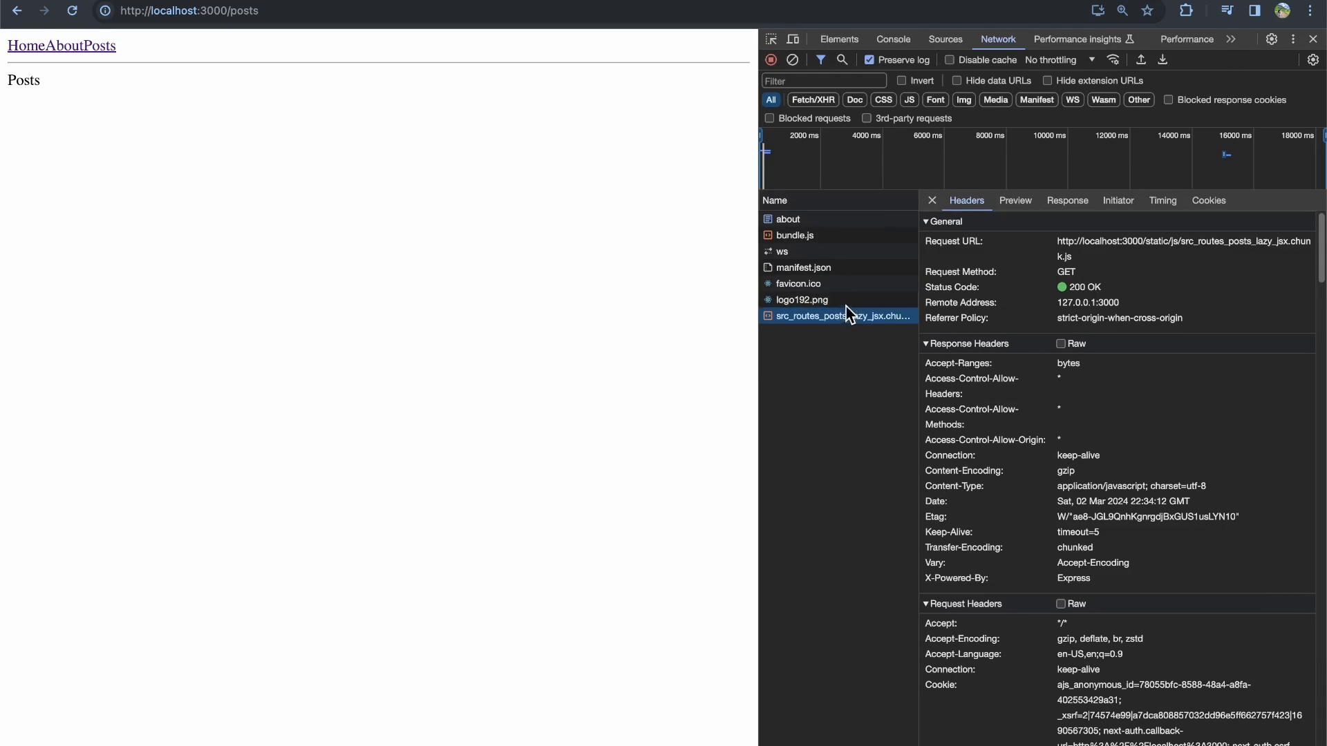
- Navigate About, Home, About, then Posts again to show the posts lazy chunk loading
left_click(50, 46)
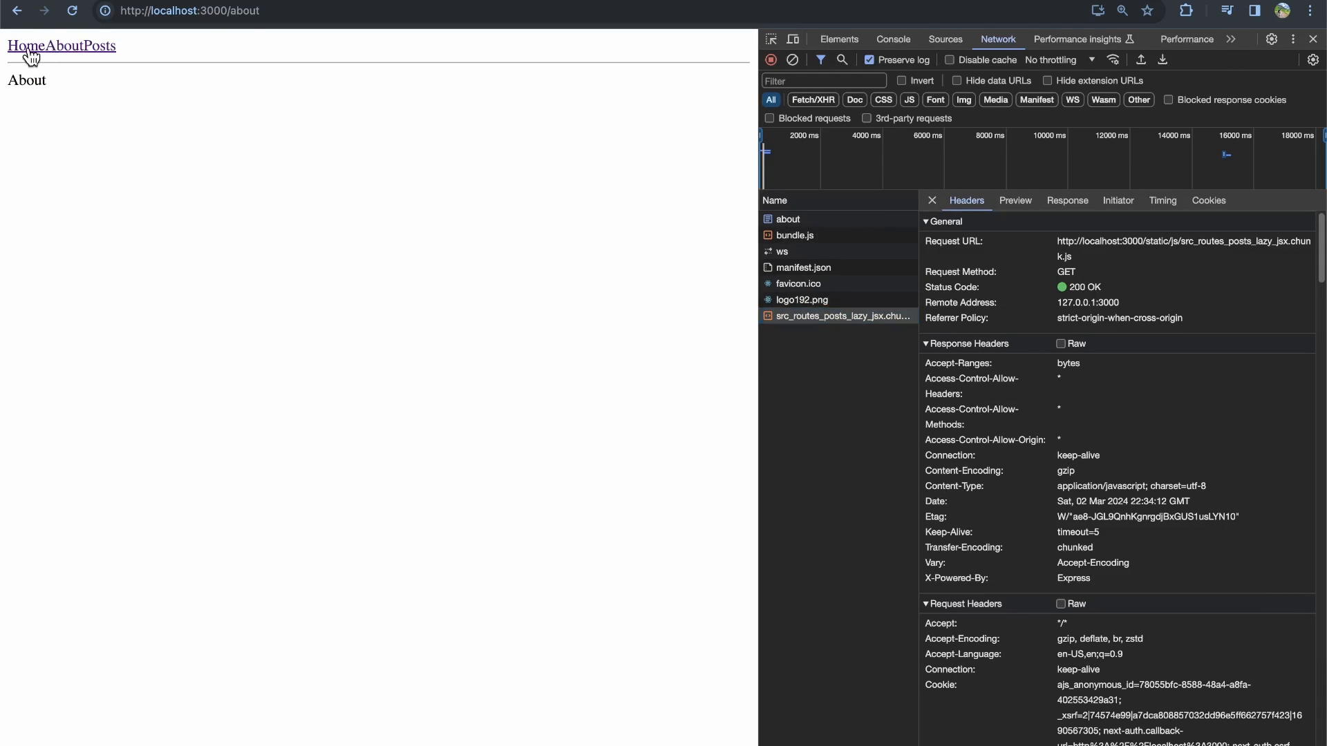
left_click(25, 46)
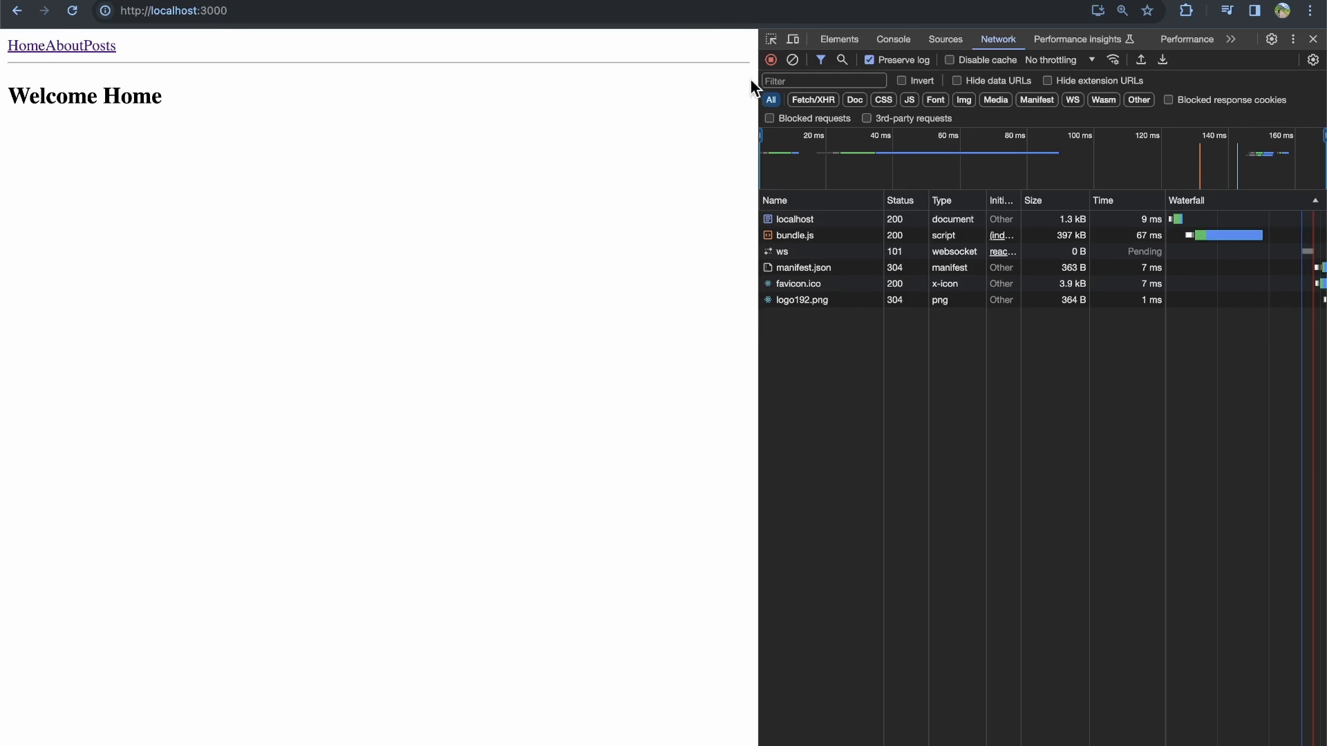
left_click(58, 46)
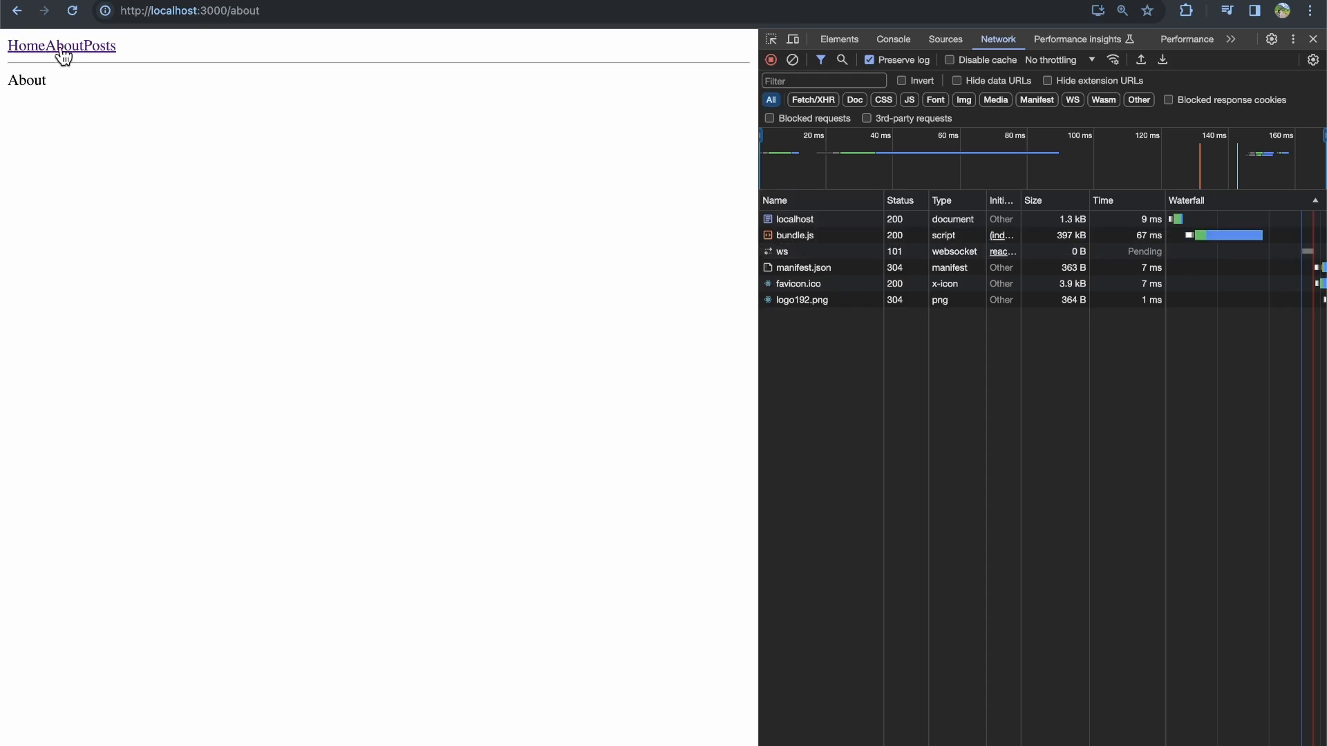
mouse_move(105, 53)
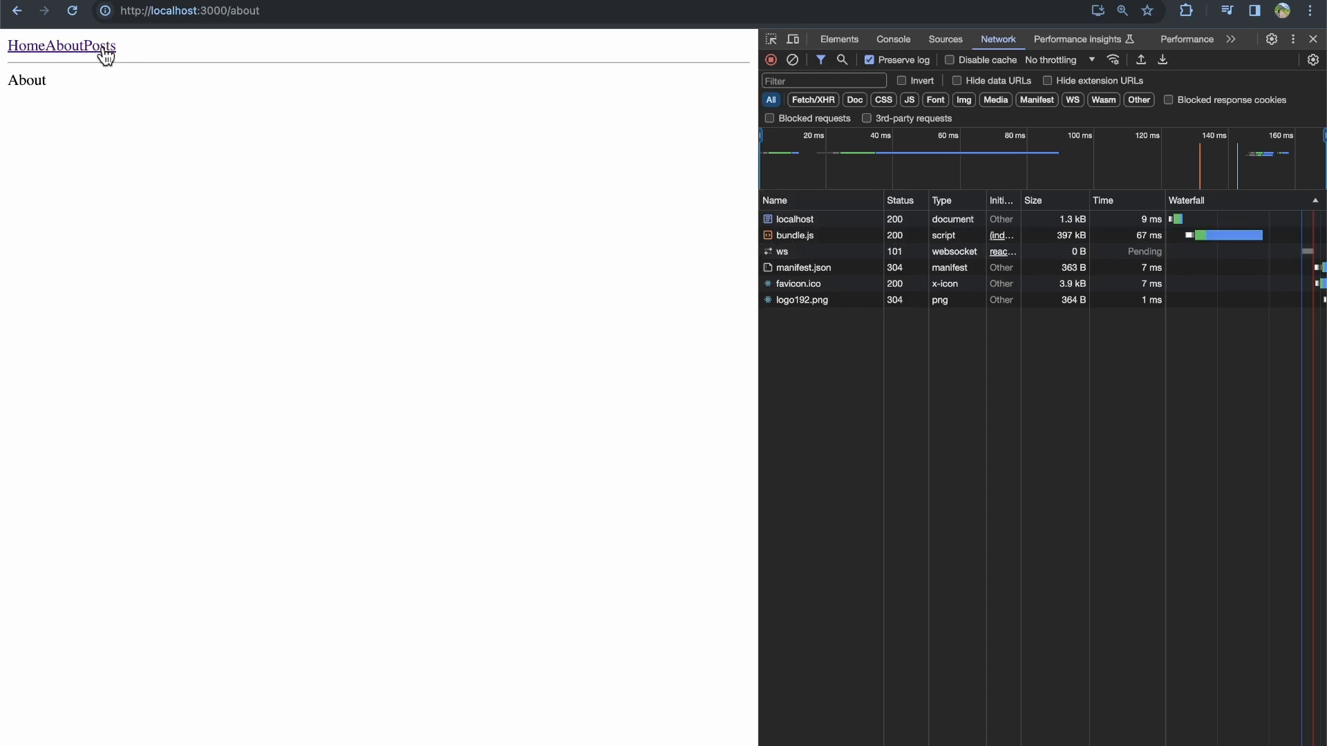
left_click(97, 46)
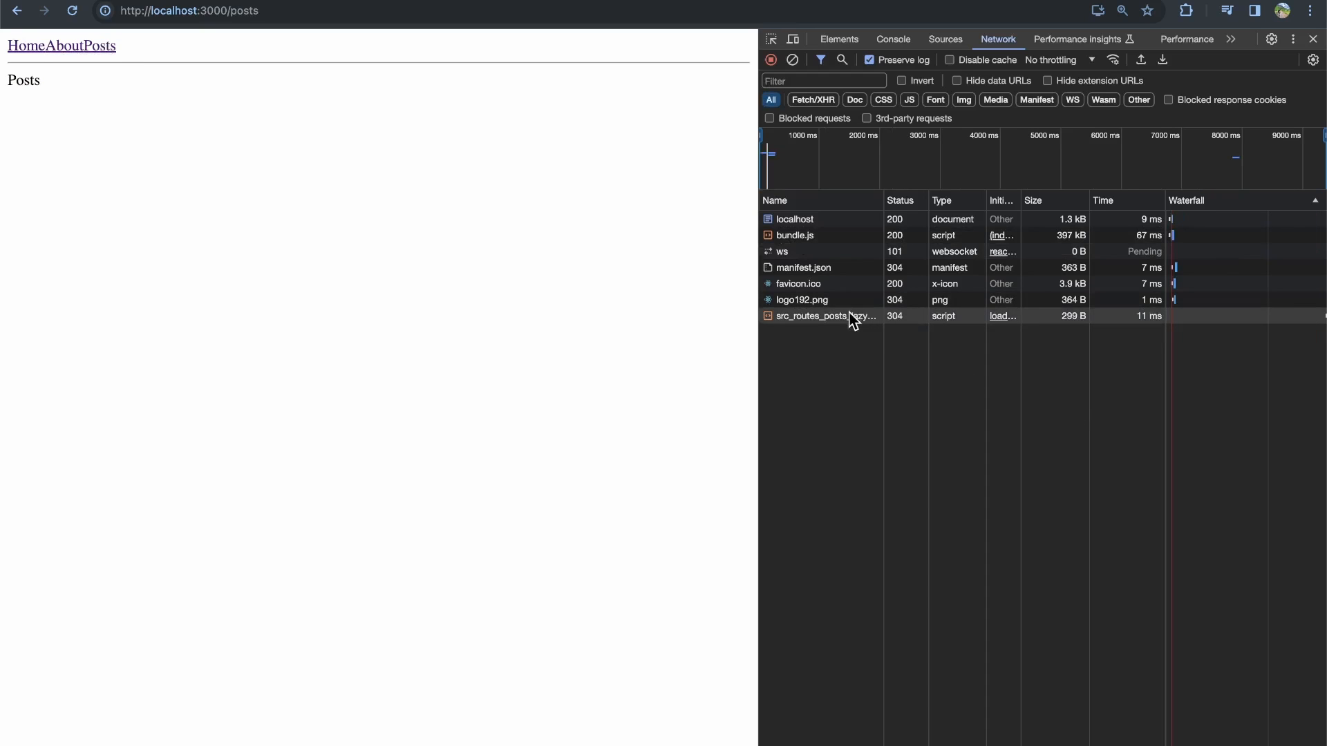
mouse_move(825, 315)
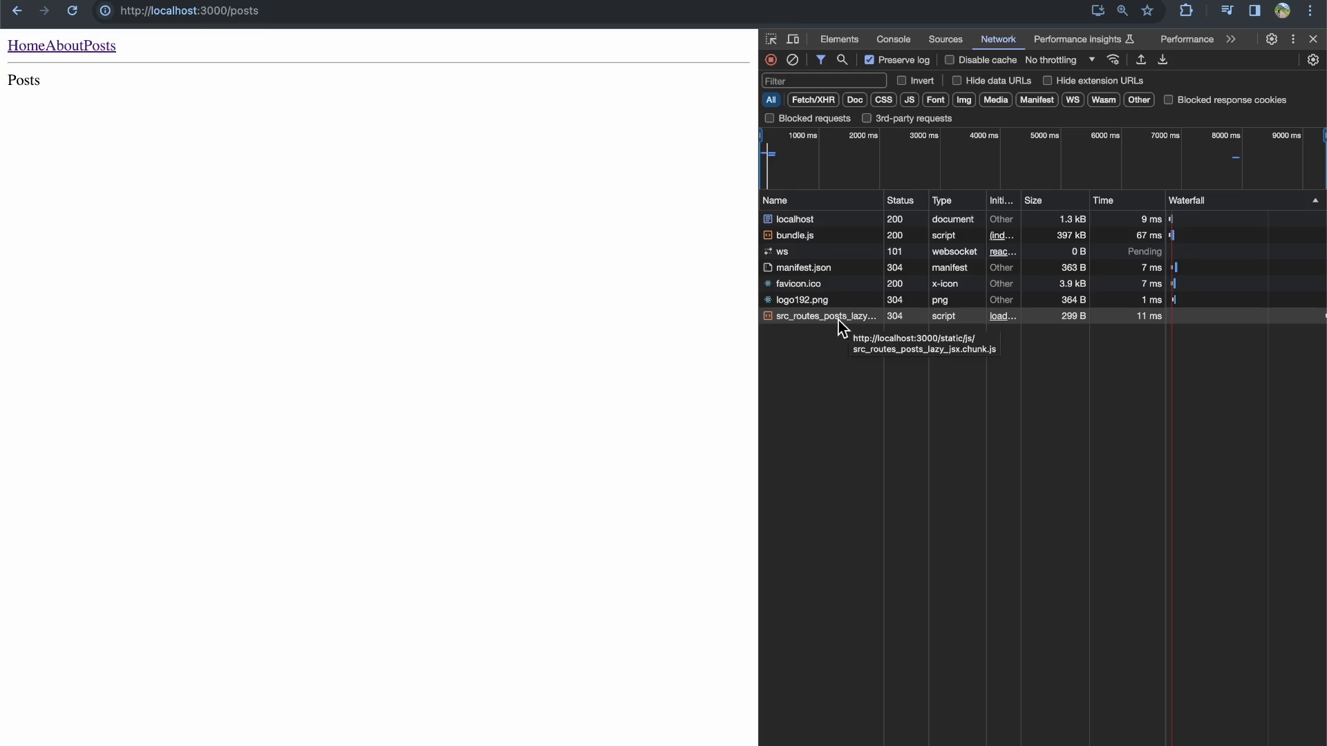
mouse_move(834, 329)
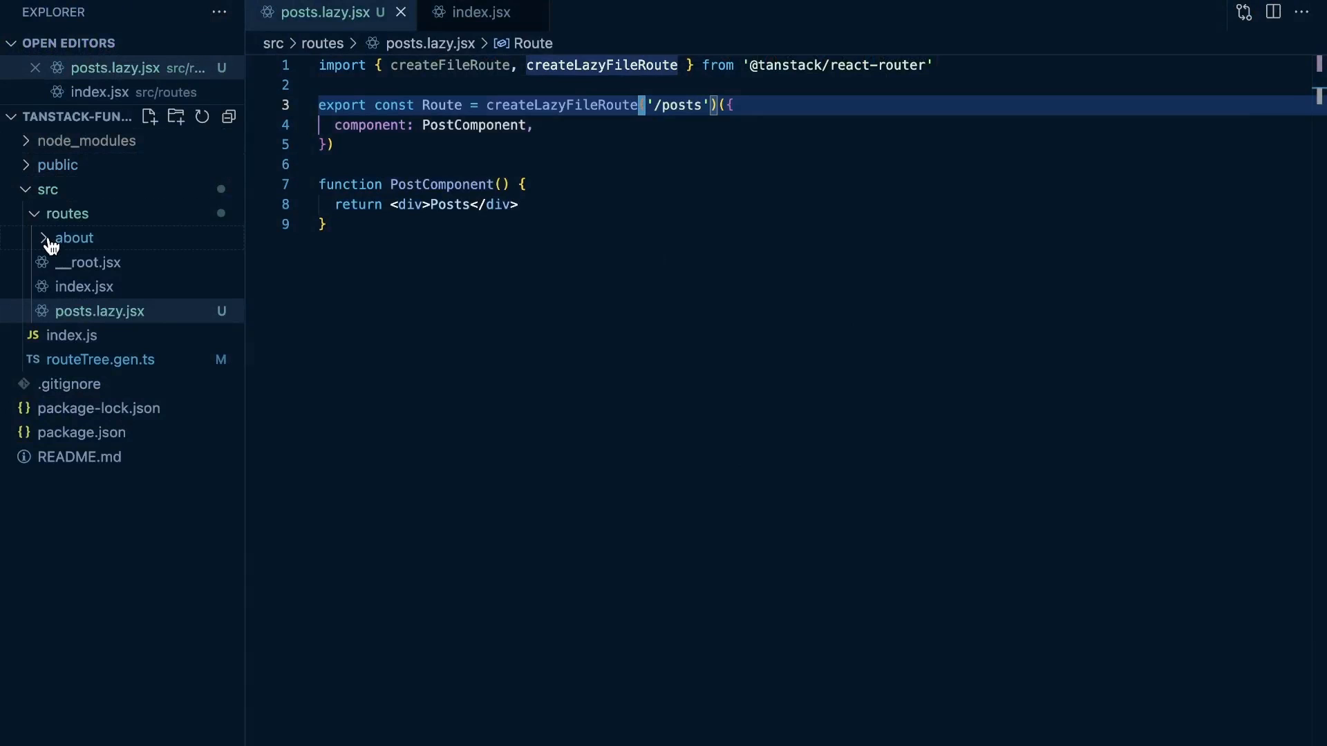
- Rename routes/about/index.jsx to index.lazy.jsx from the Explorer
left_click(74, 237)
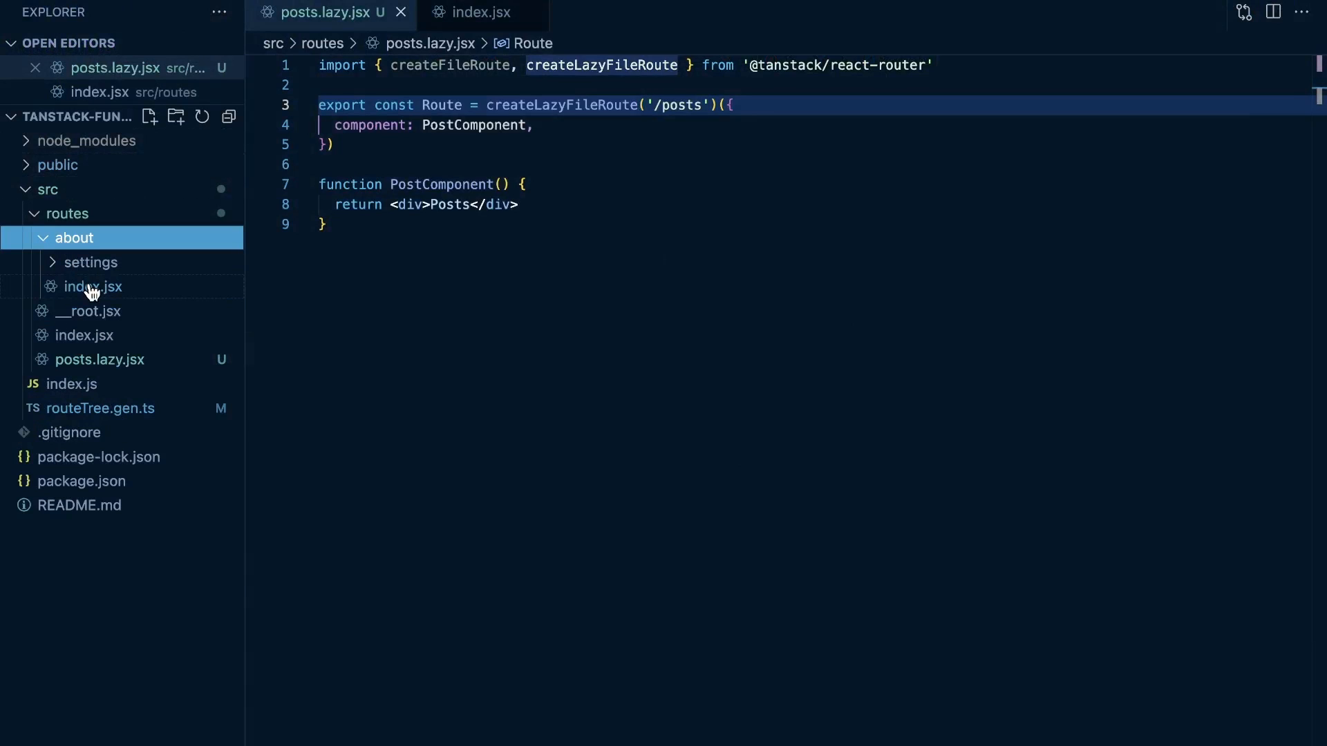
right_click(91, 286)
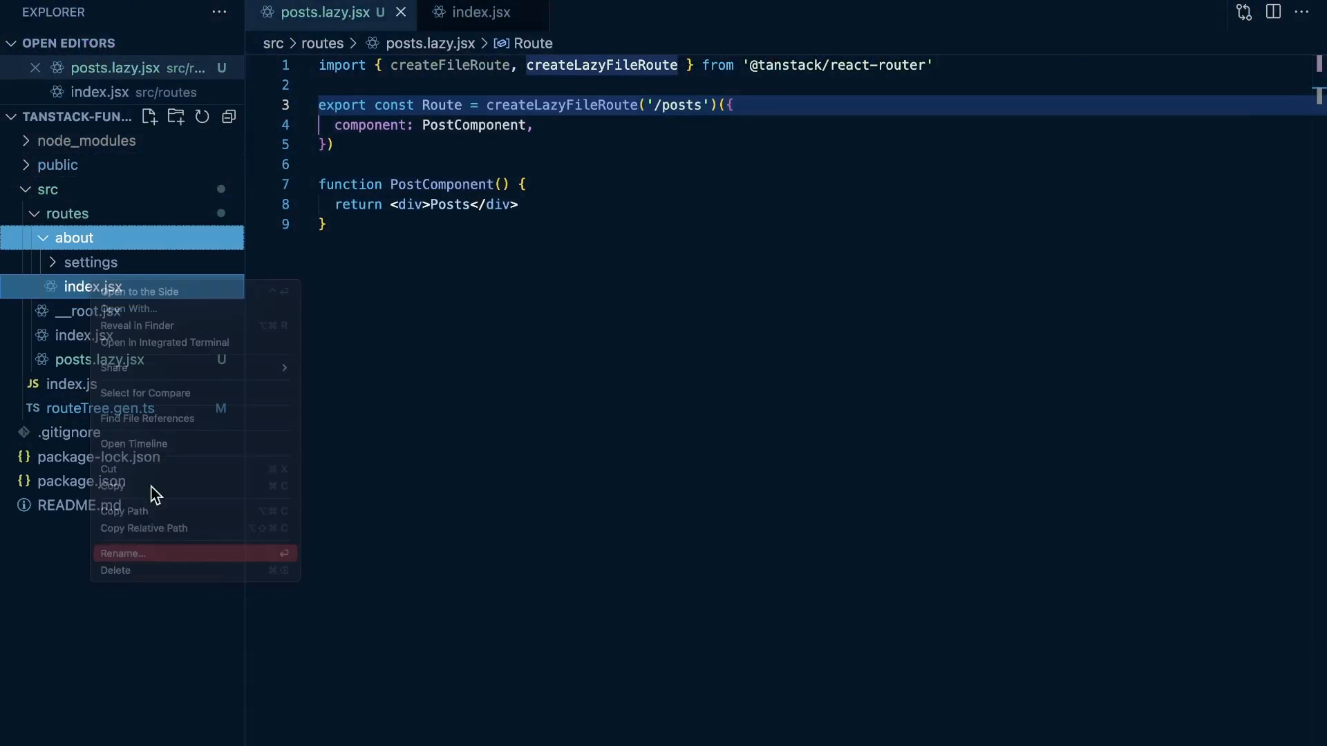
left_click(123, 552)
type("lazy.")
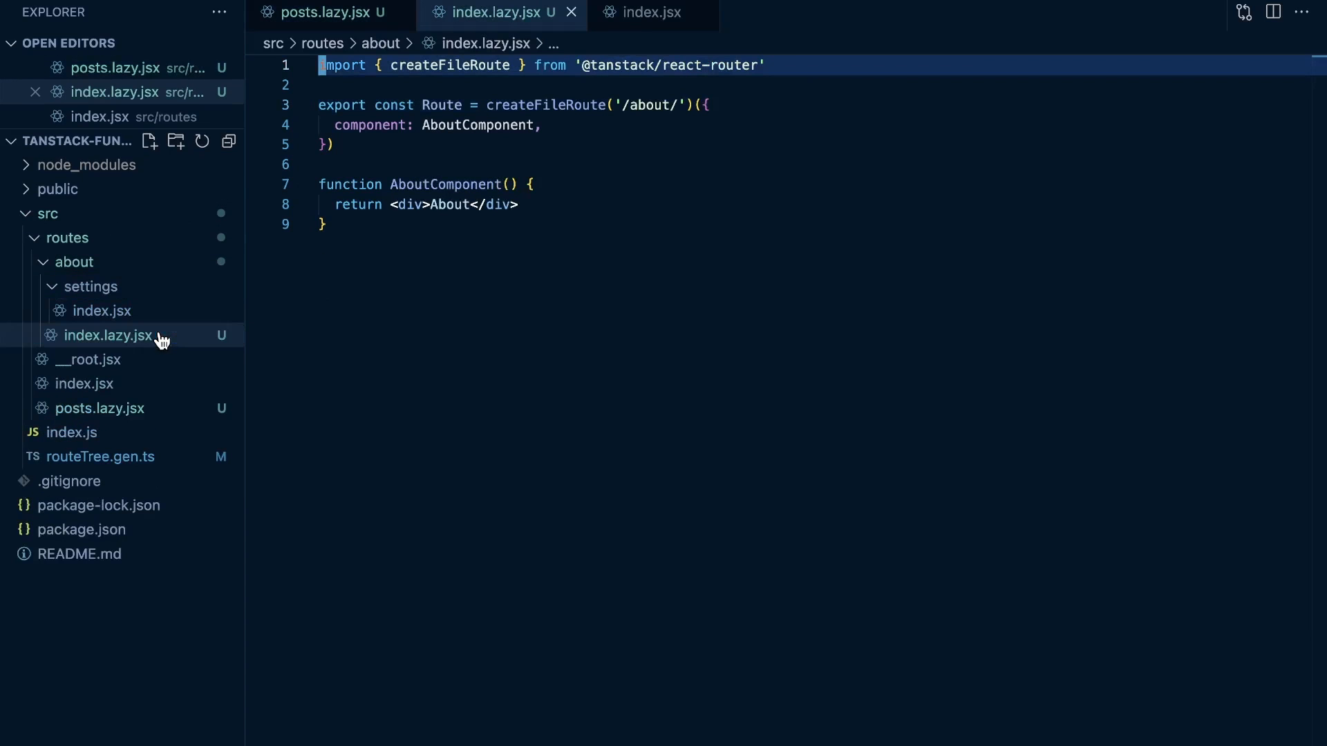
mouse_move(544, 105)
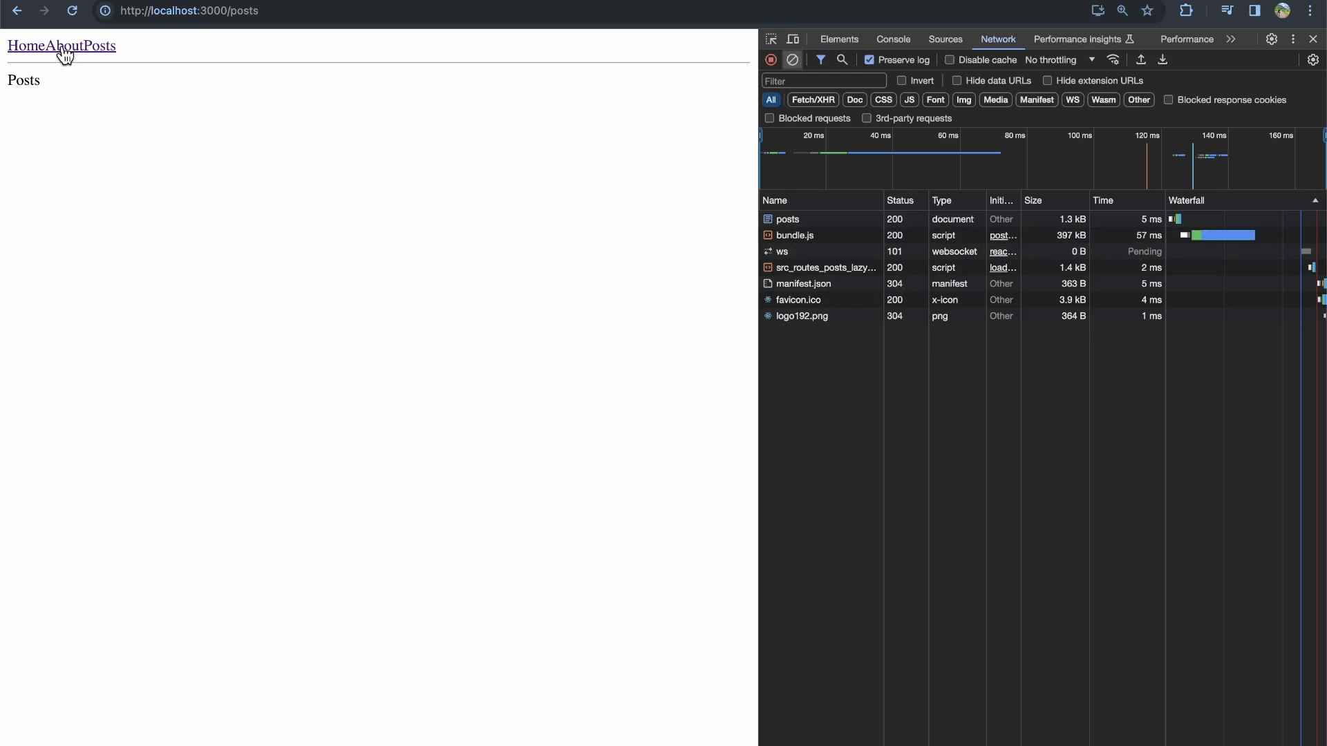
- Visit About and Home, clear the Network log, then About and Posts to see each lazy chunk load
left_click(50, 46)
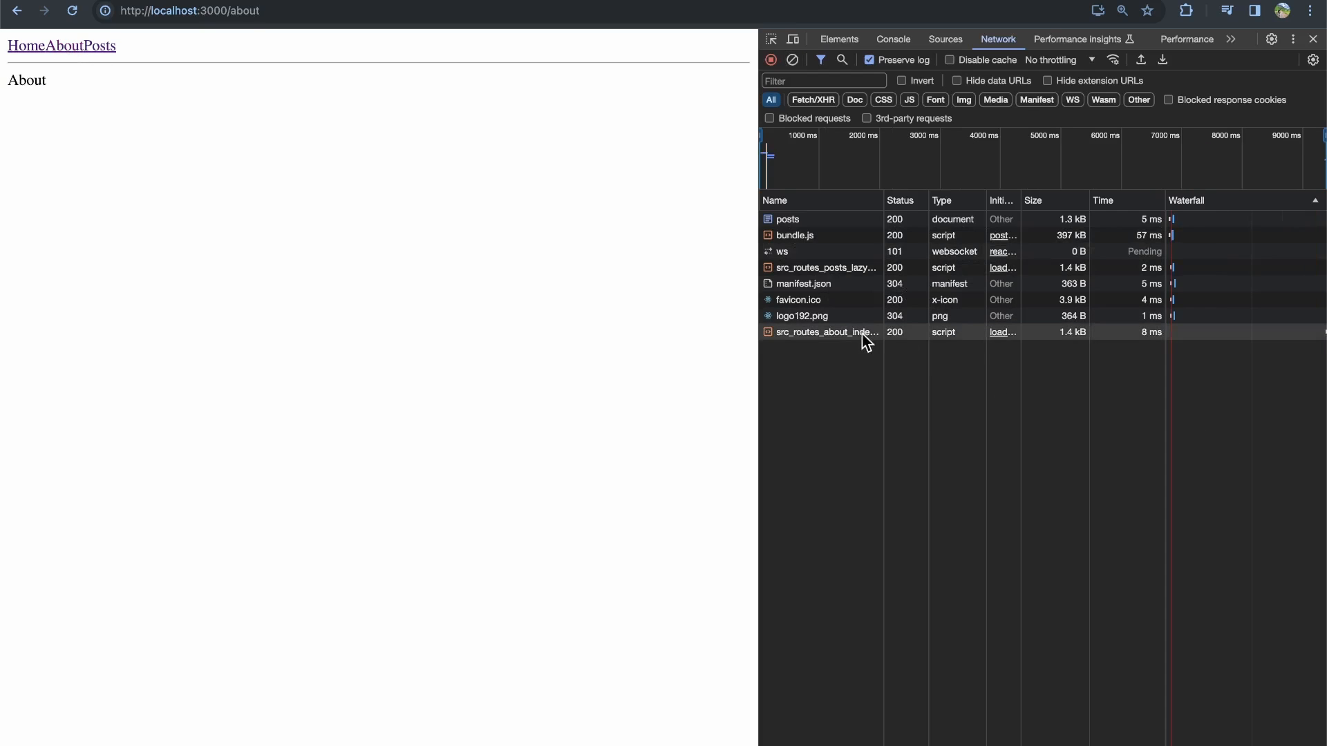
left_click(18, 45)
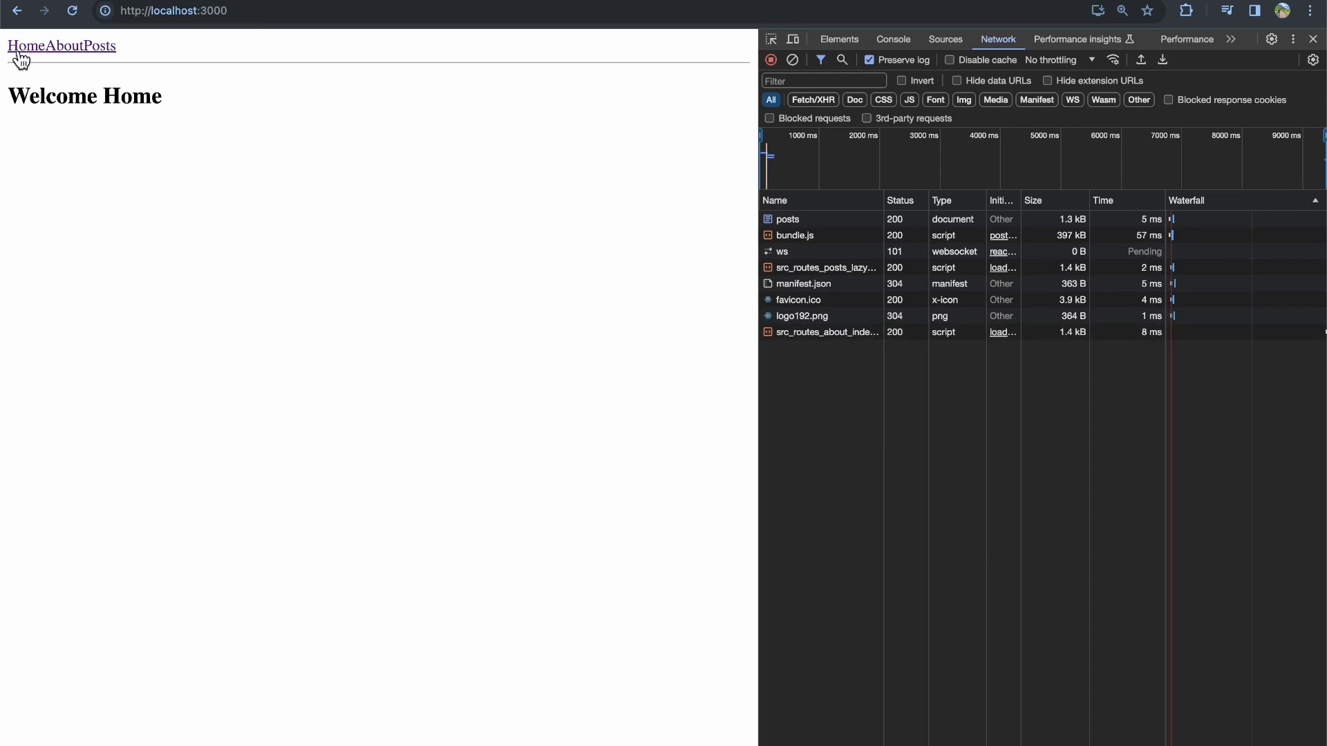
mouse_move(672, 70)
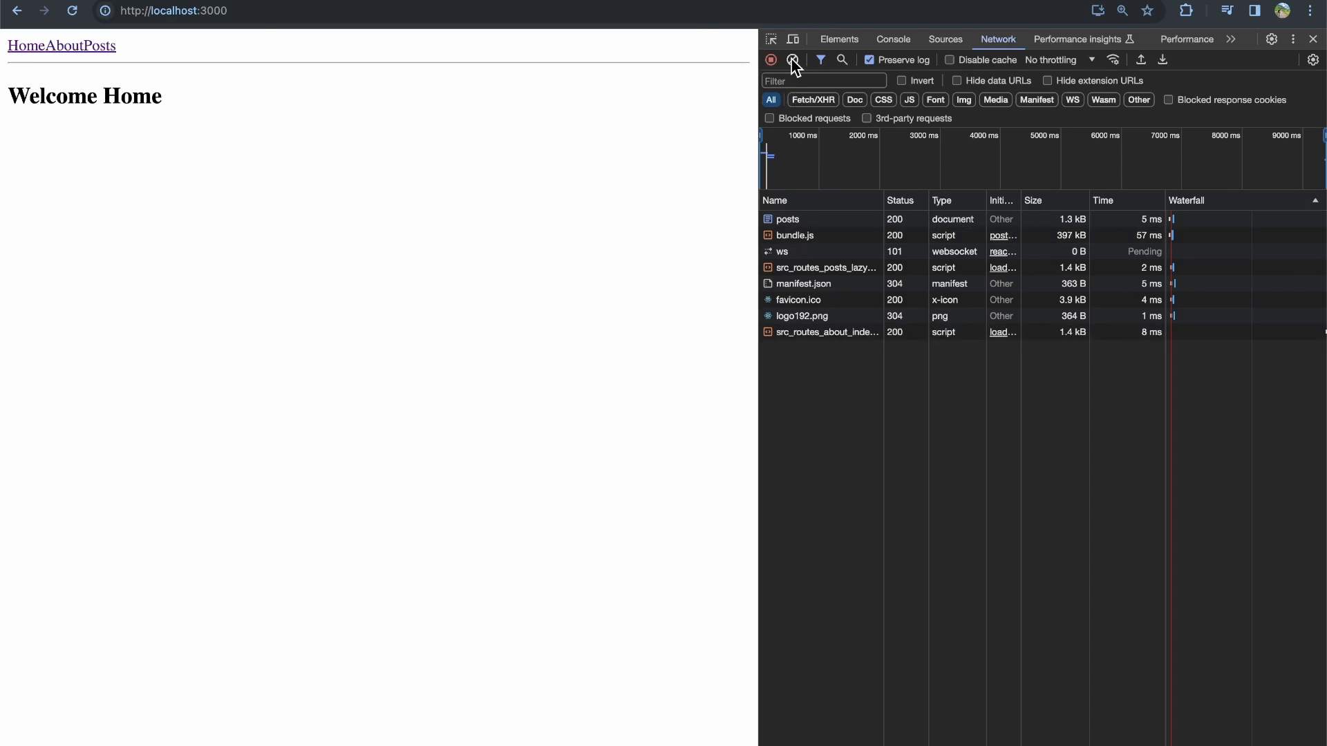
left_click(791, 60)
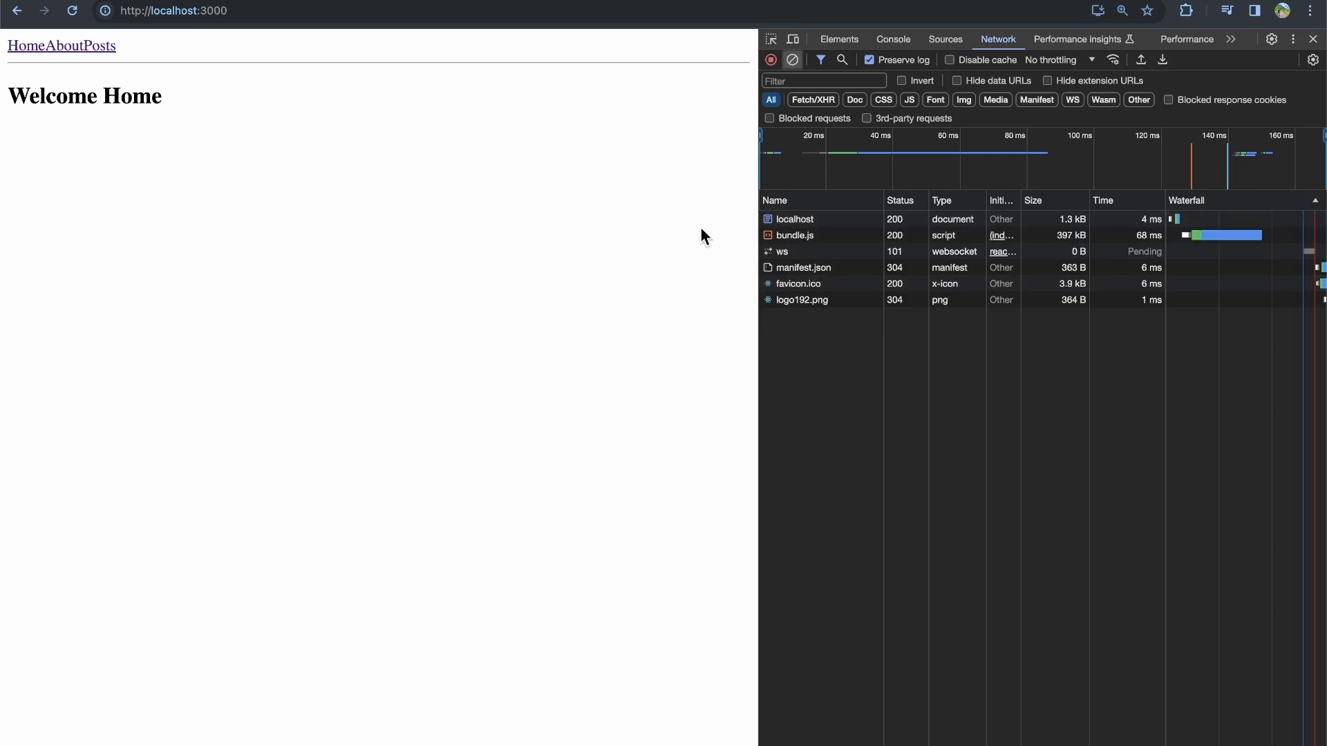
mouse_move(71, 58)
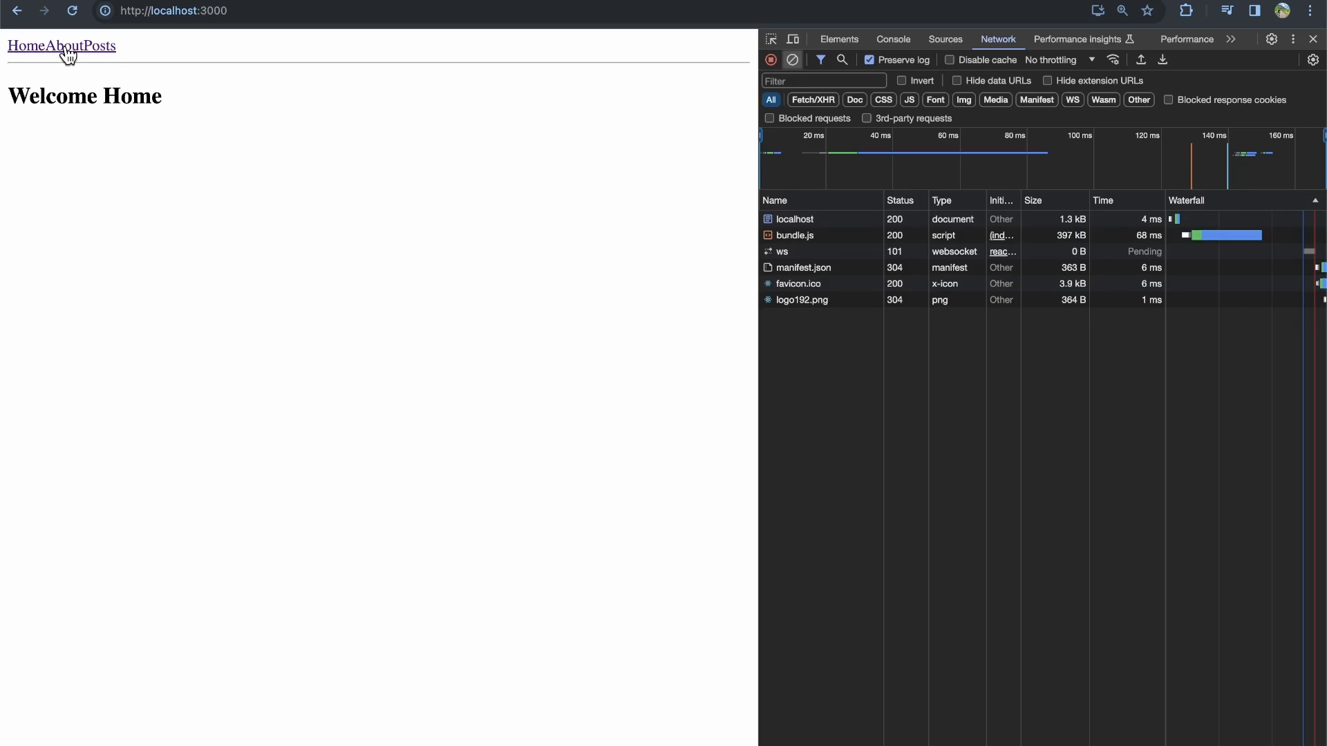
left_click(50, 45)
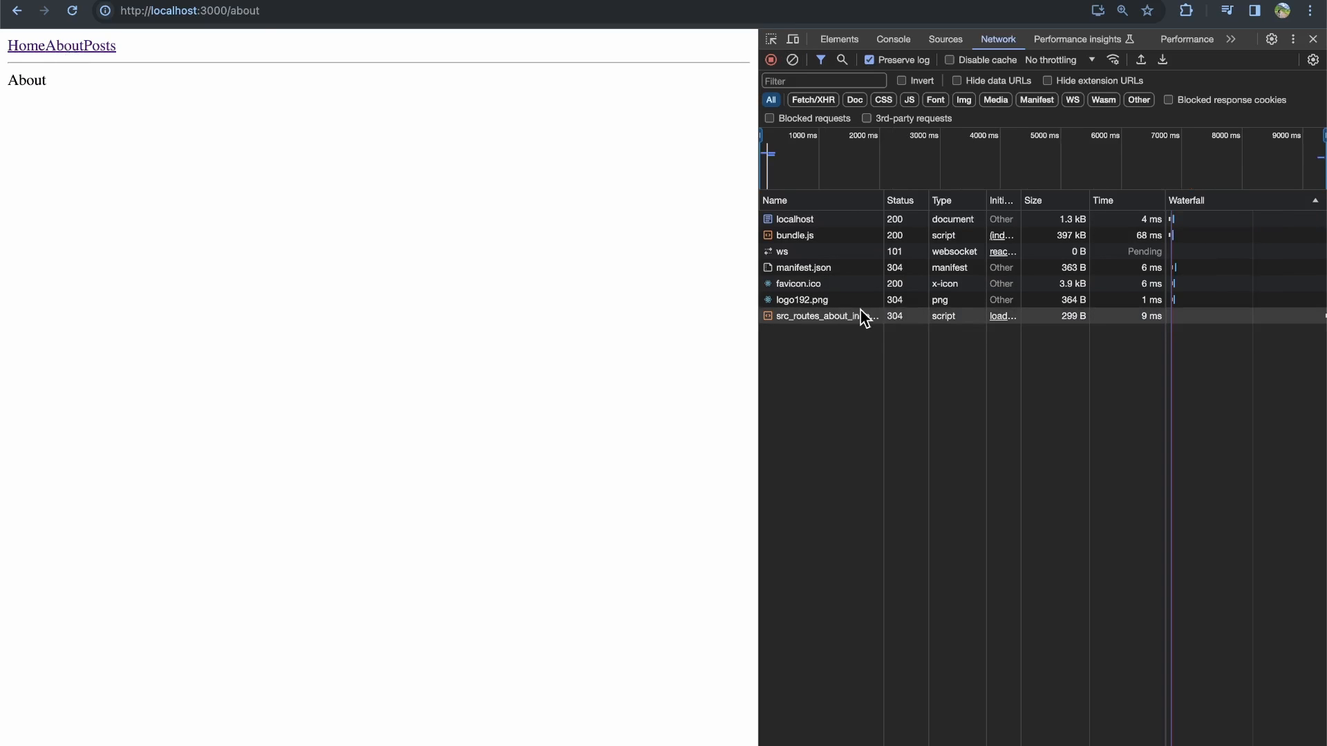
mouse_move(857, 315)
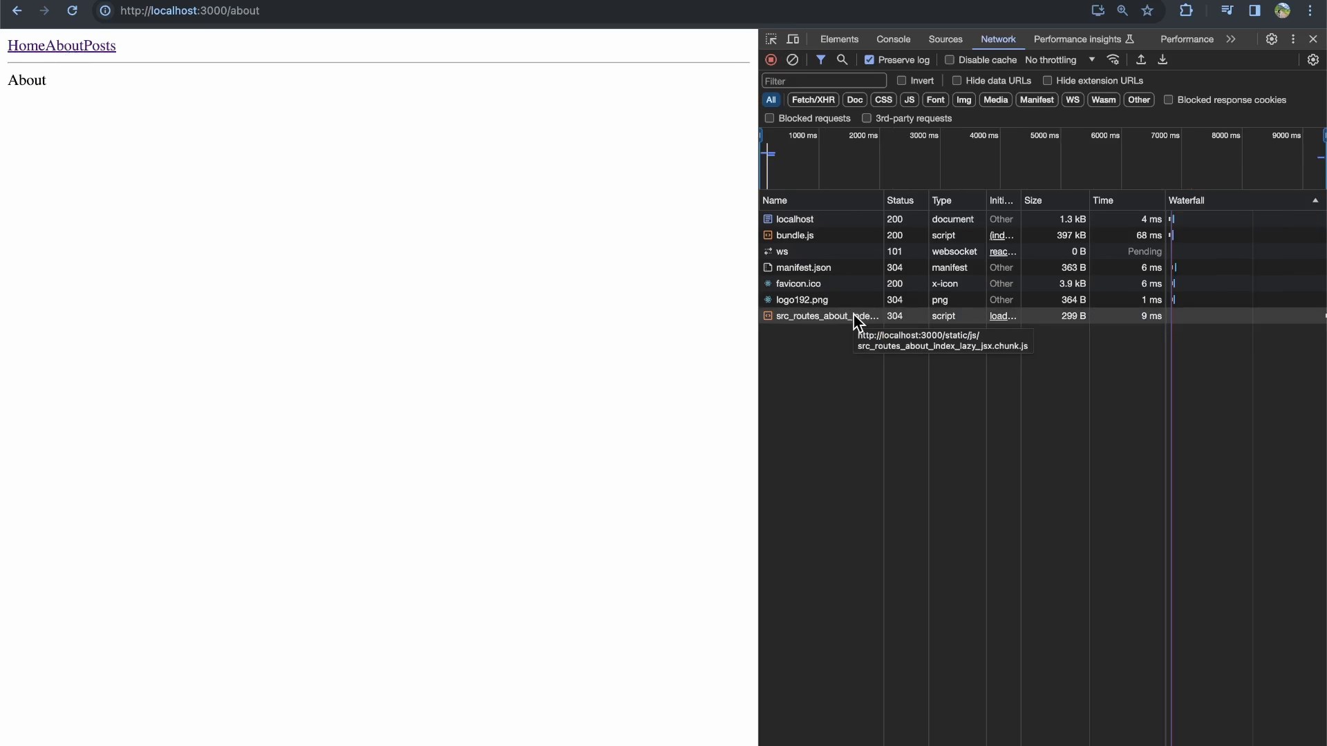
left_click(101, 46)
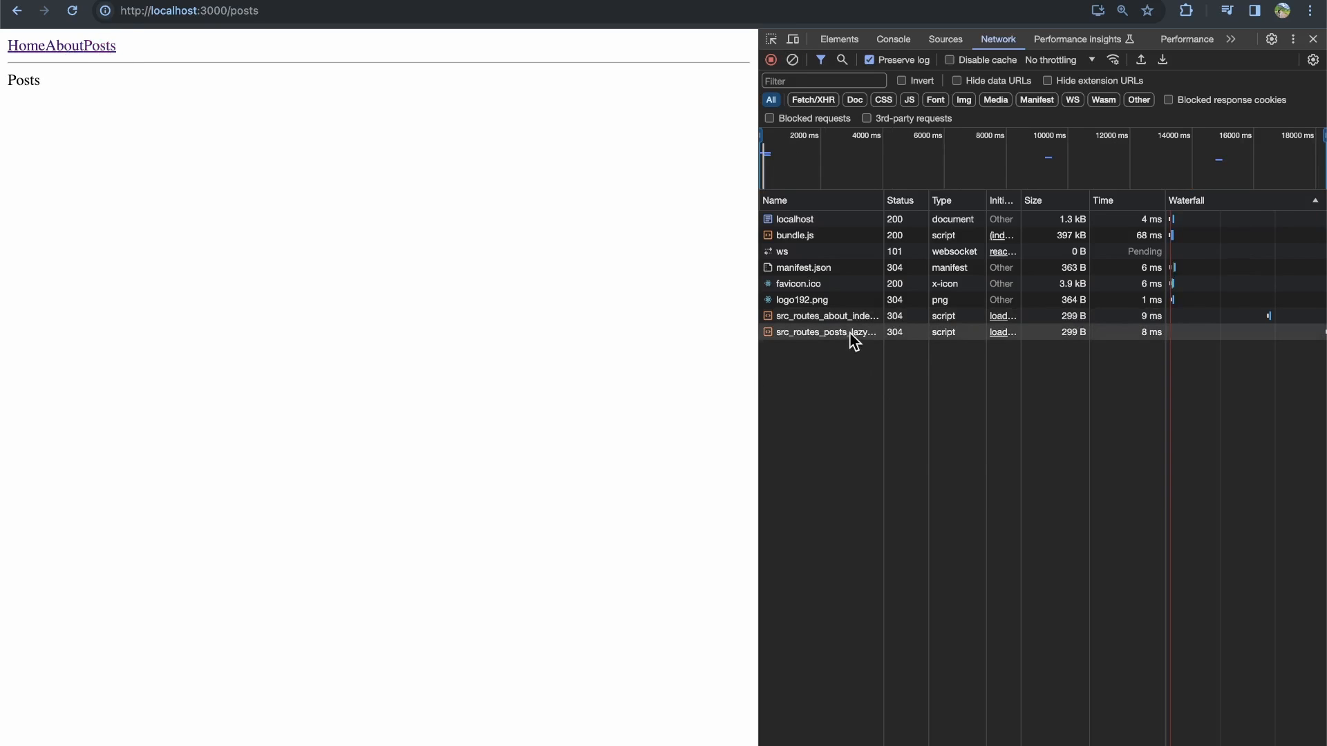
mouse_move(827, 332)
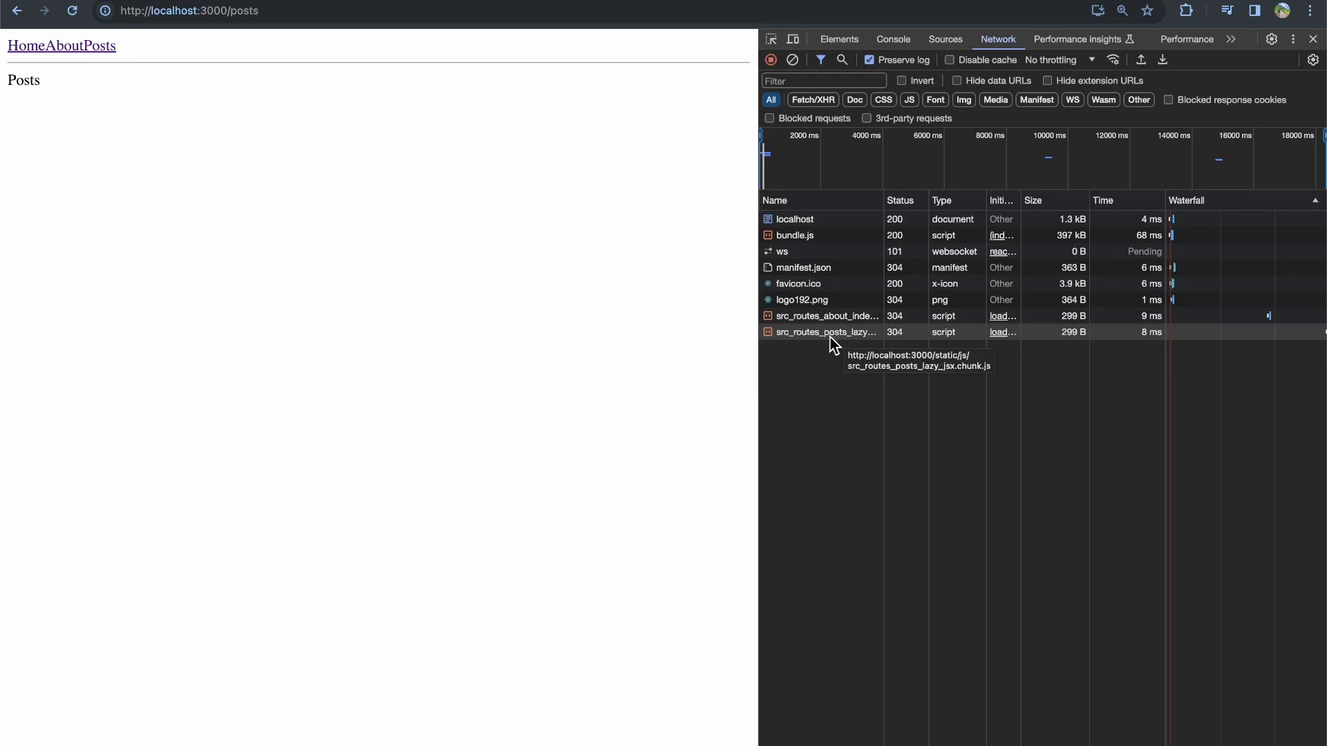
mouse_move(715, 289)
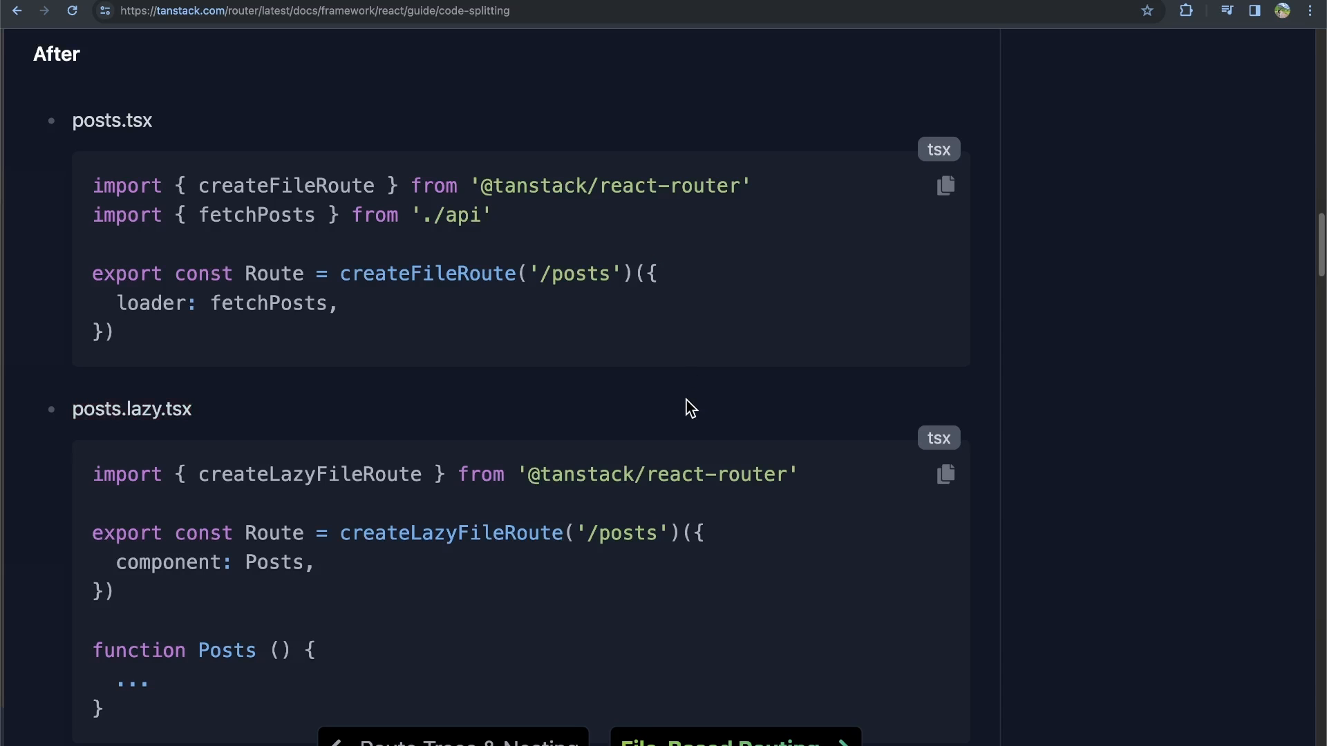
mouse_move(666, 426)
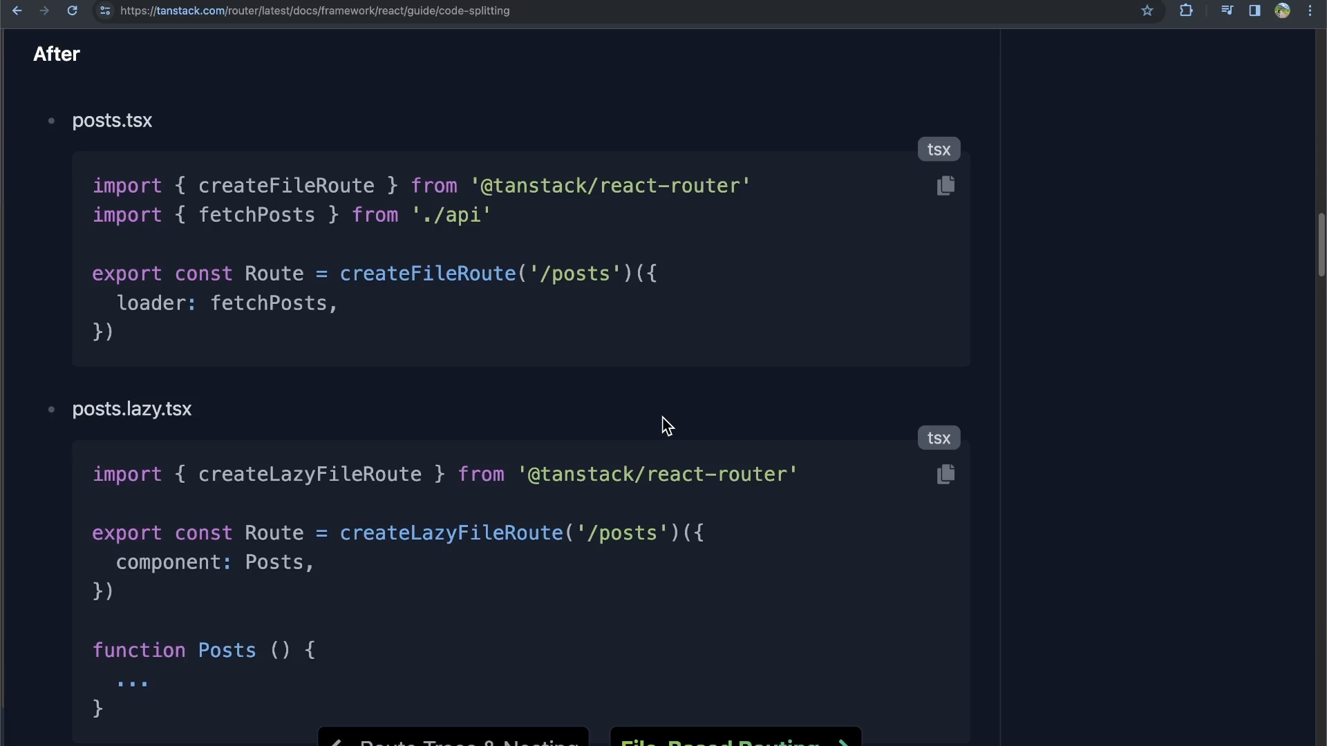
- Scroll the code-splitting guide to the After example with posts.tsx and posts.lazy.tsx
scroll("down", 3)
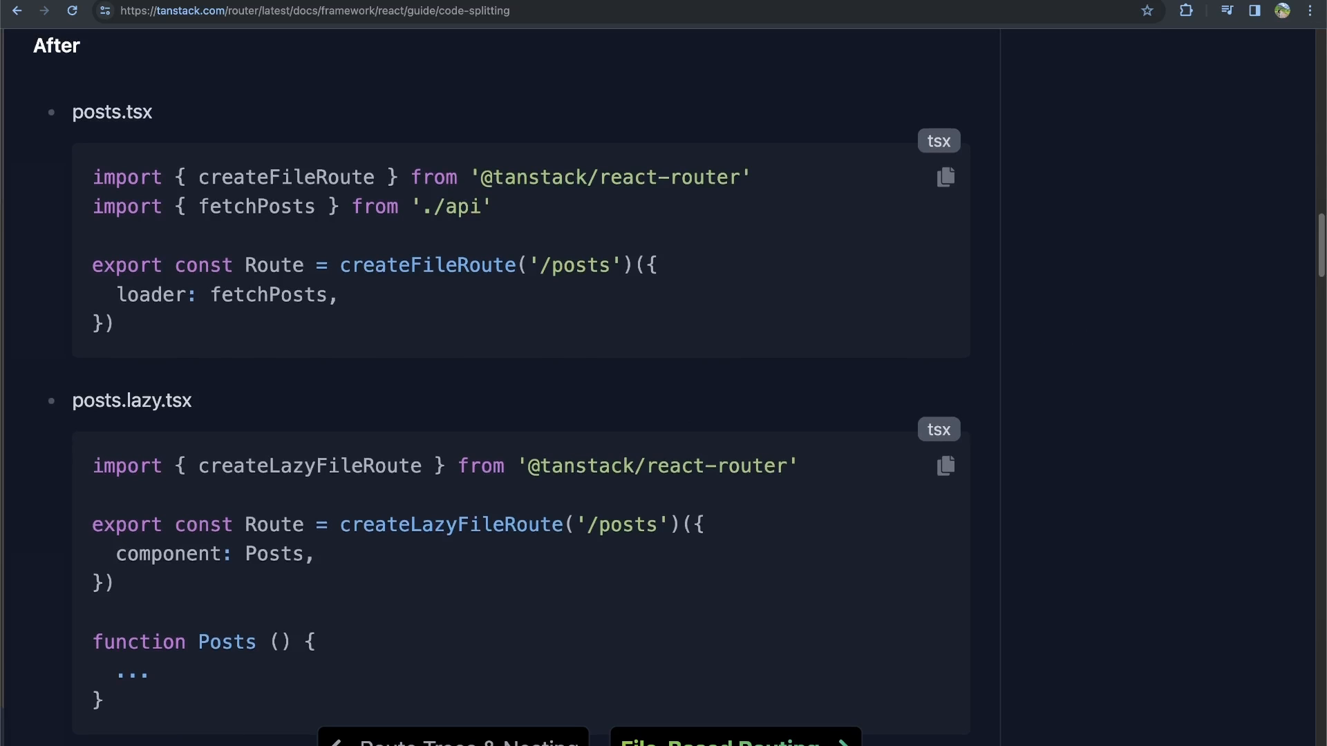